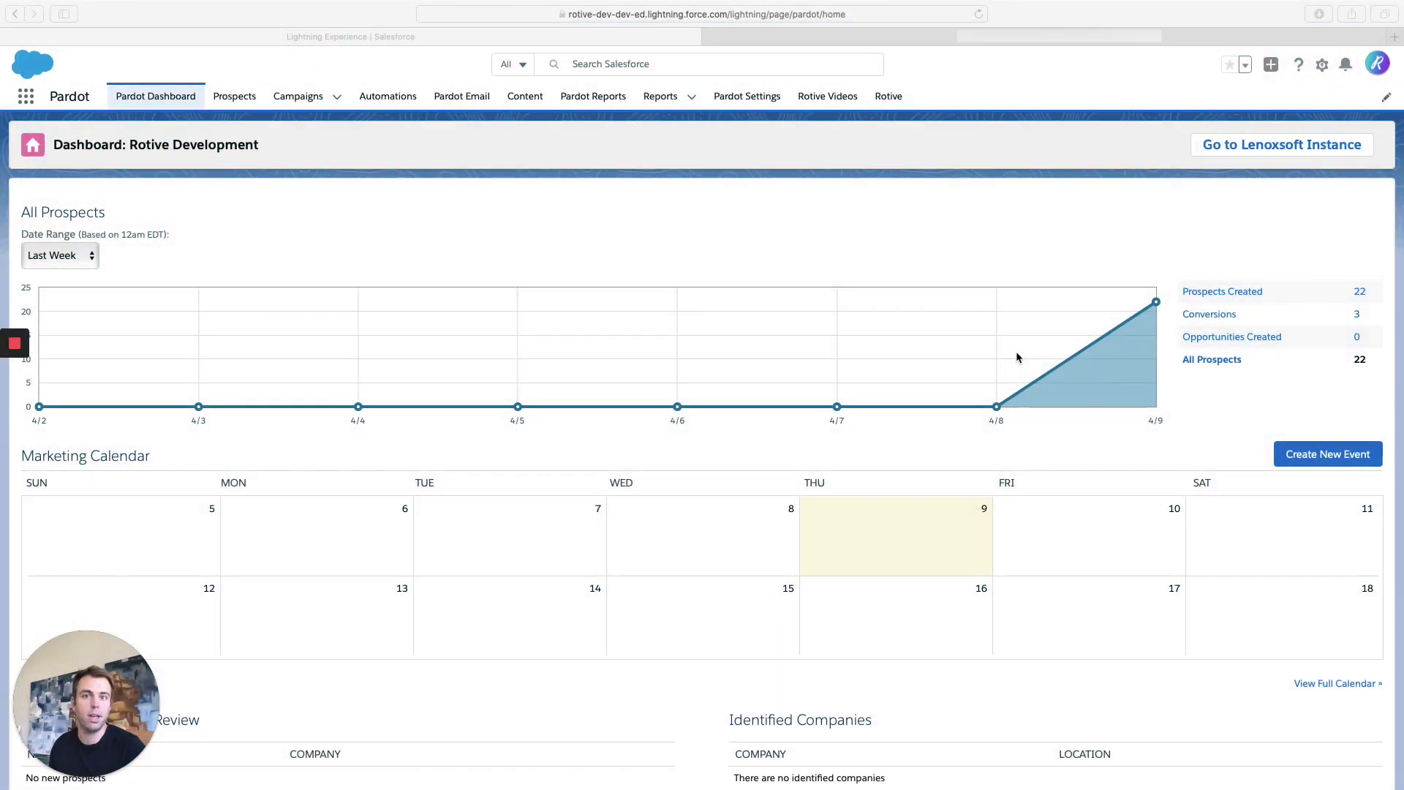
mouse_move(747, 278)
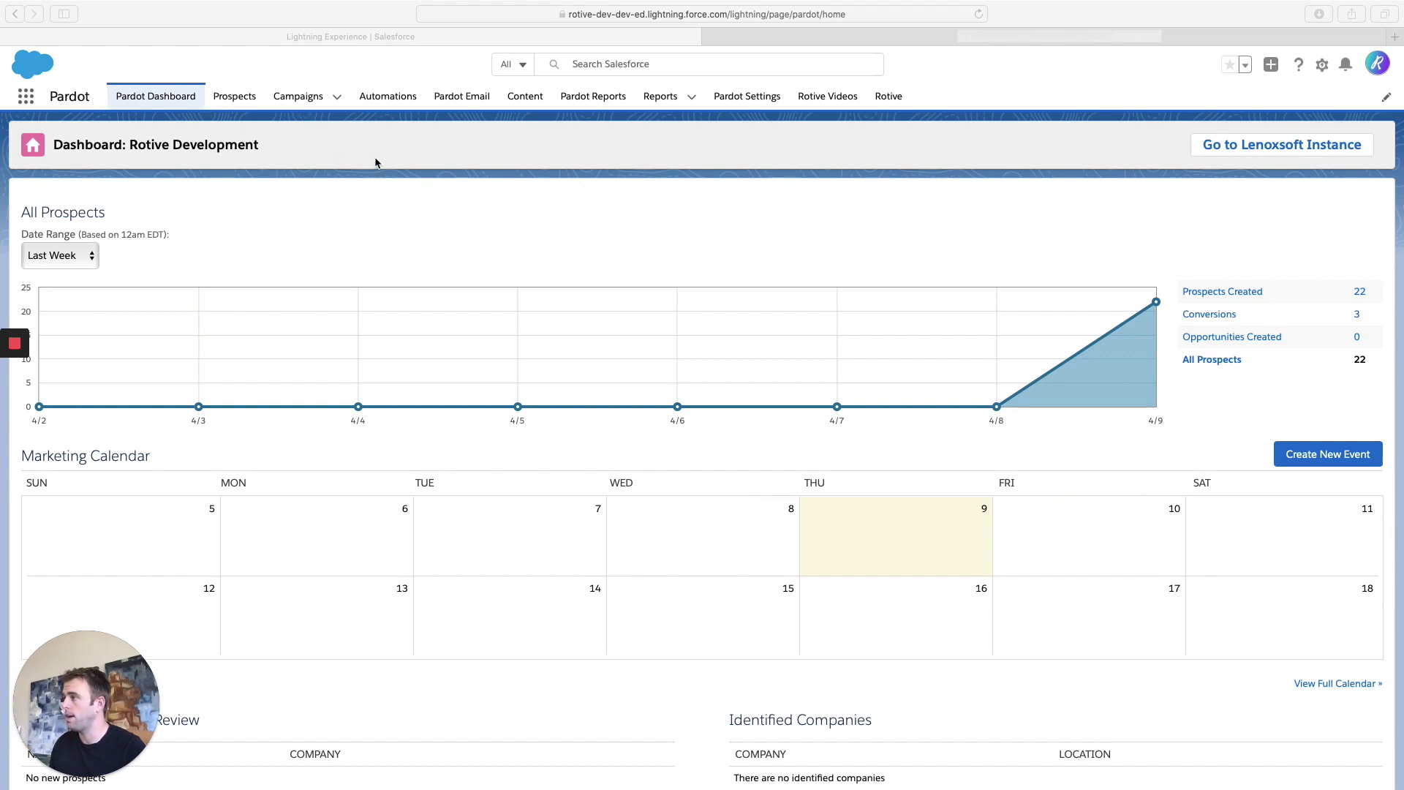
- Go to the Automations area from the Pardot dashboard
click(388, 97)
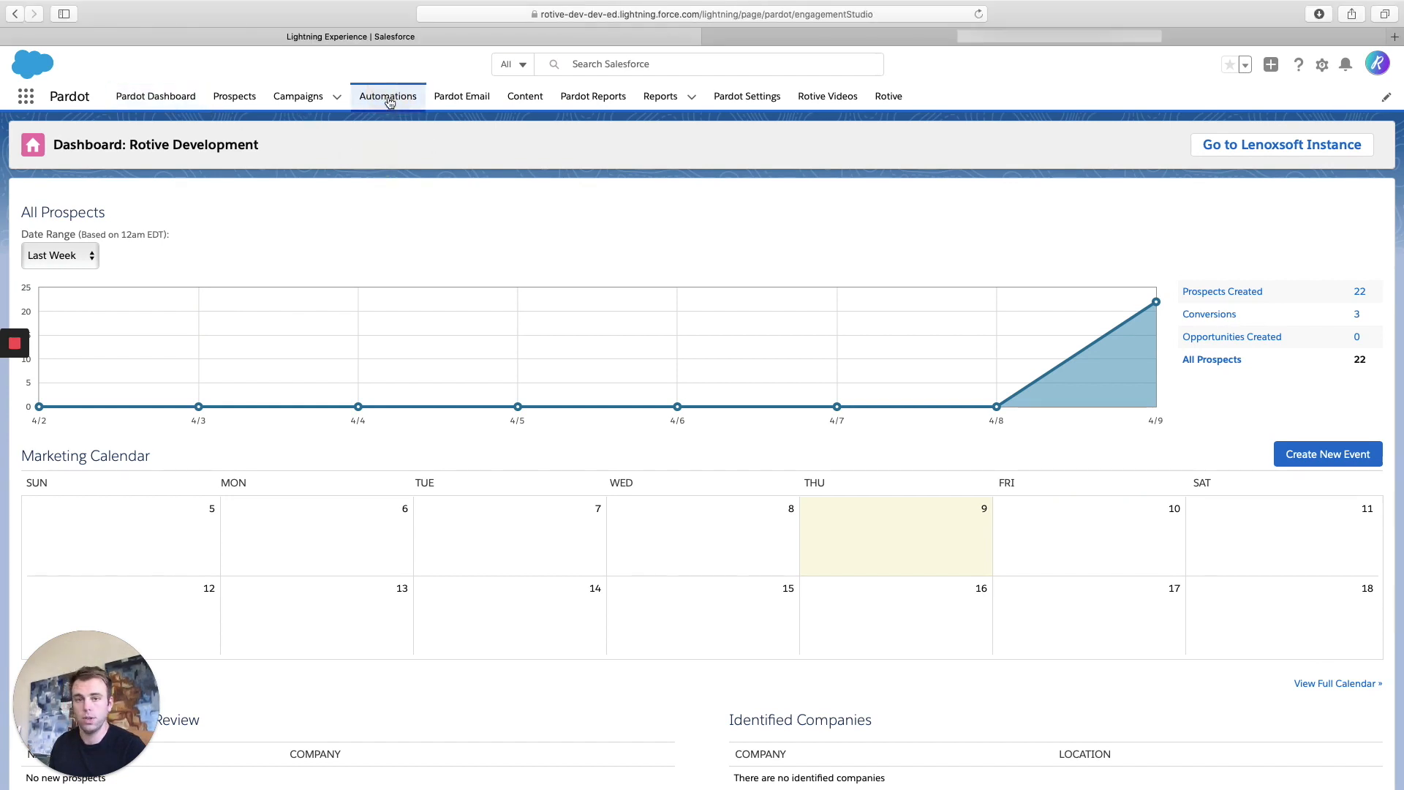
- Load the Engagement Studio programs list showing the Test Engagement Program
click(387, 97)
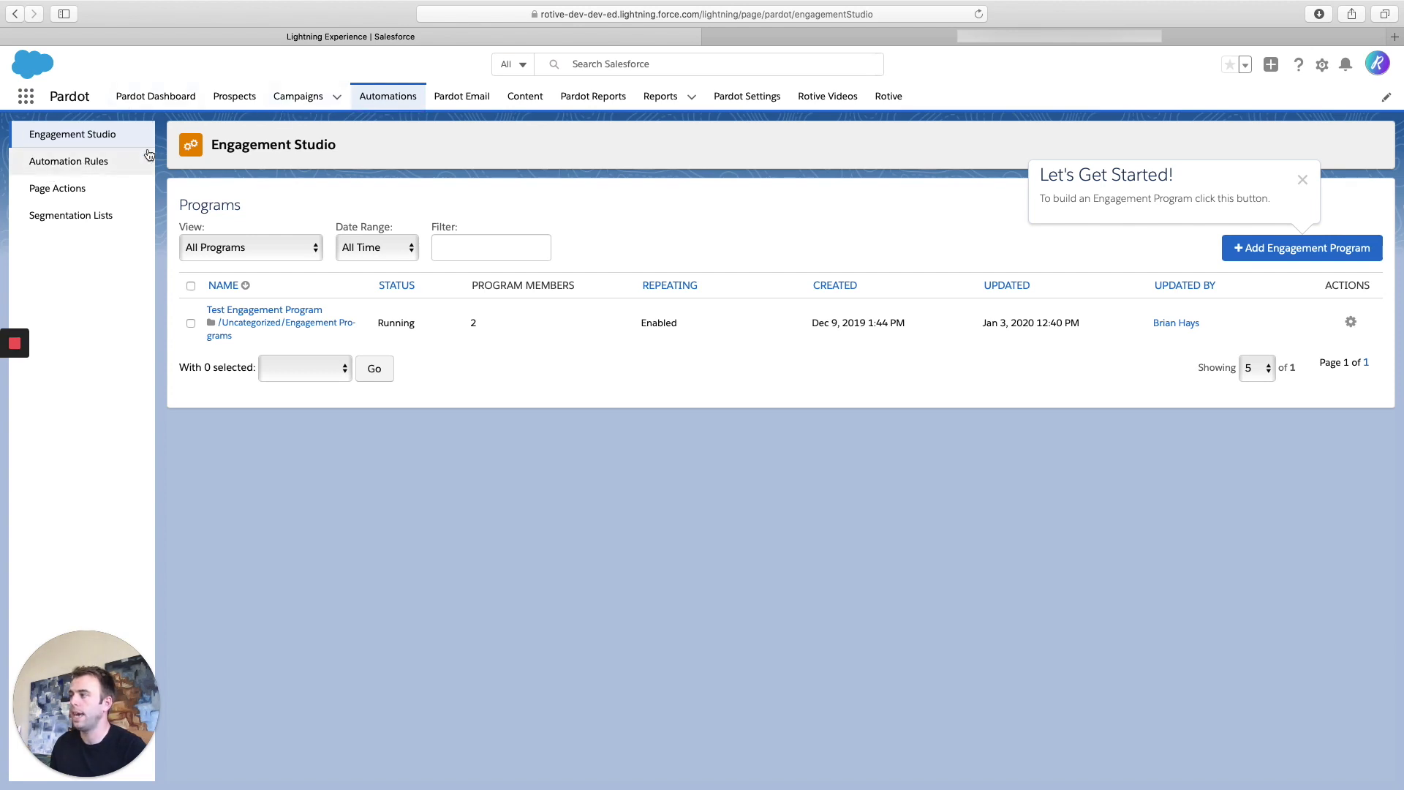
mouse_move(656, 431)
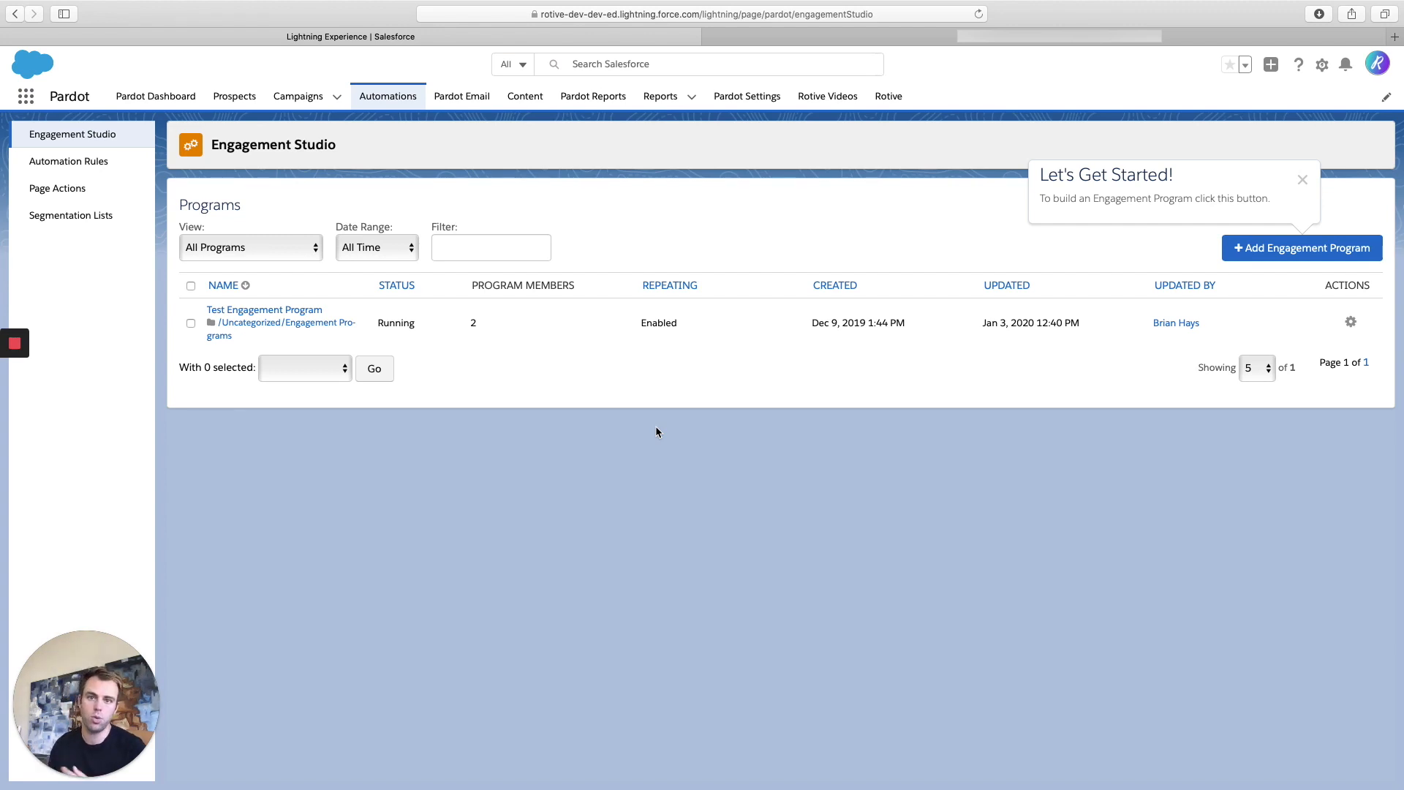
mouse_move(1223, 253)
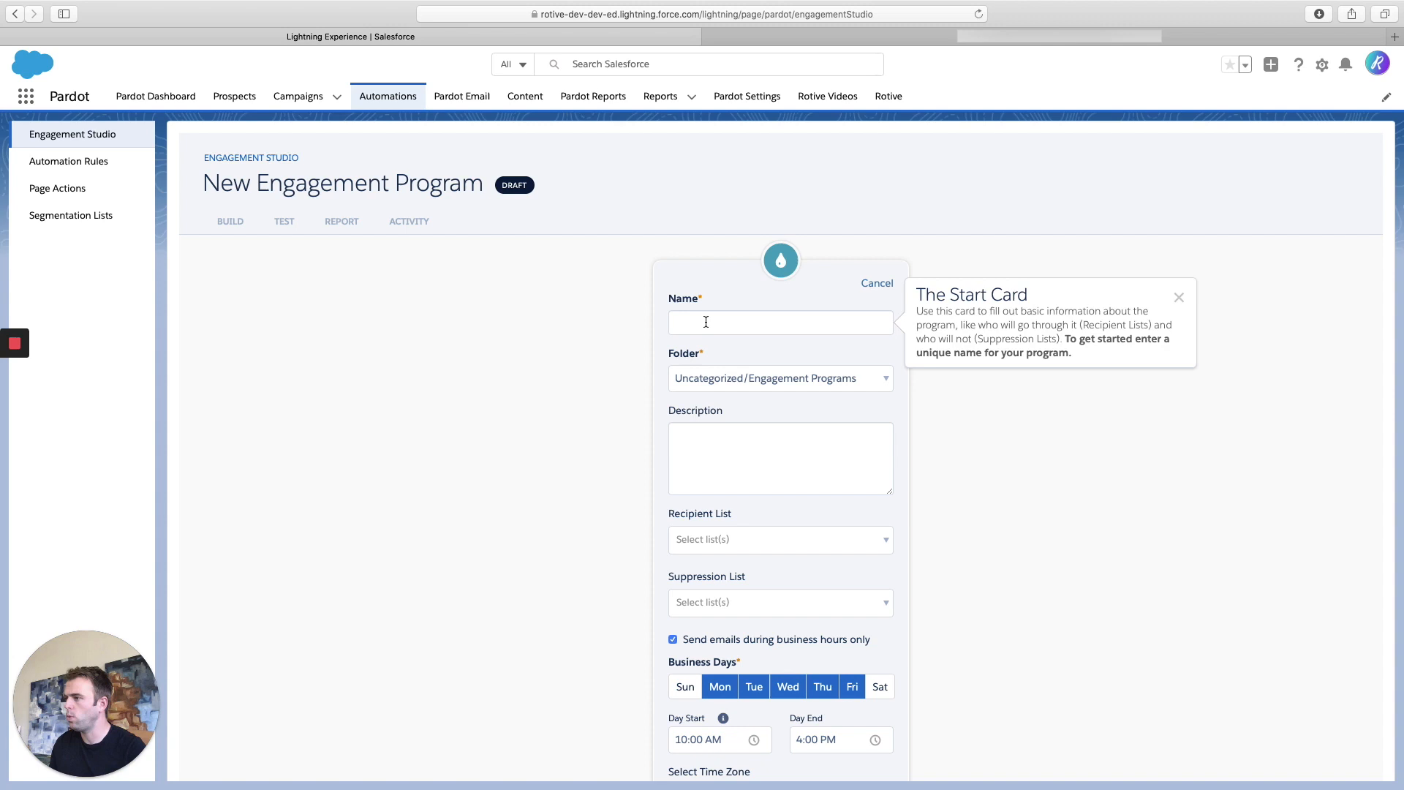
- Name the new engagement program 'Welcome Series' and move to its Recipient List field
text(Welcome Series)
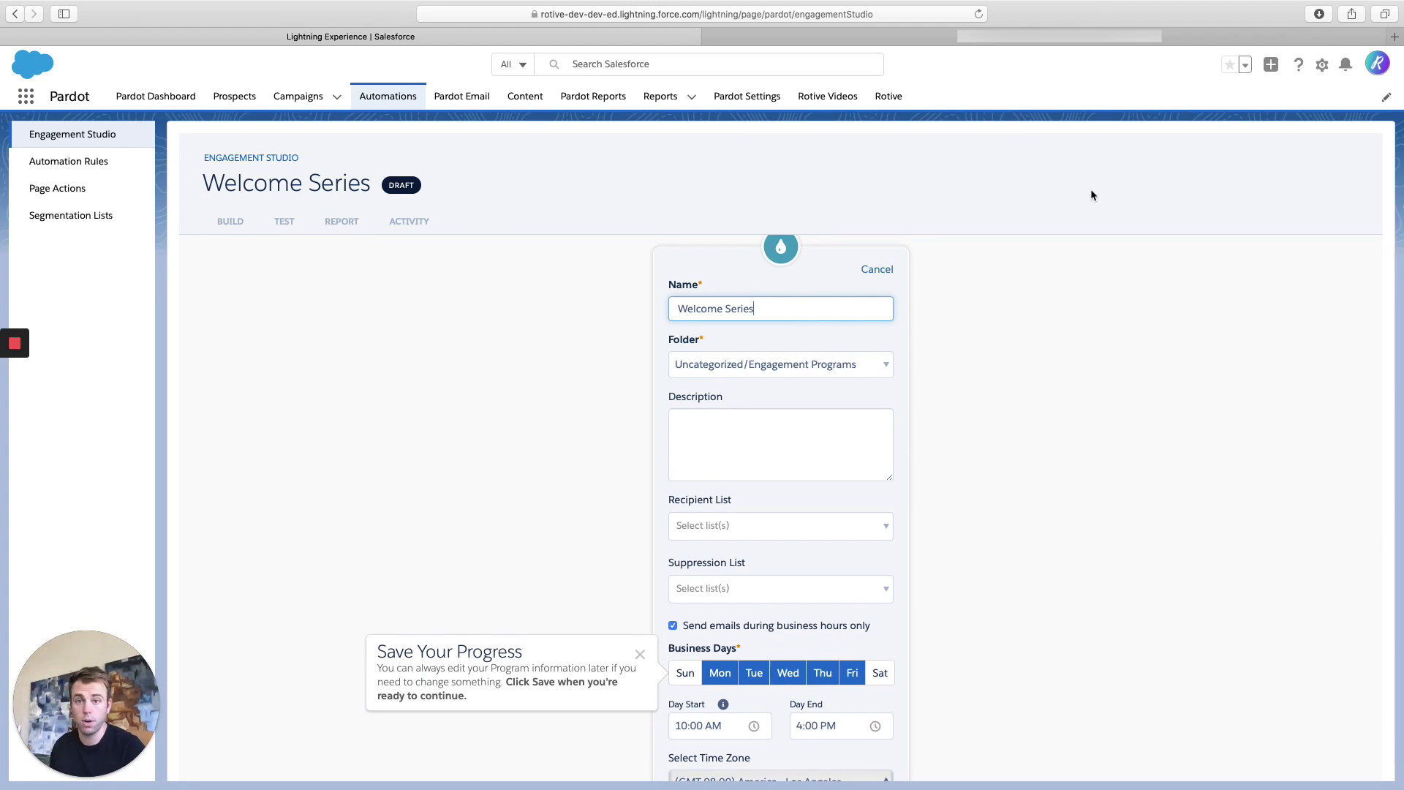
mouse_move(745, 363)
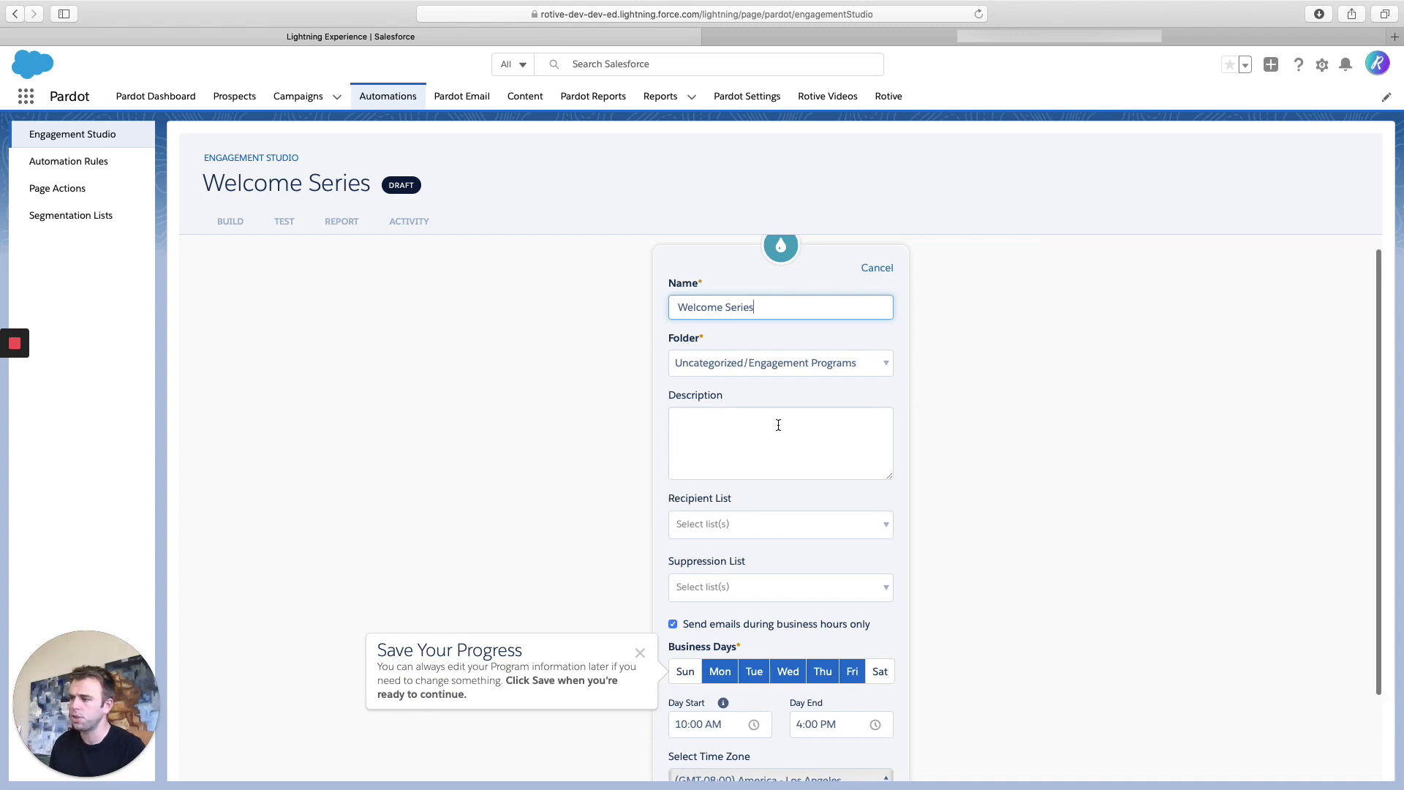
scroll(down, 3)
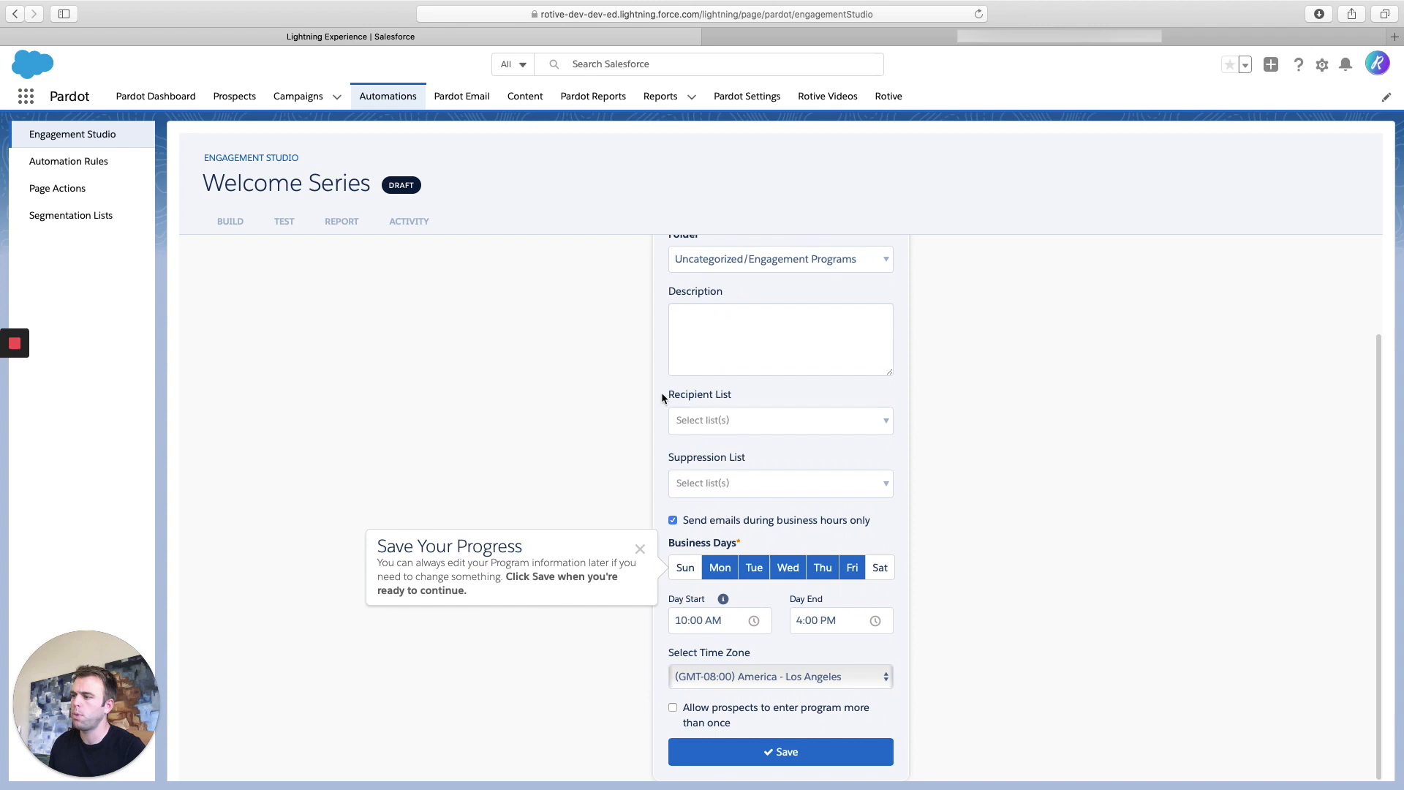
double_click(699, 395)
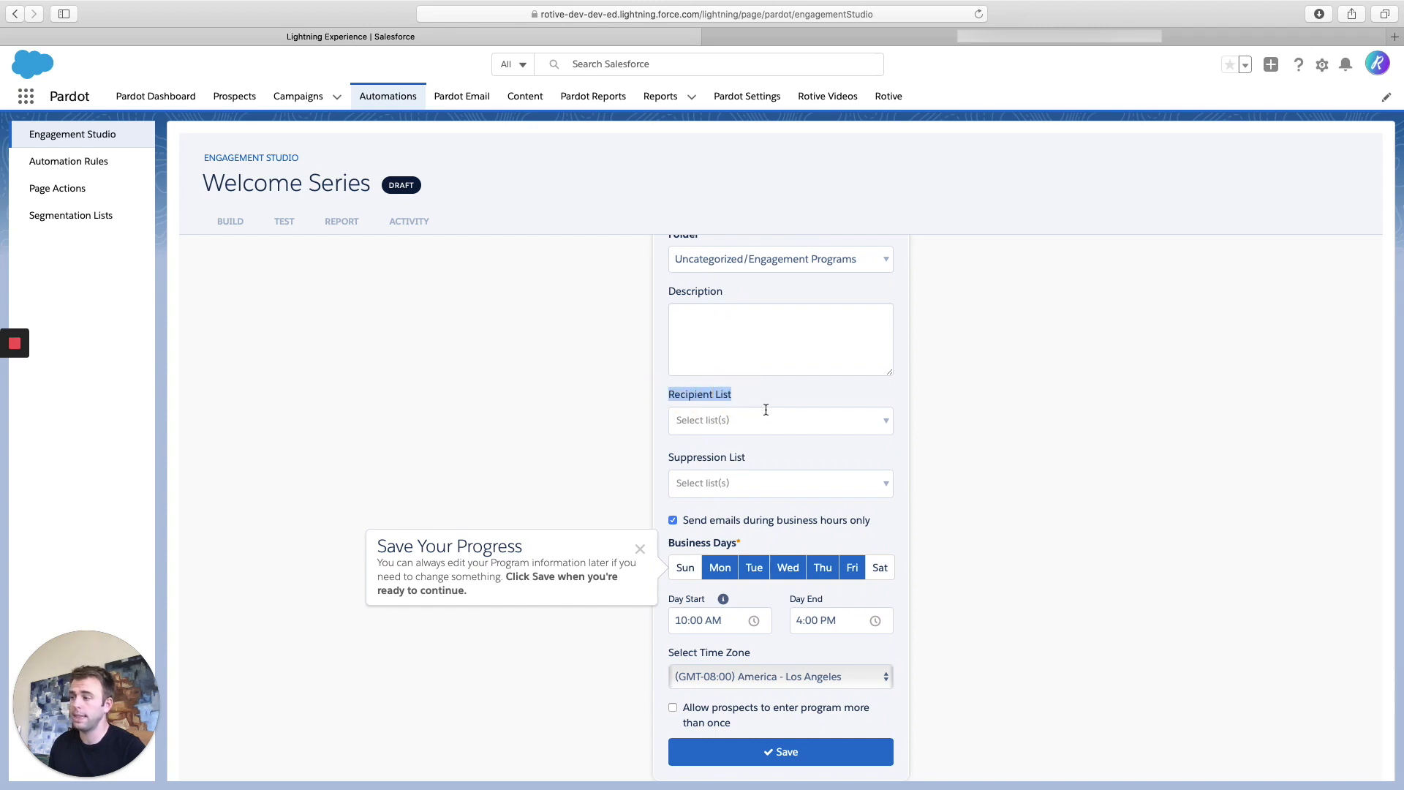
mouse_move(778, 423)
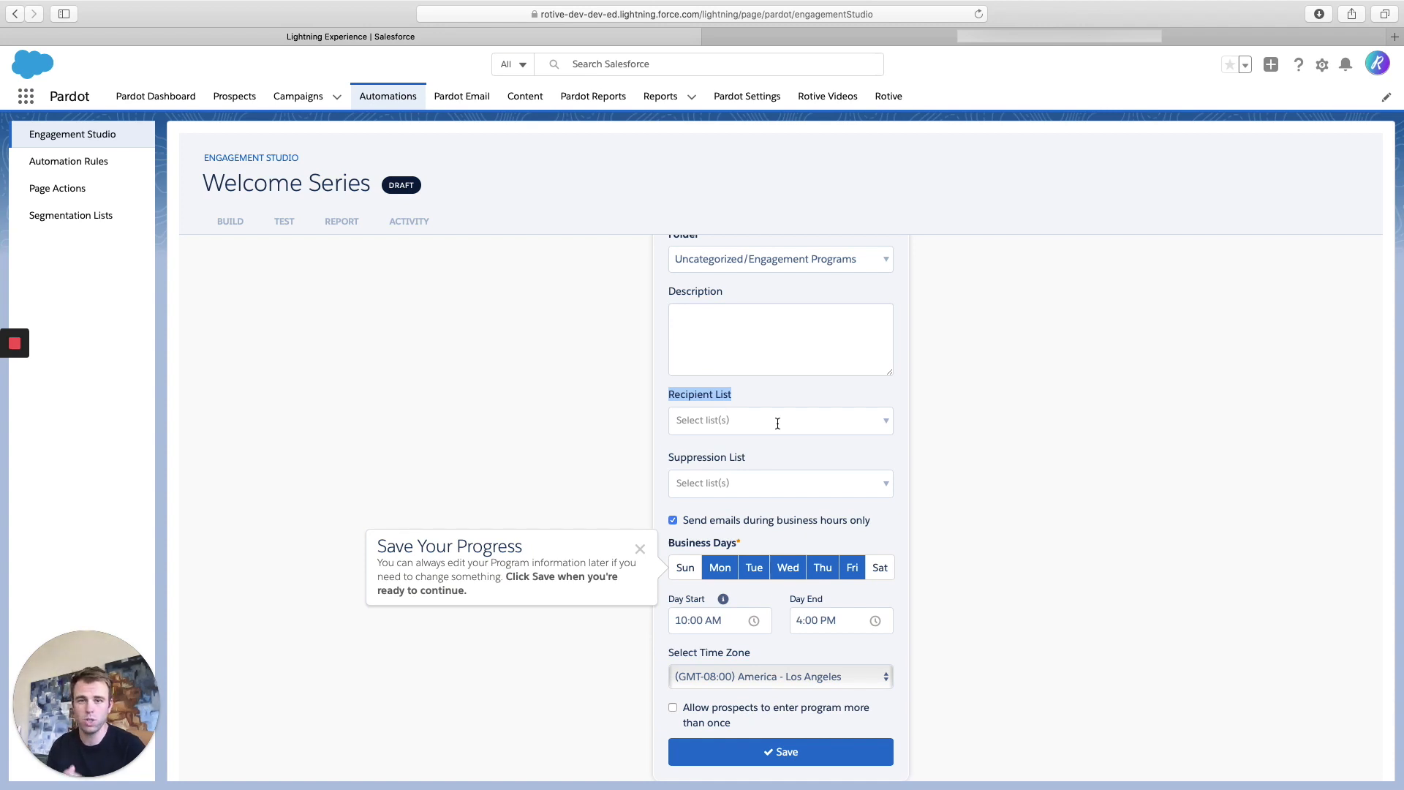
- Choose Monthly Newsletter as the recipient list and save the program settings
click(777, 421)
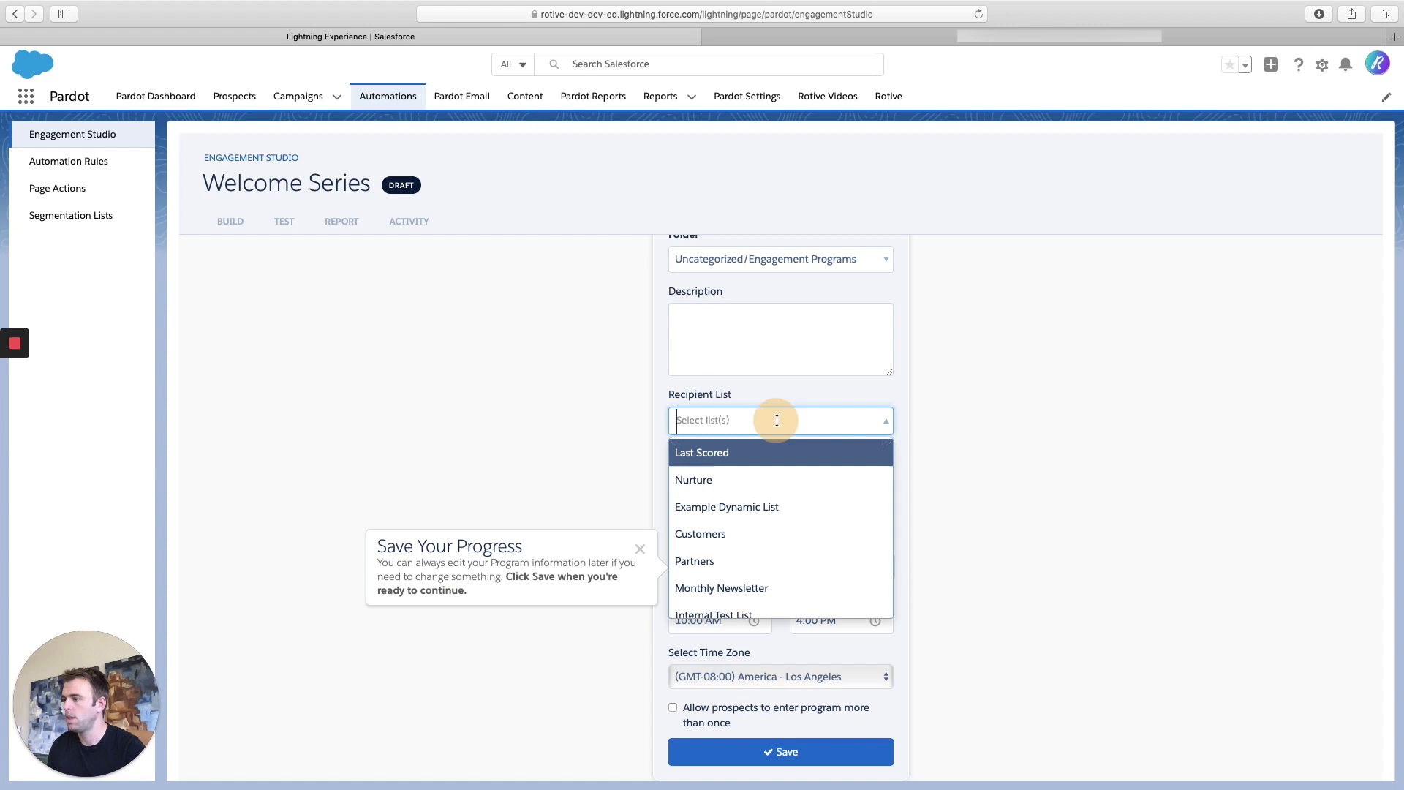
mouse_move(788, 515)
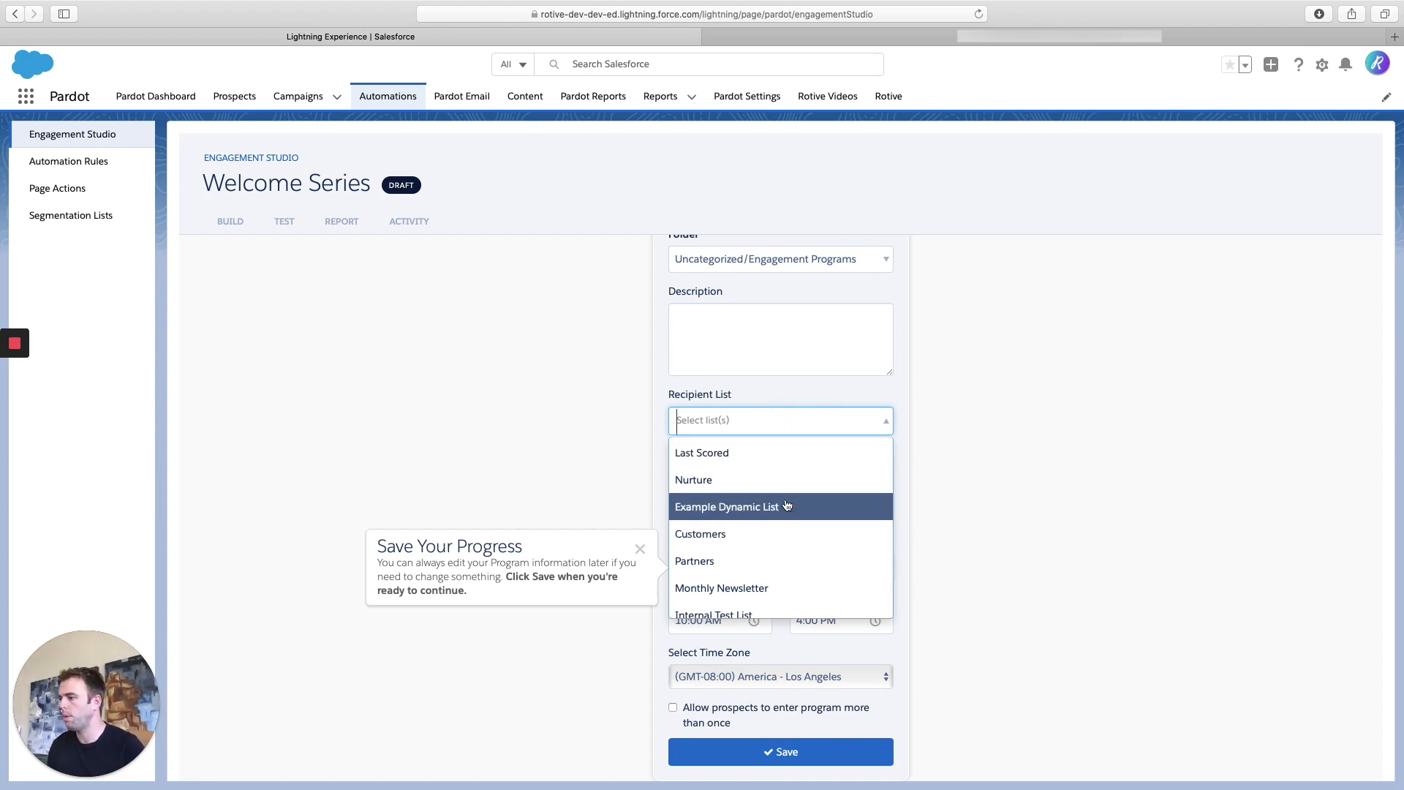
click(721, 588)
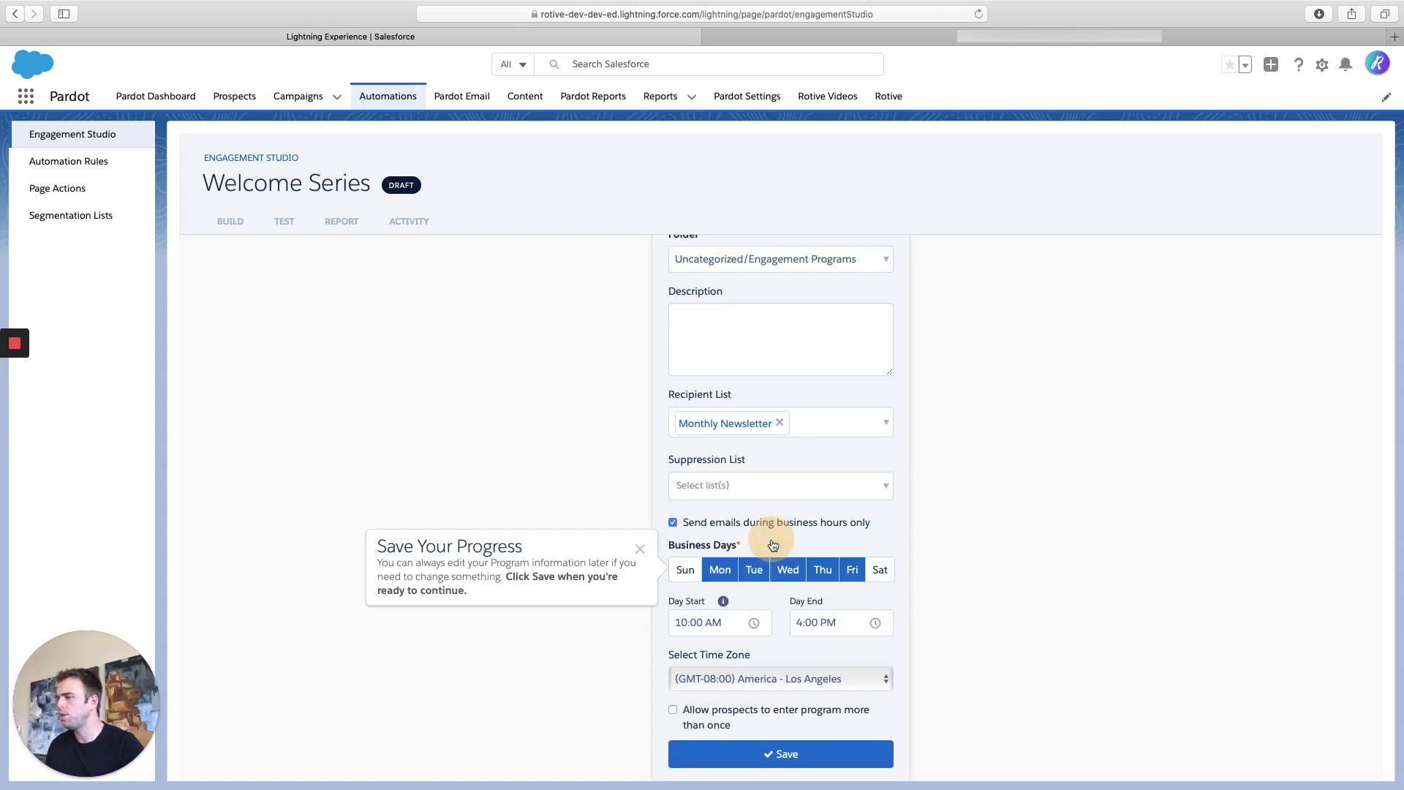
mouse_move(825, 459)
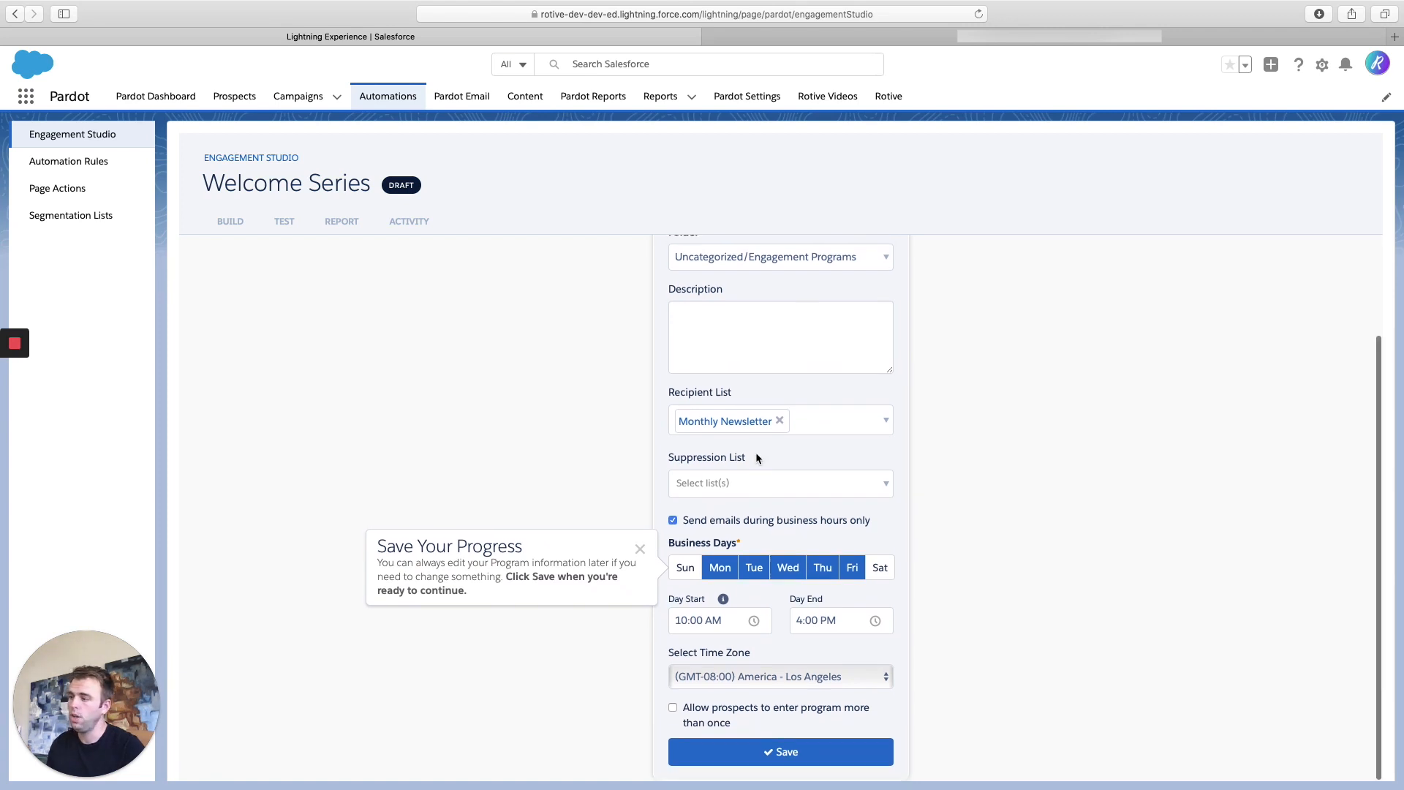
mouse_move(788, 459)
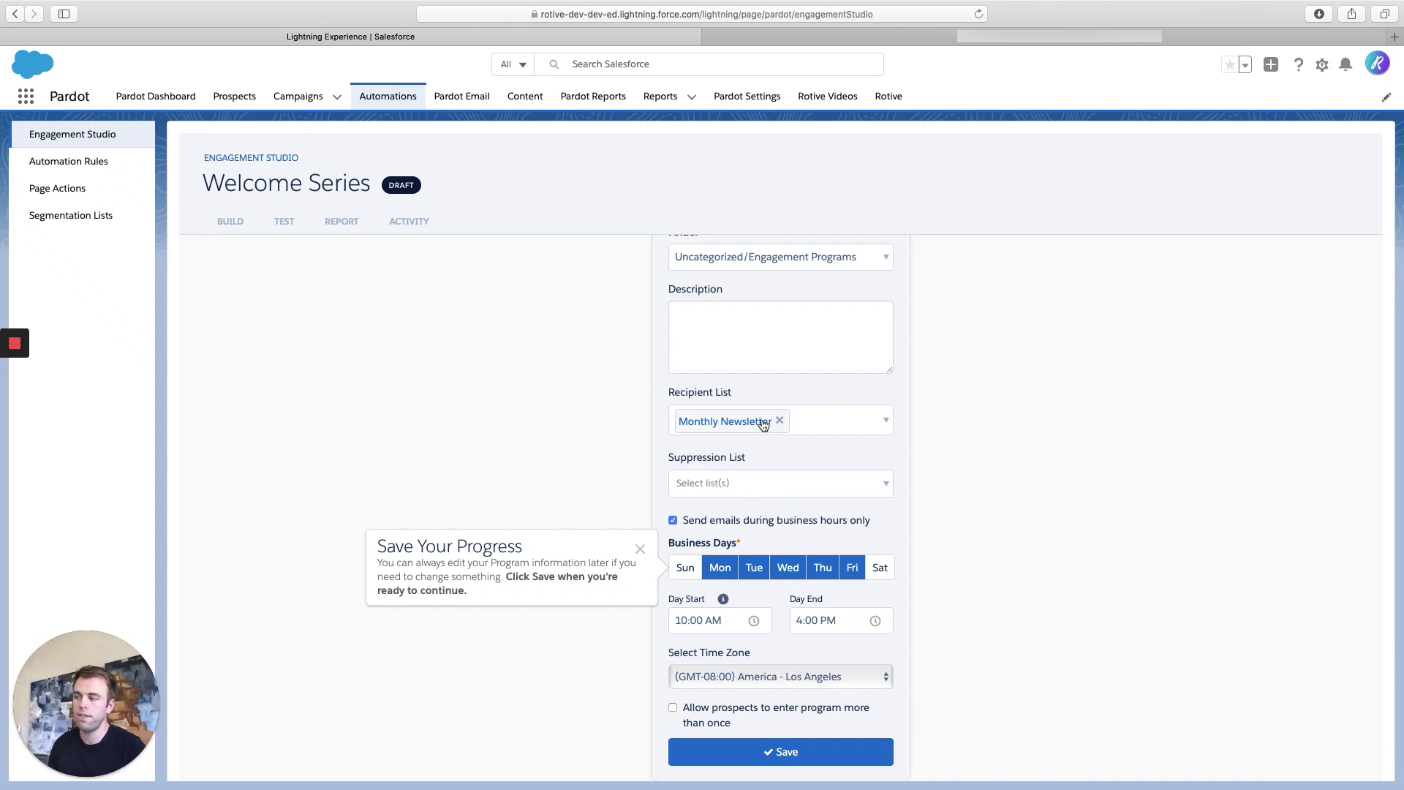
mouse_move(737, 603)
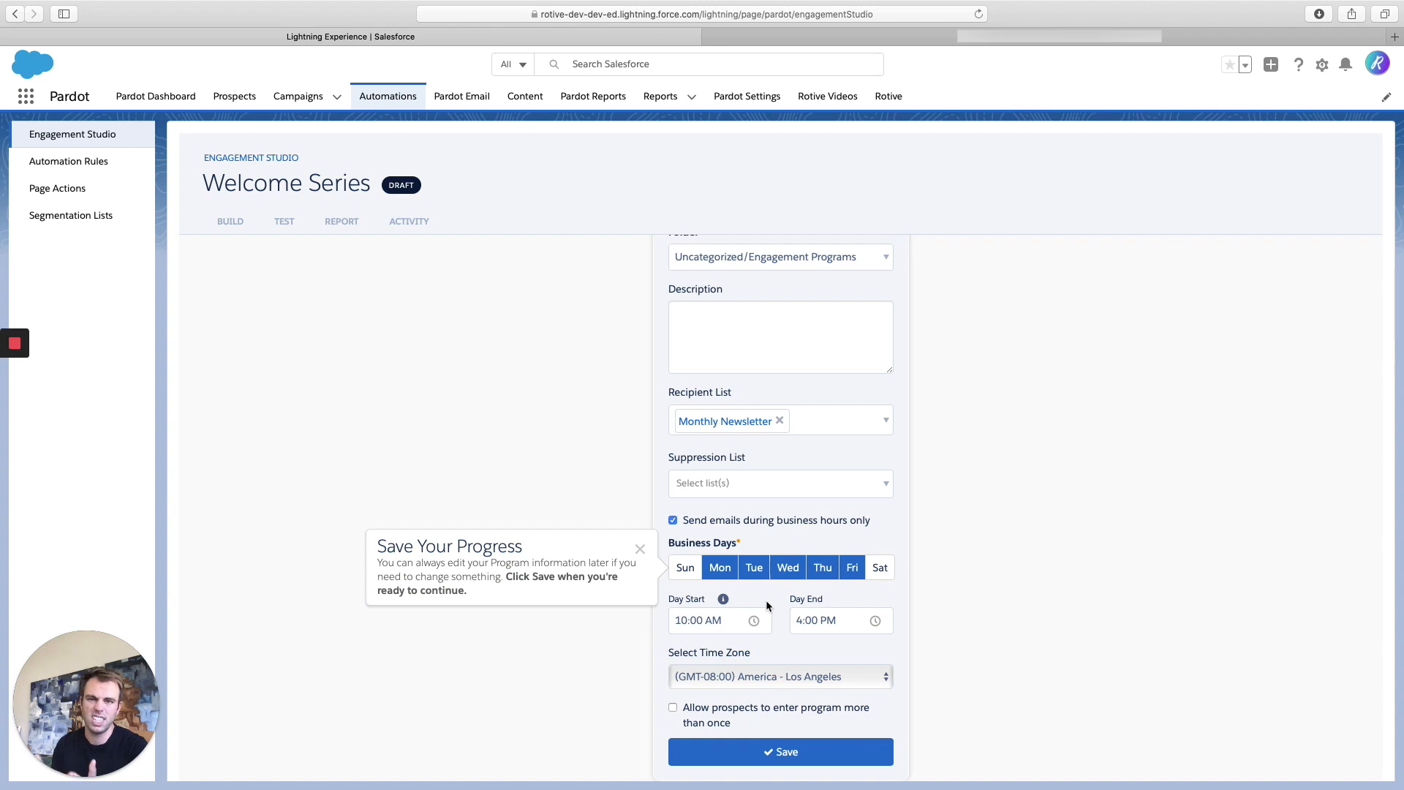
mouse_move(764, 544)
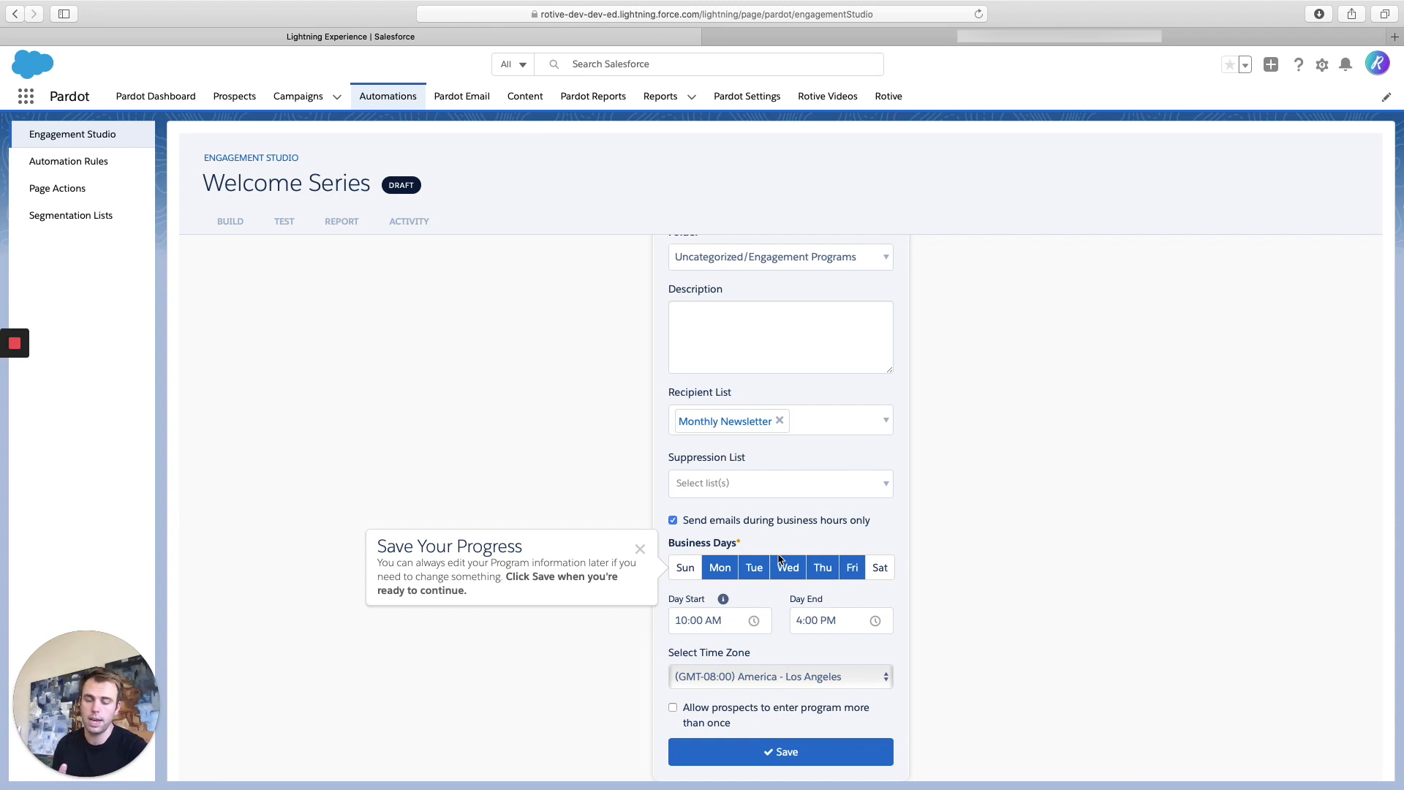
click(781, 751)
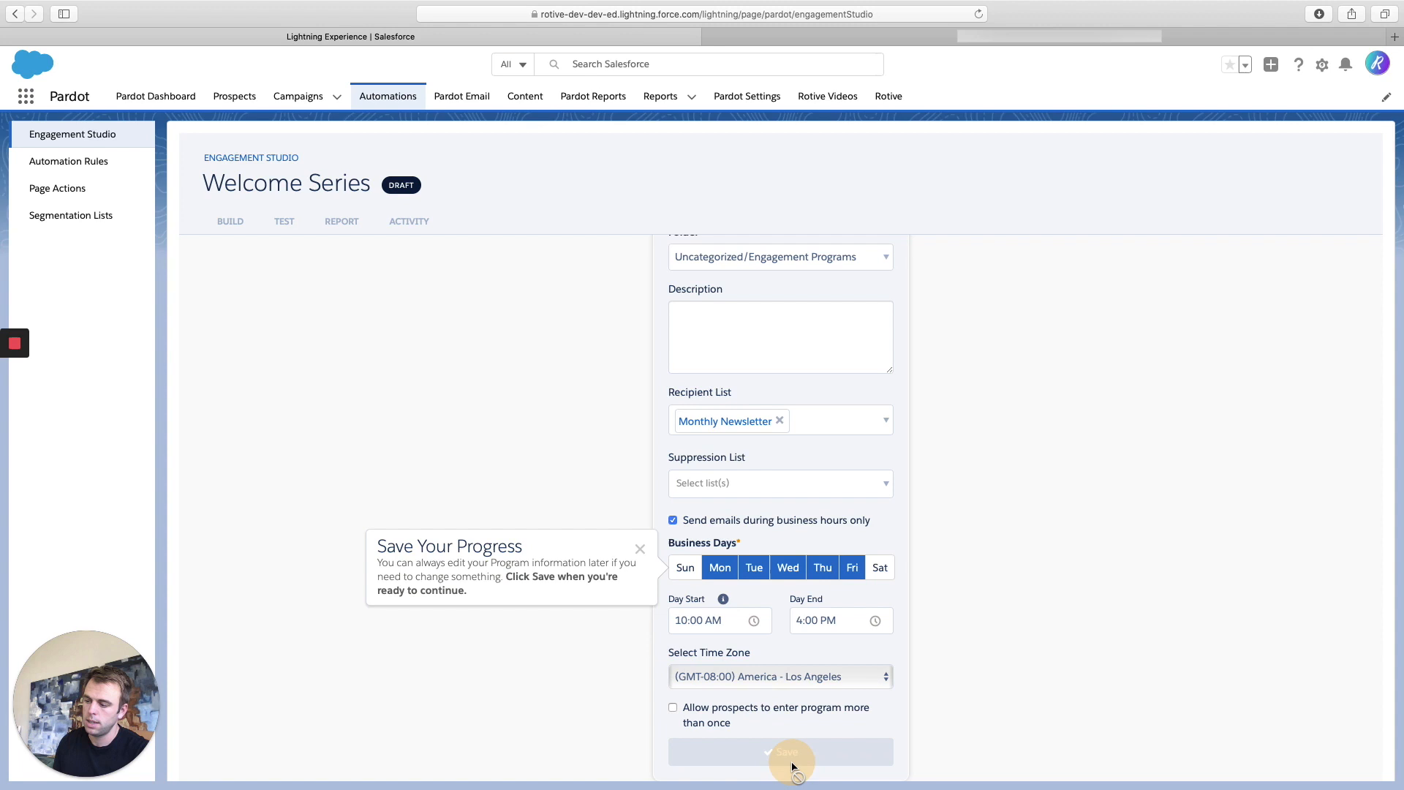
- Reach the build canvas, dismiss the save tip, and add an element between Start and End
click(781, 752)
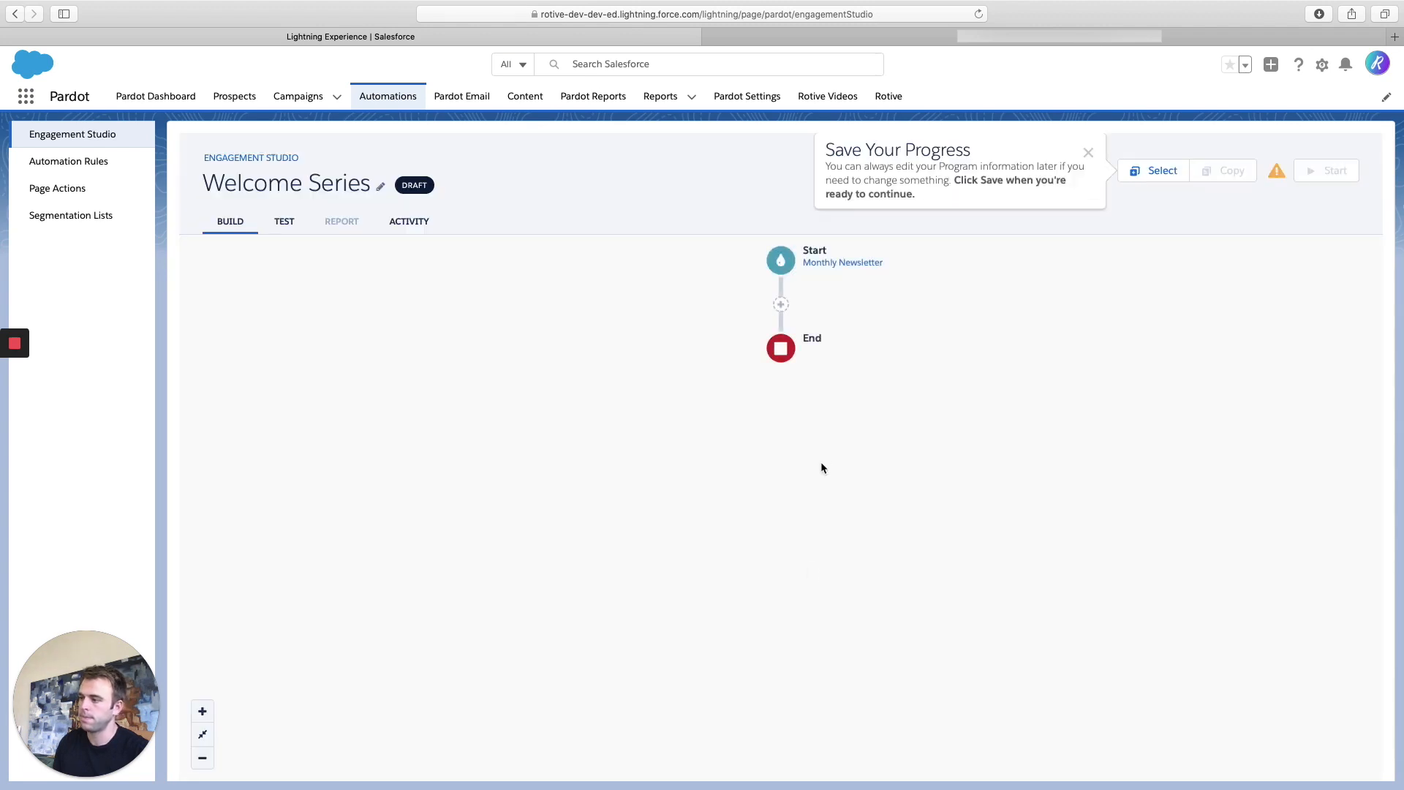
mouse_move(737, 213)
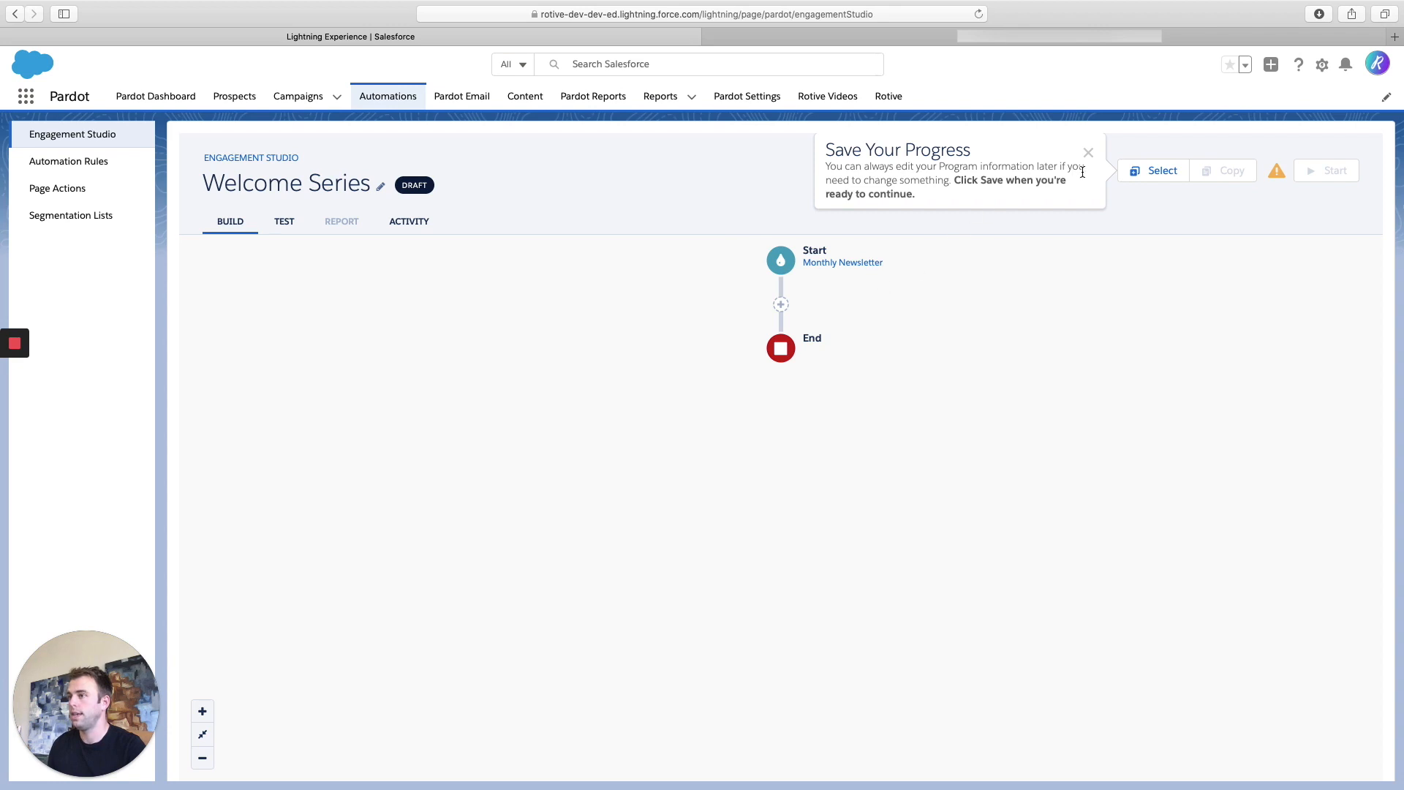
click(1088, 153)
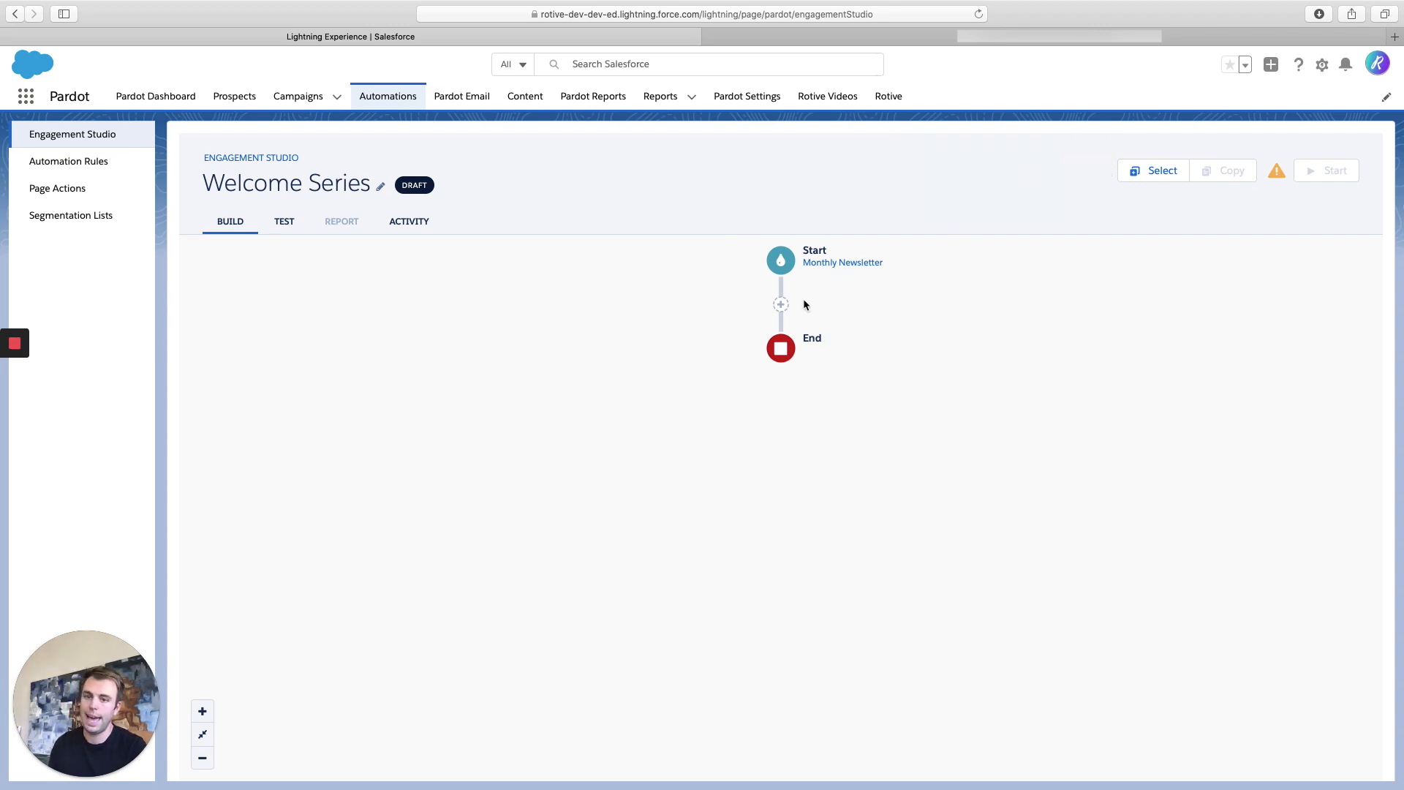
click(781, 304)
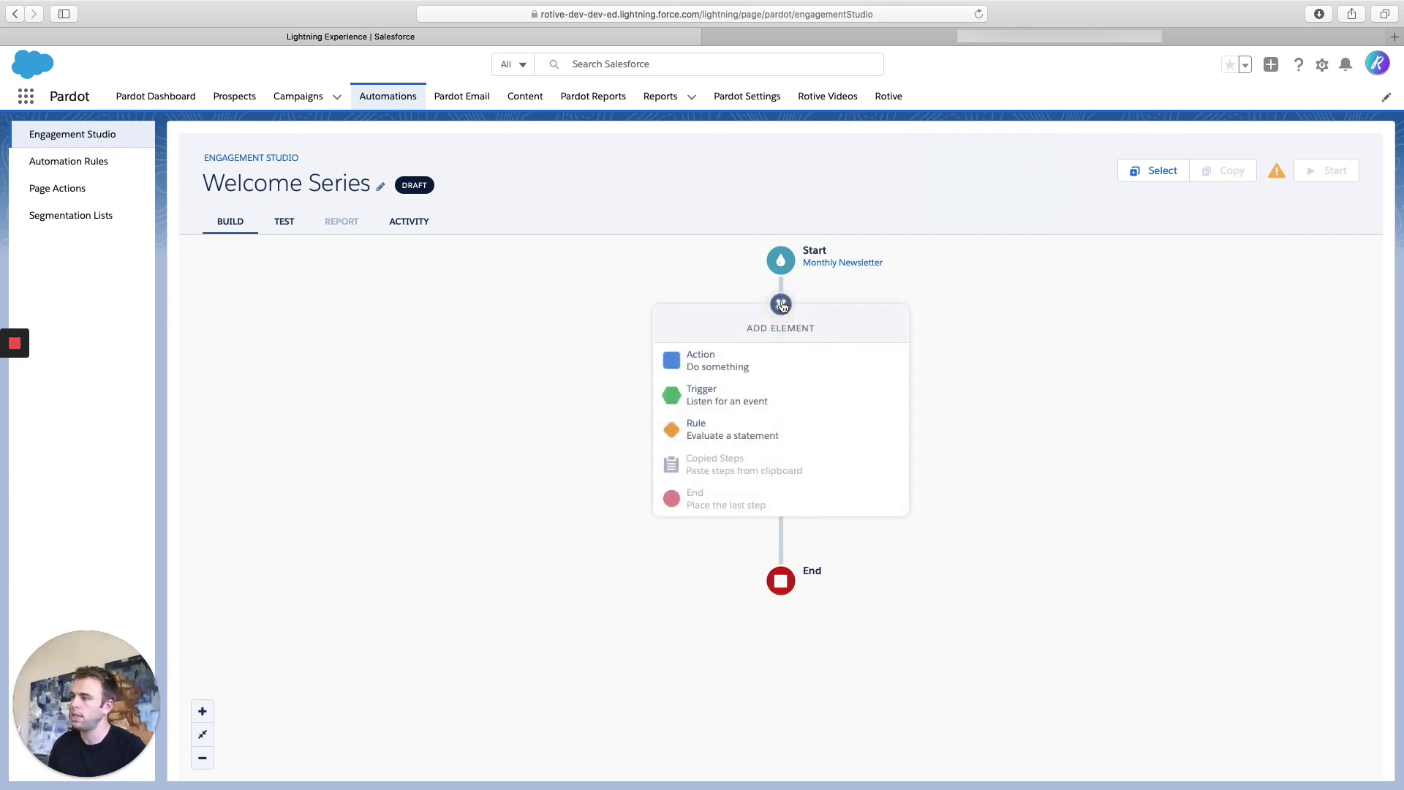
- Add a Send Email action using Test Email Template, sent immediately, and save it
click(700, 360)
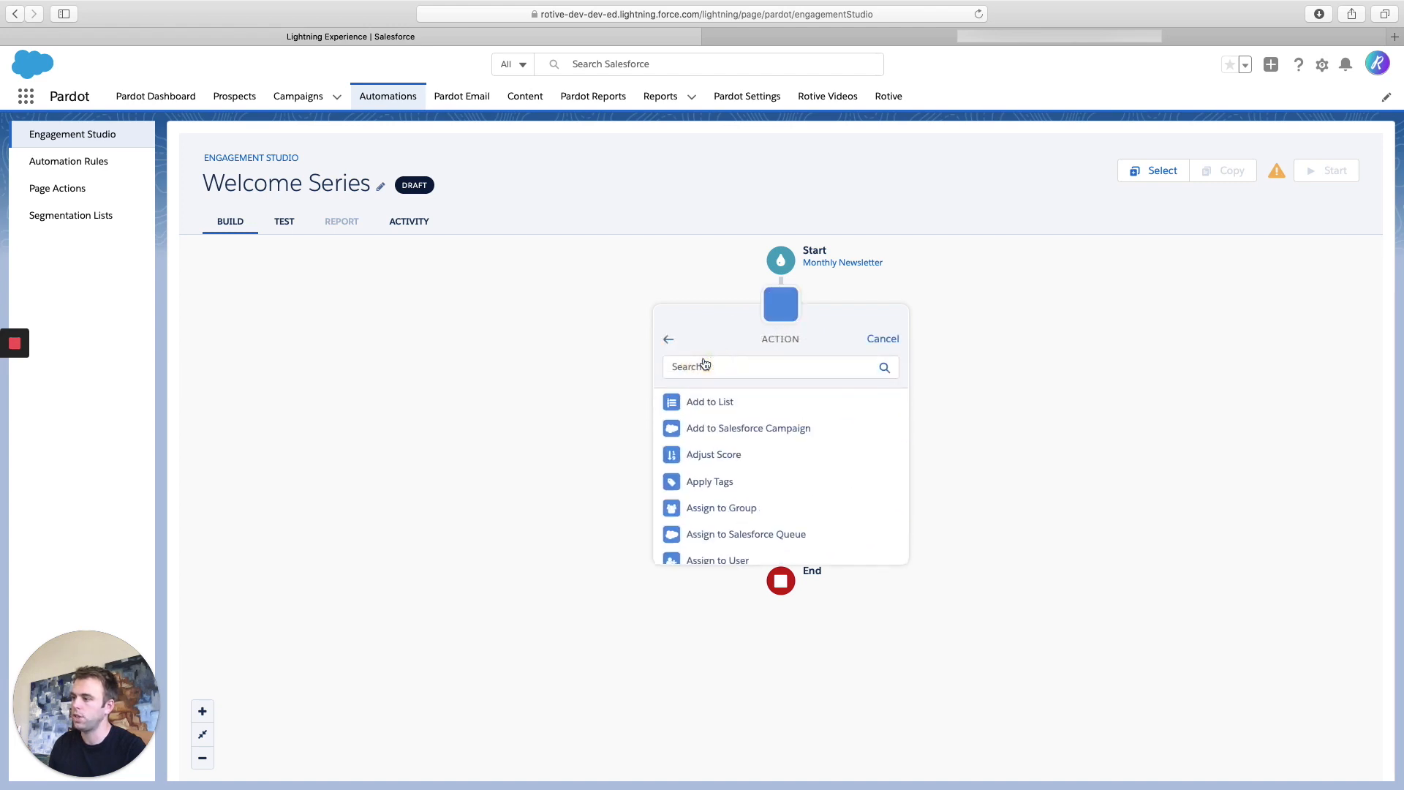
scroll(down, 3)
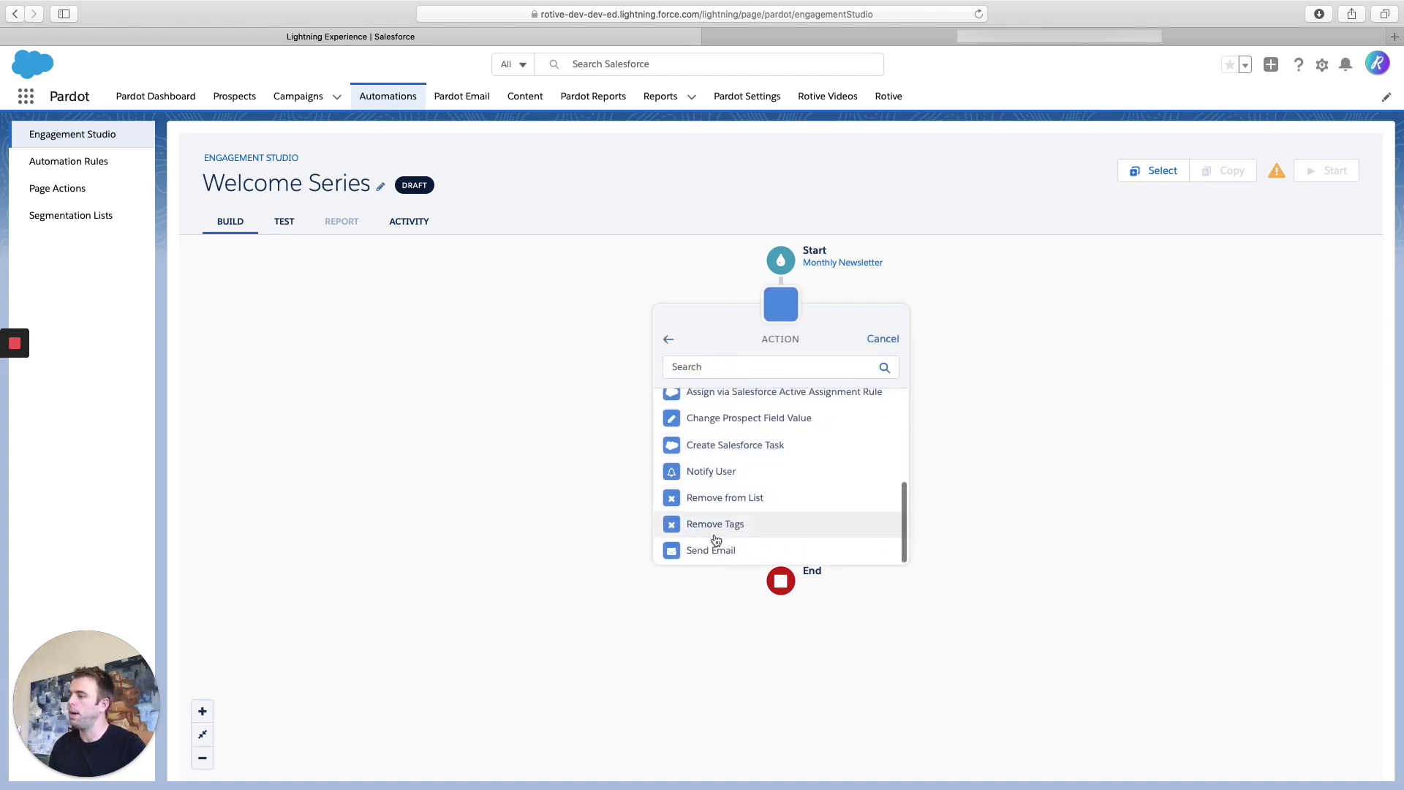
click(711, 550)
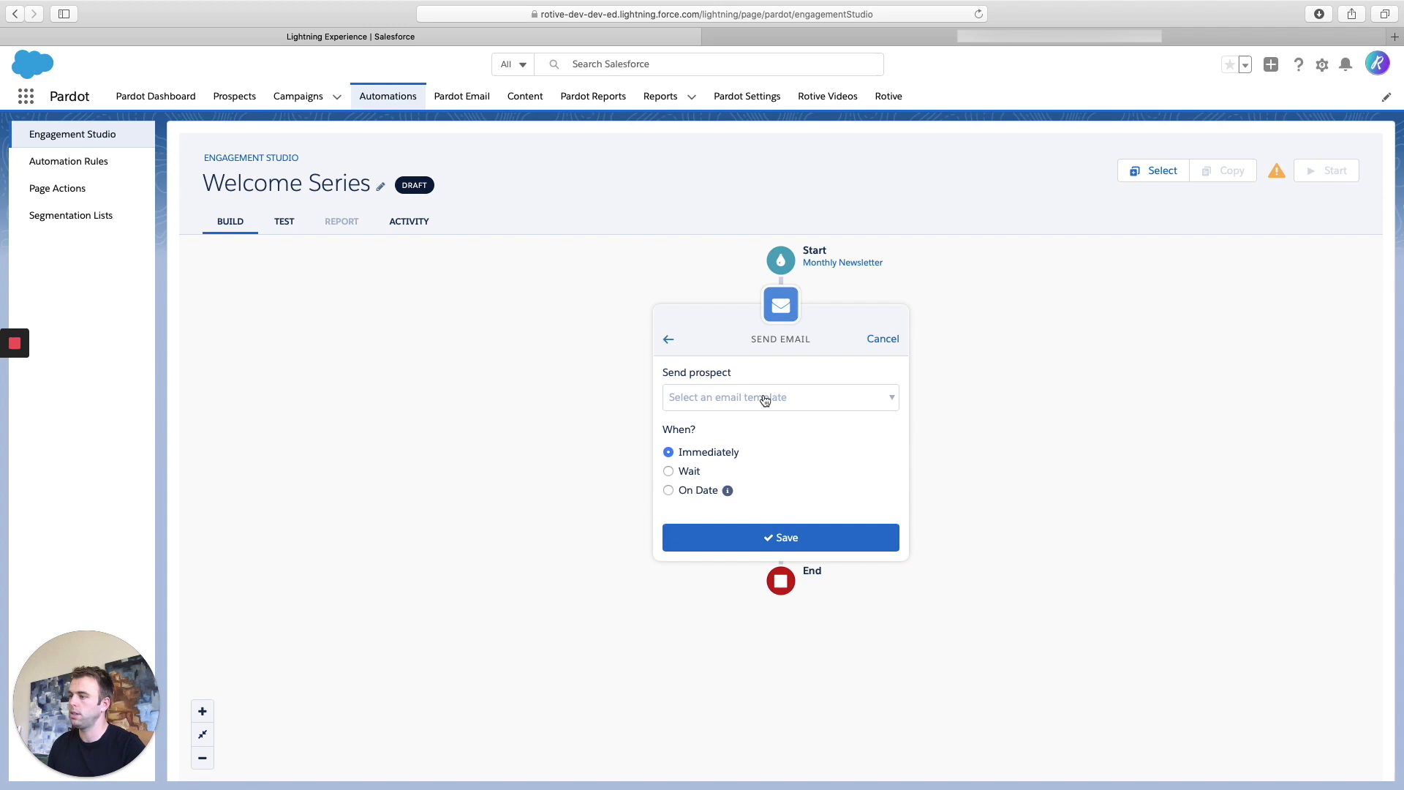
click(781, 398)
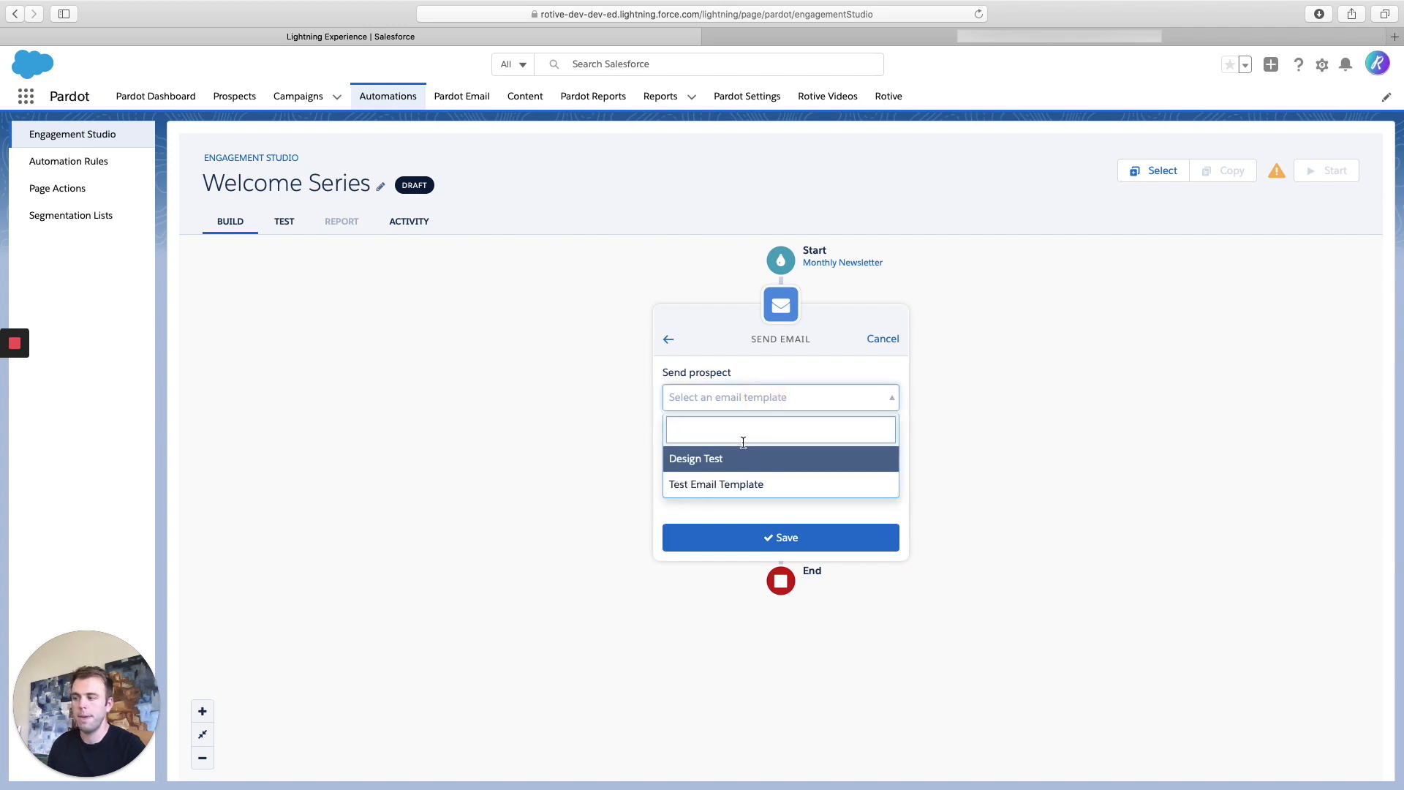
click(717, 484)
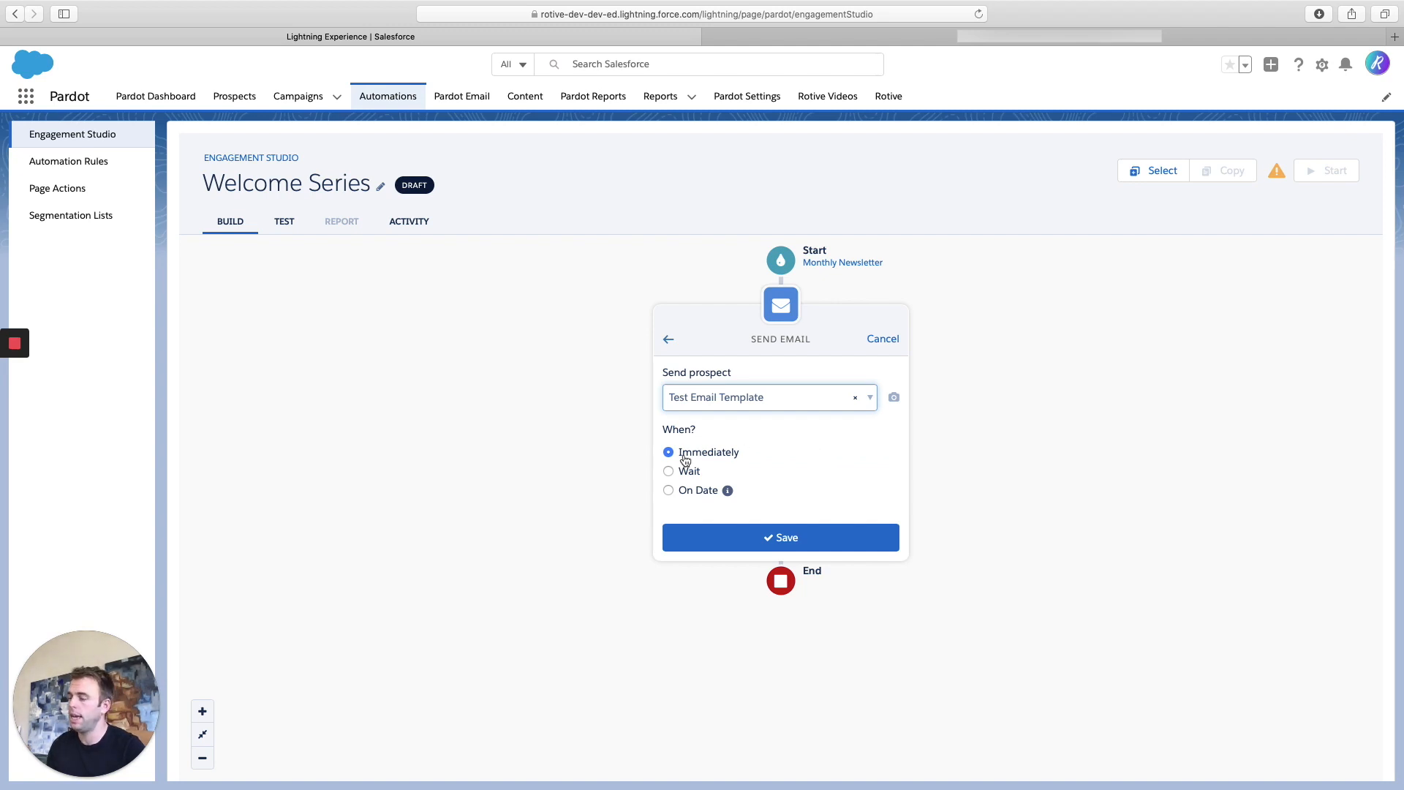
mouse_move(794, 518)
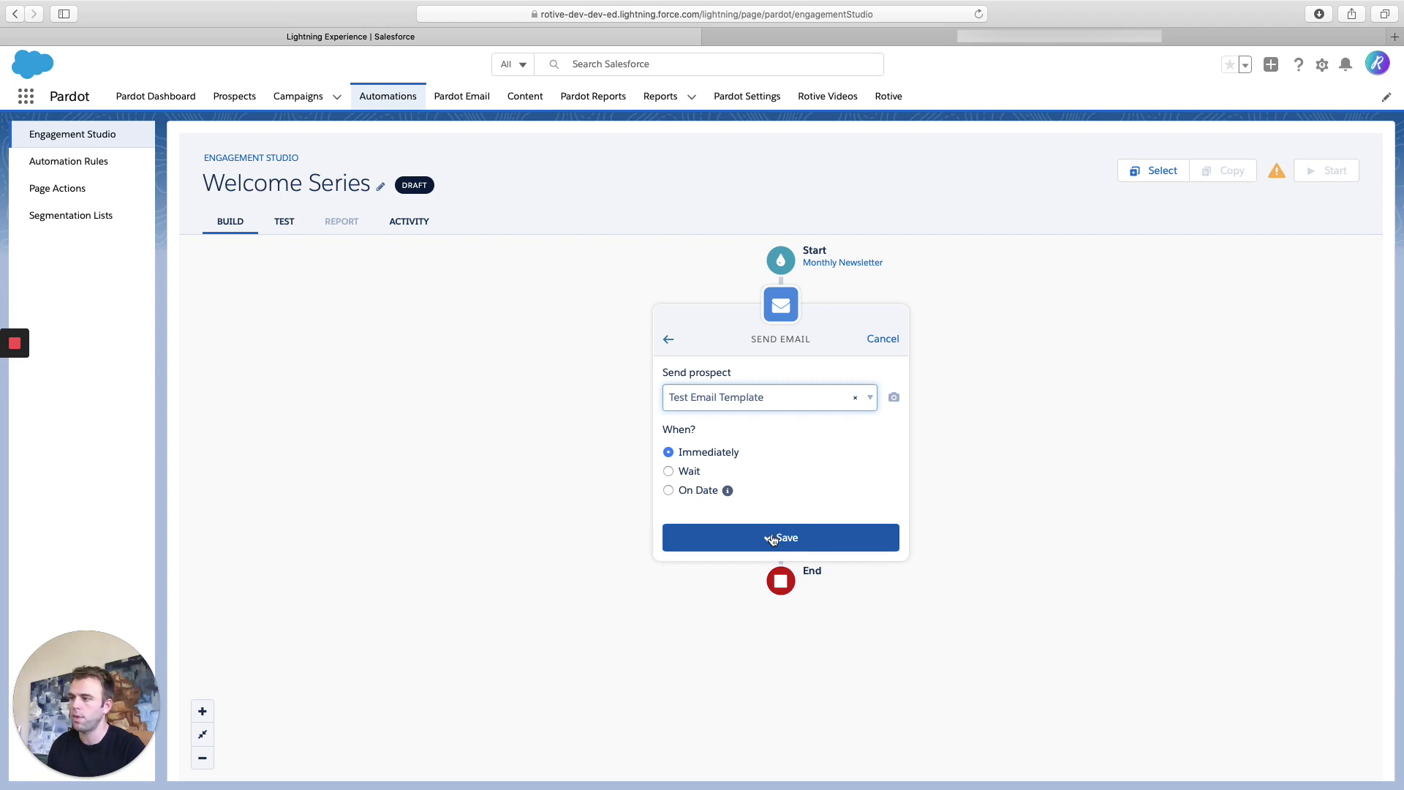
click(781, 538)
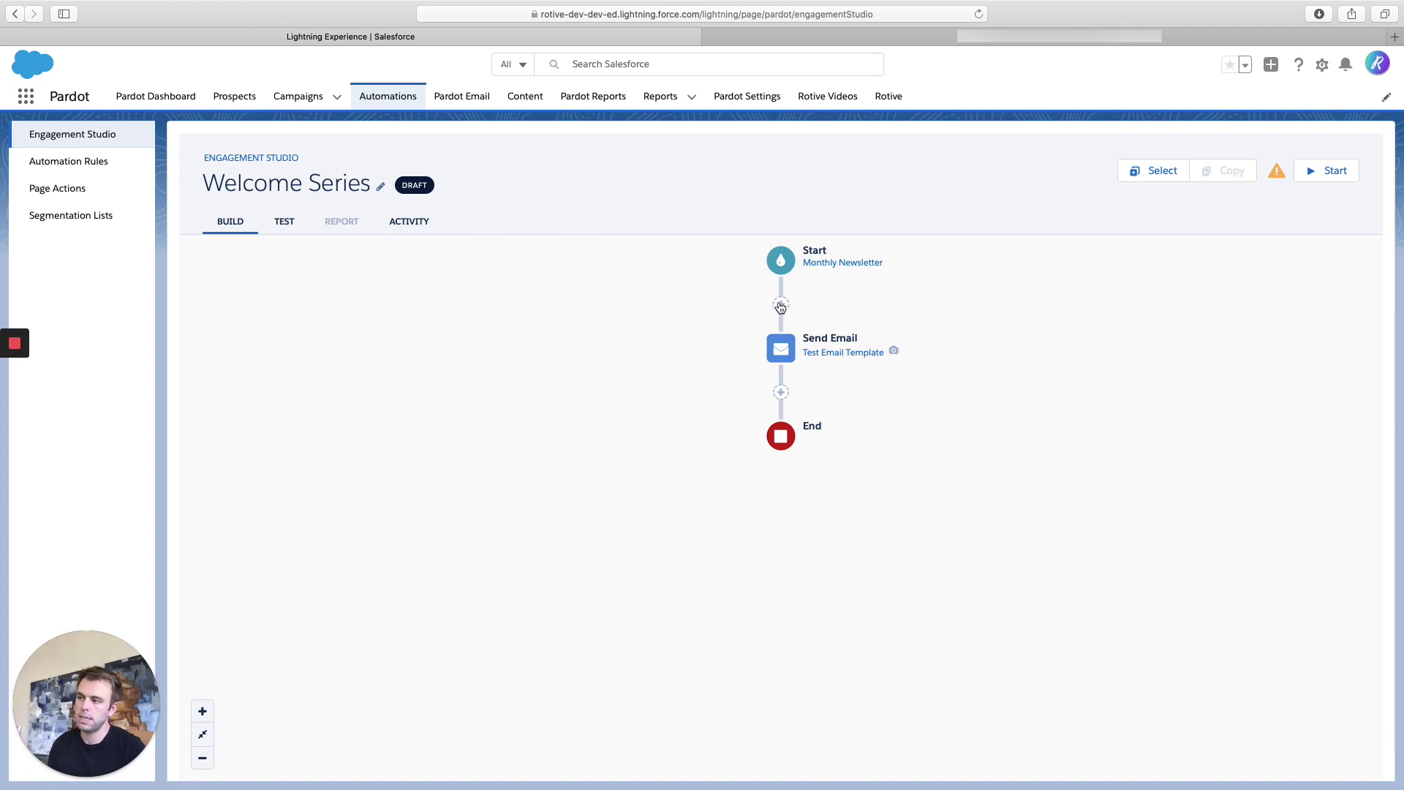
mouse_move(781, 392)
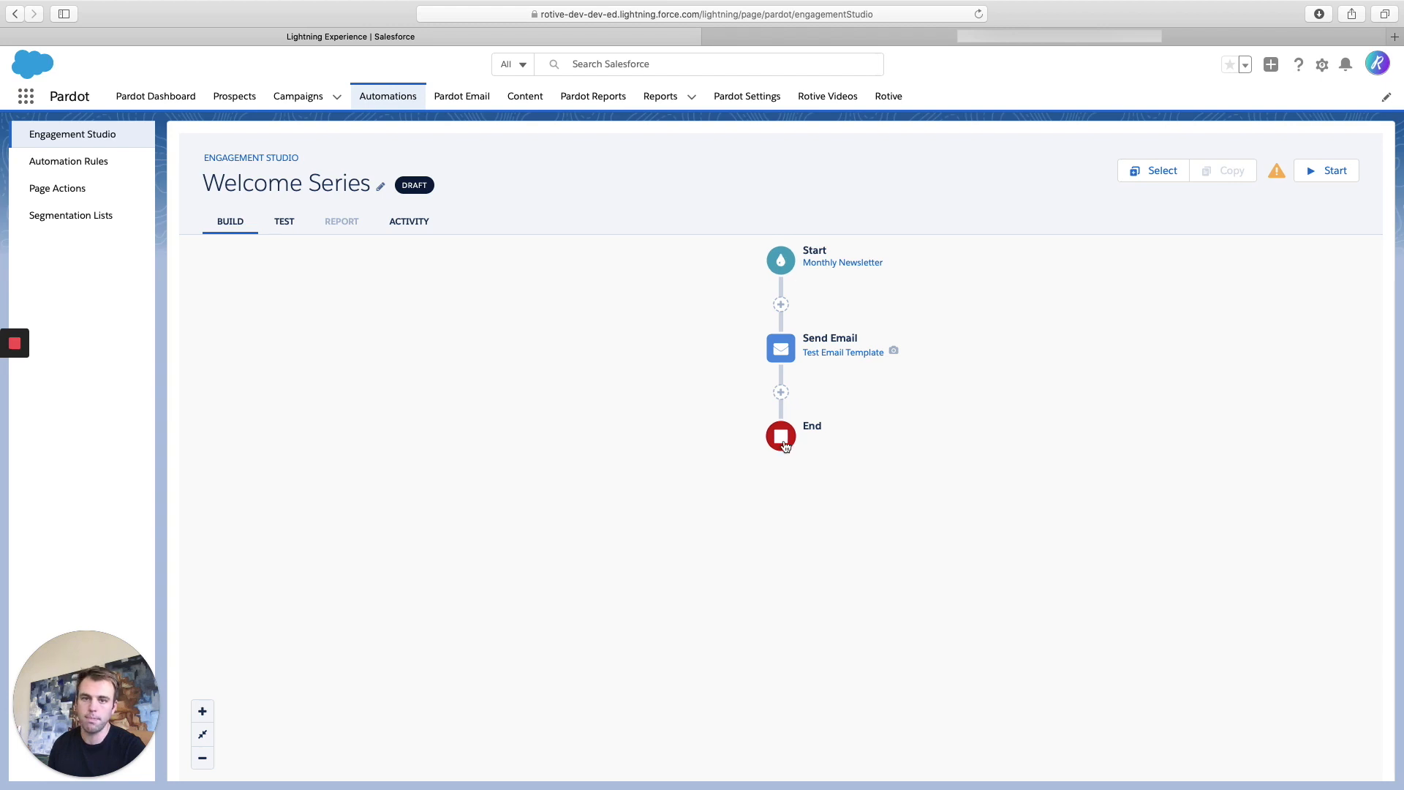
mouse_move(720, 249)
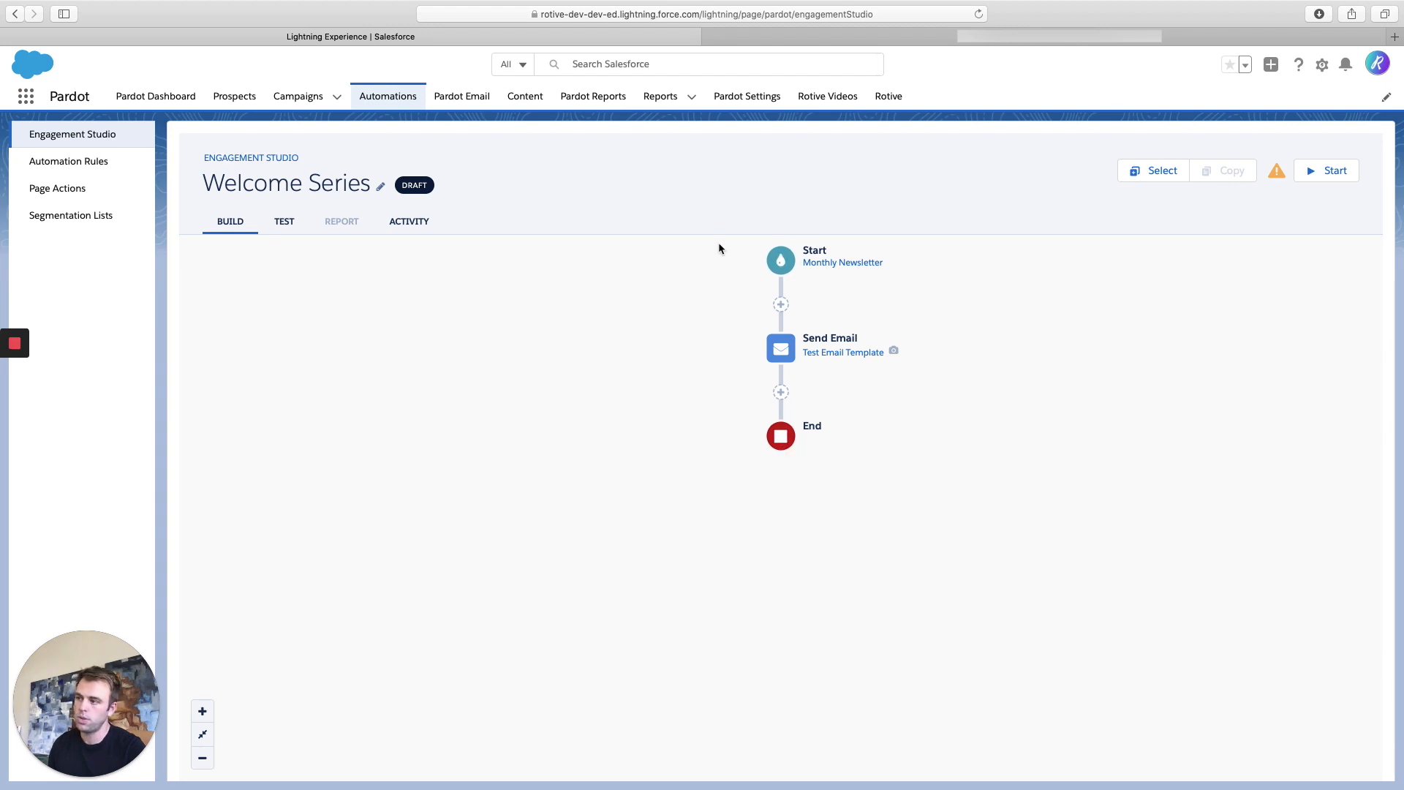
mouse_move(735, 326)
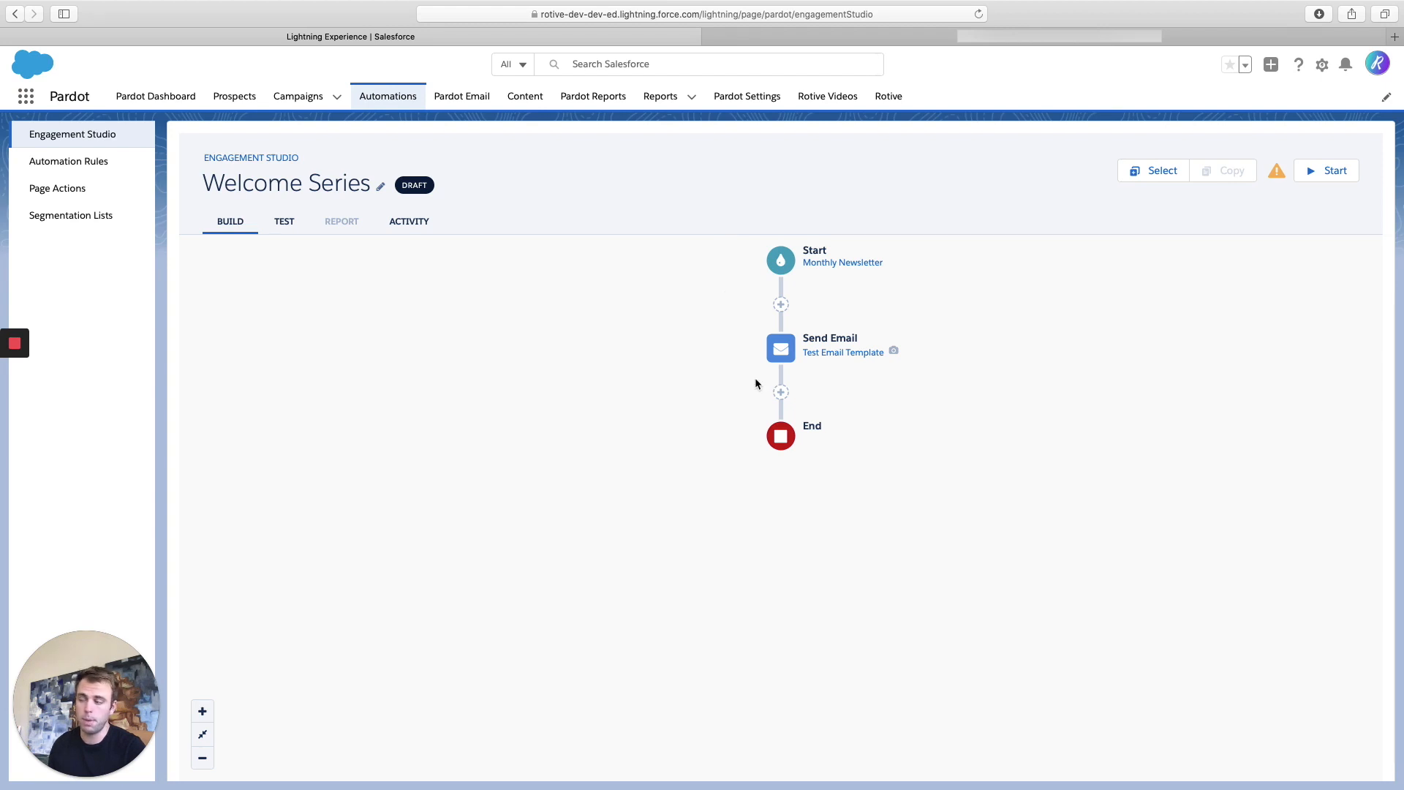
mouse_move(781, 392)
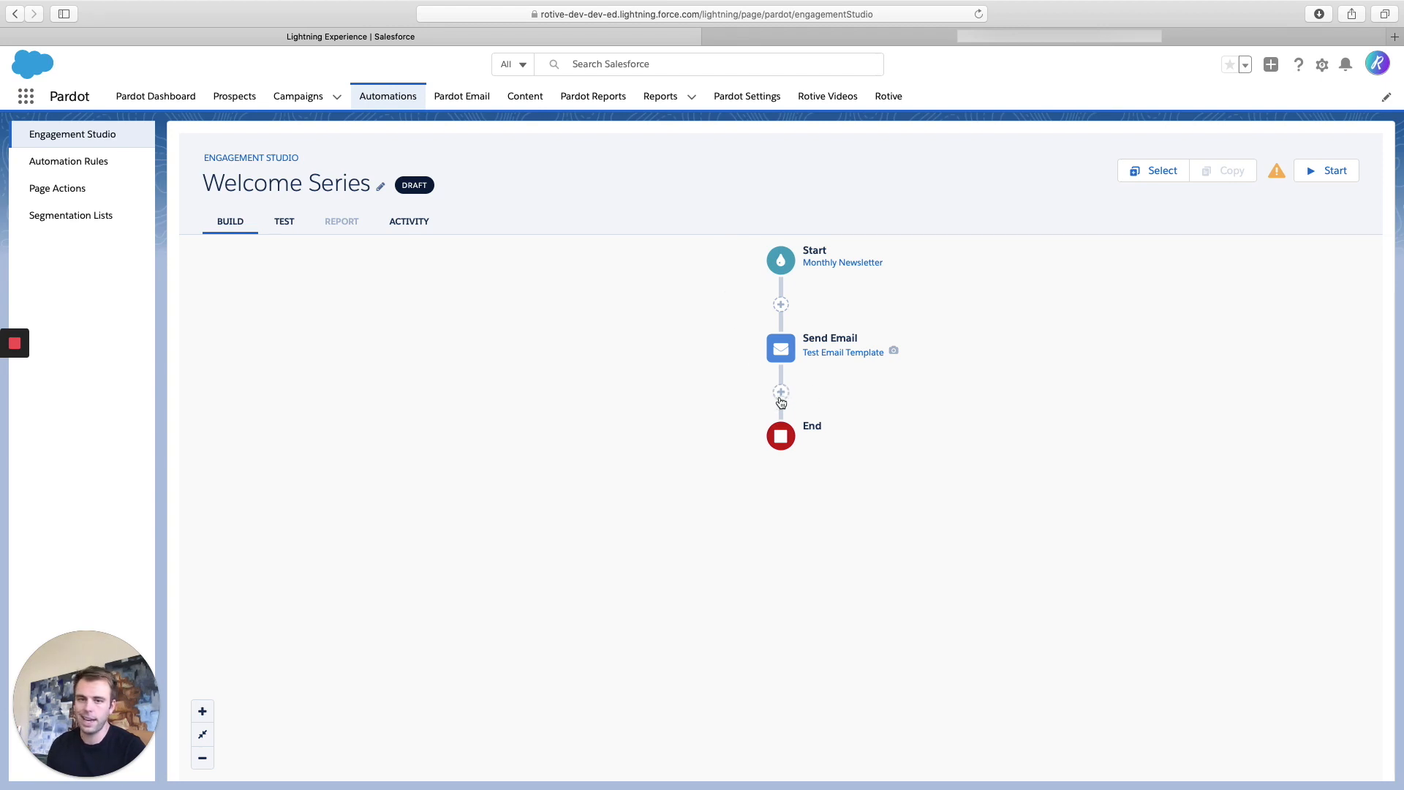
- Add a second Send Email action waiting 7 days, save it, and start another step
click(781, 392)
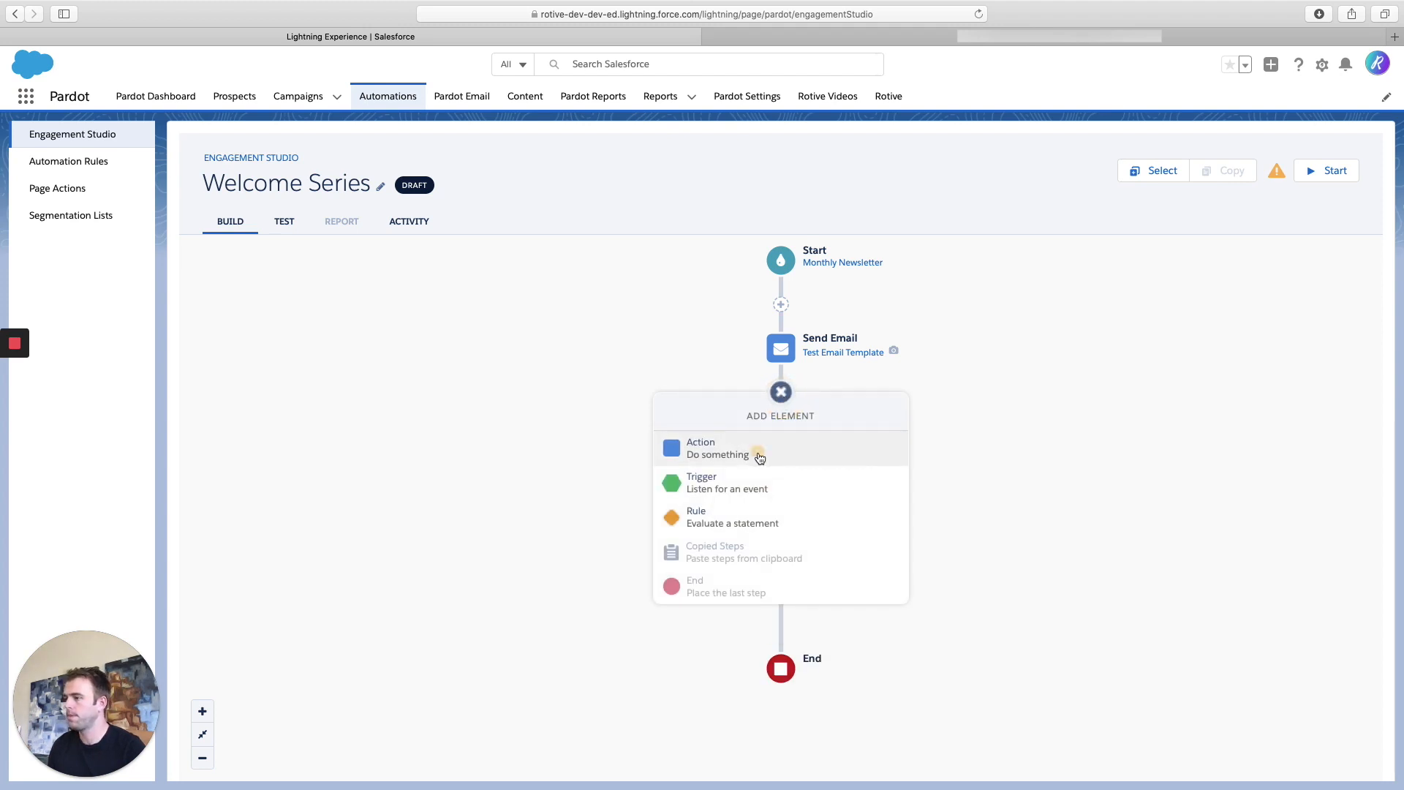
click(717, 449)
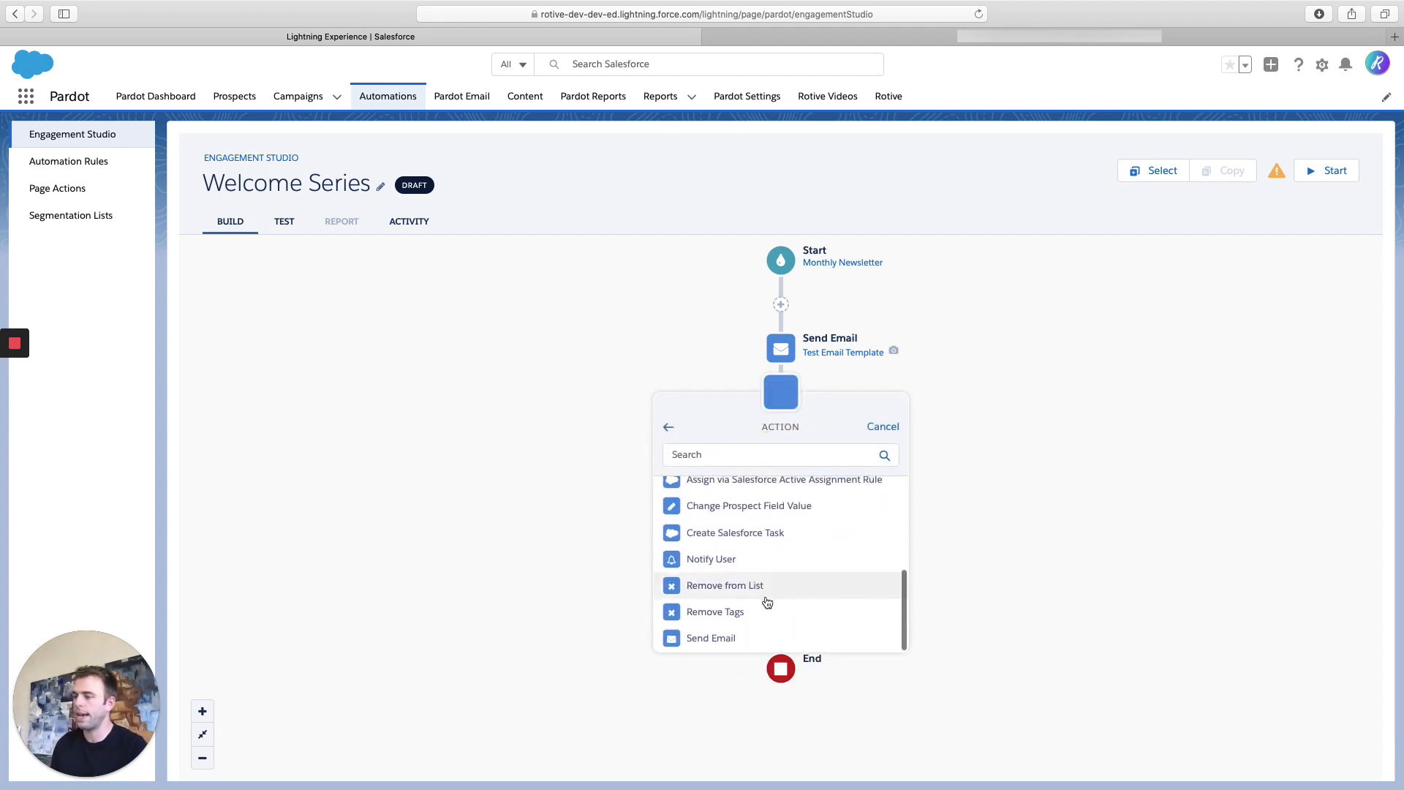
click(710, 637)
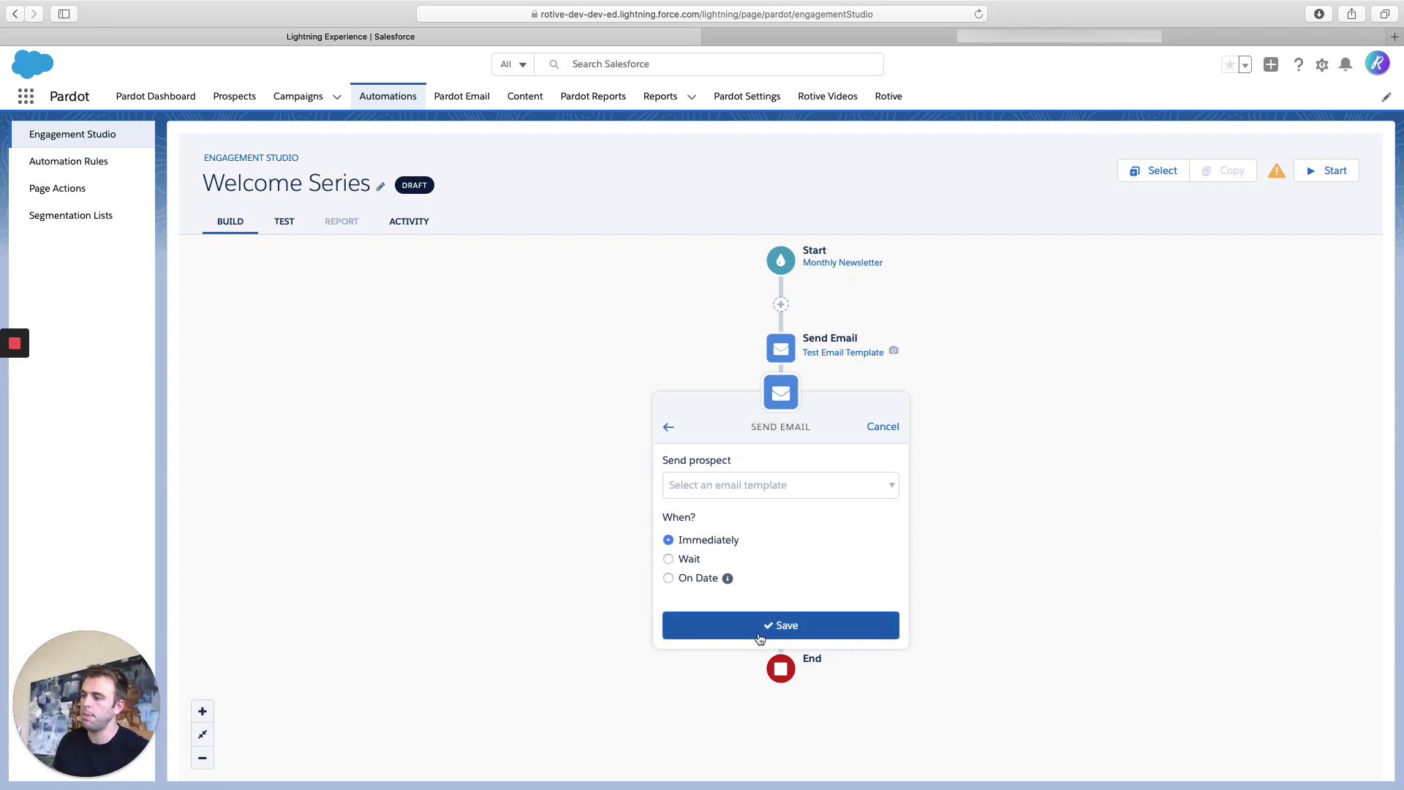
mouse_move(786, 484)
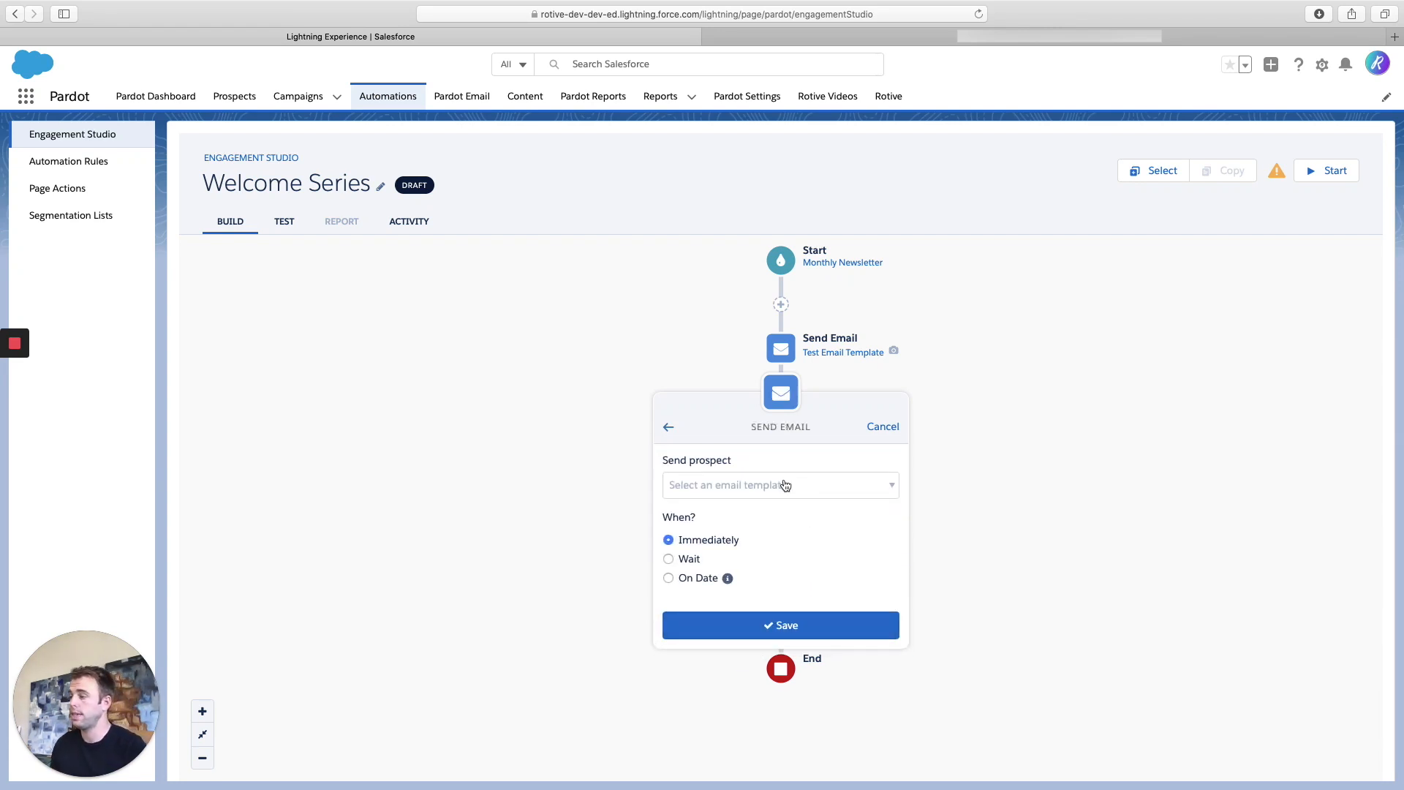
click(666, 559)
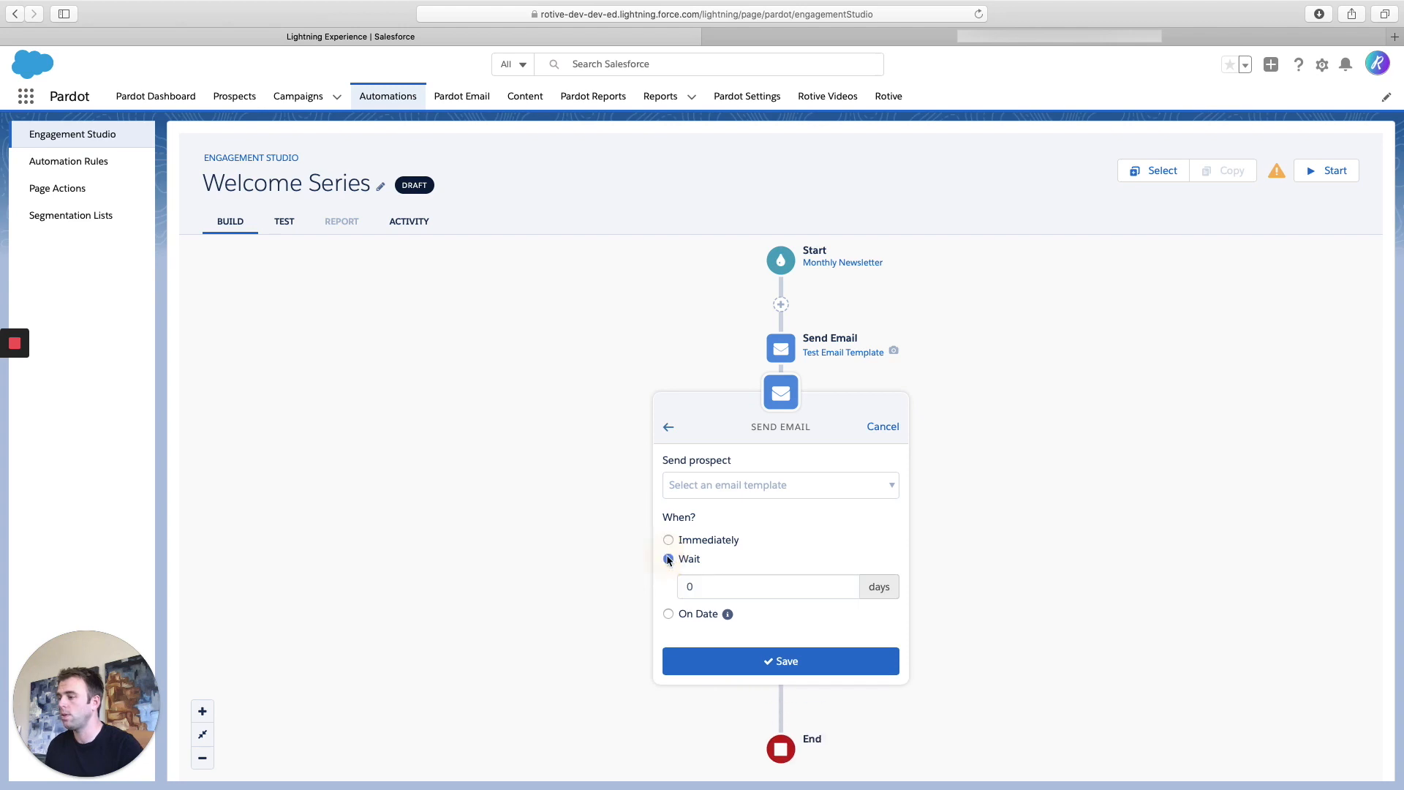
click(667, 559)
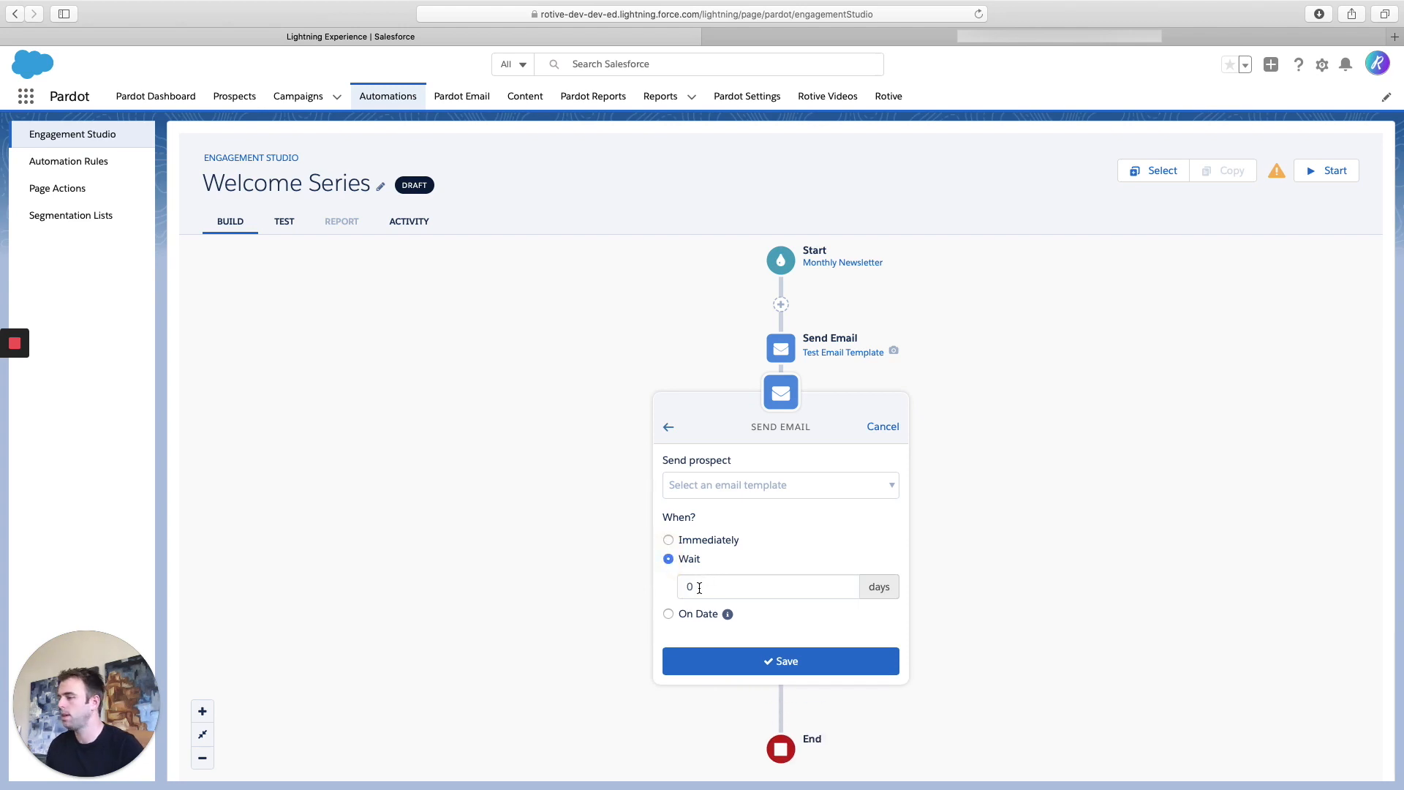
text(7)
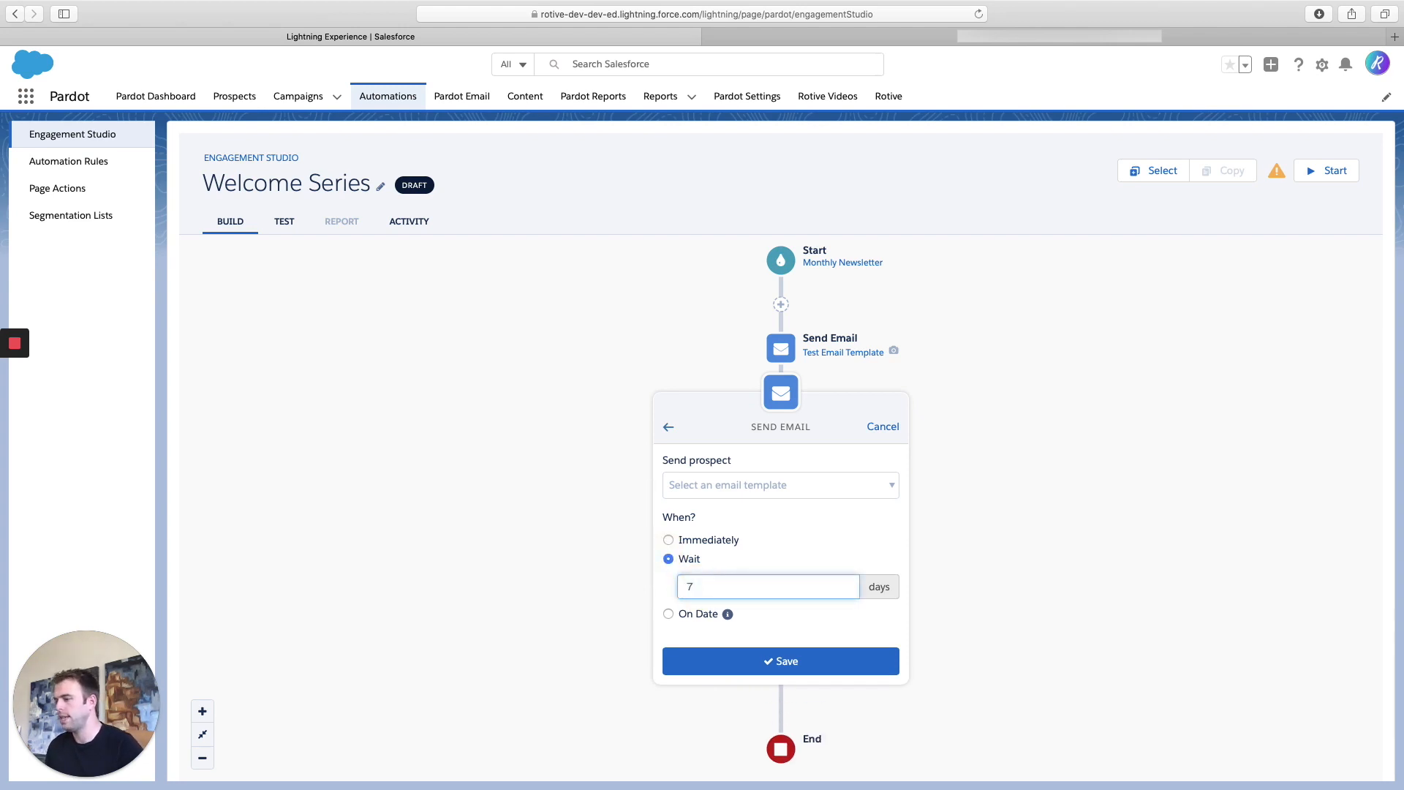
click(781, 661)
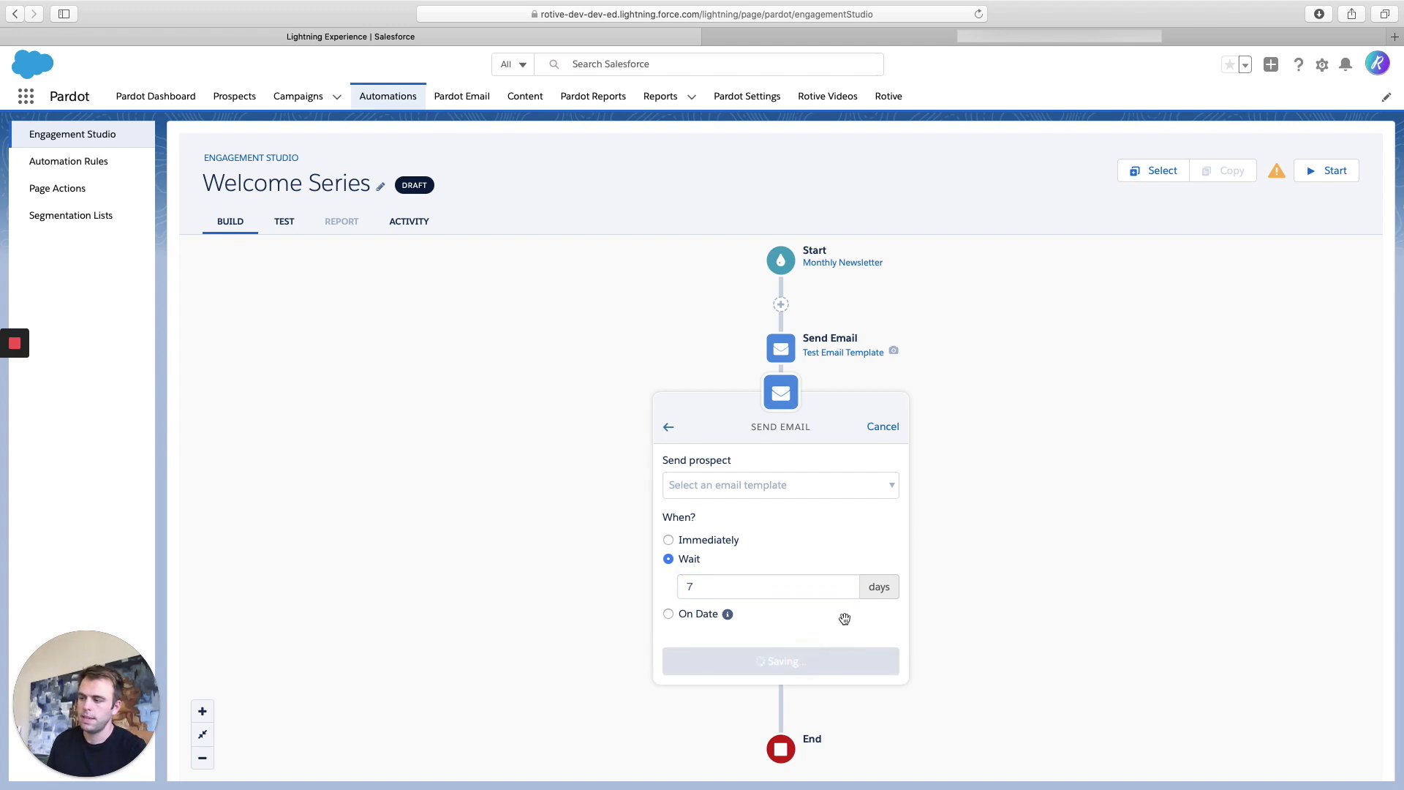
click(781, 661)
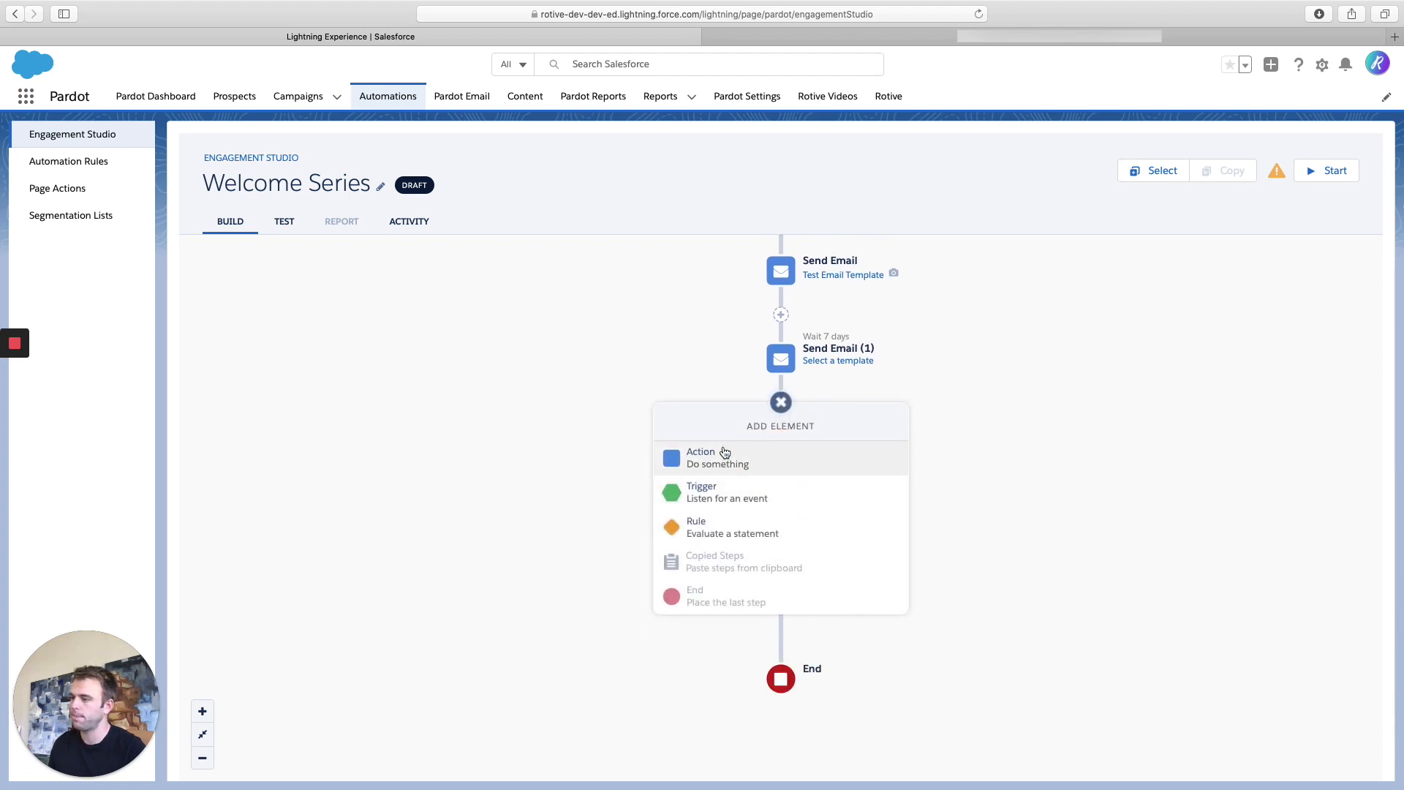
- Add a third Send Email action waiting 30 days and save it
click(717, 457)
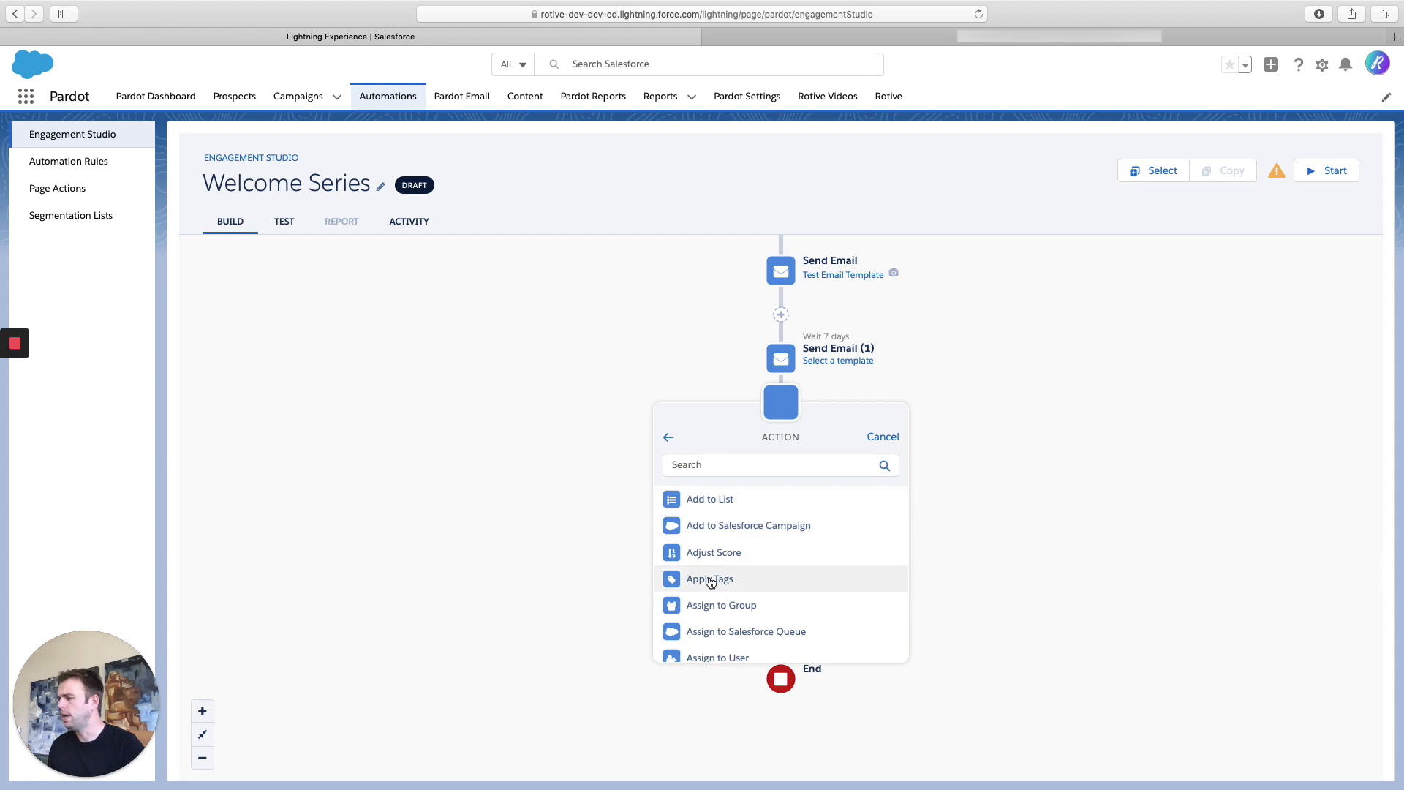
scroll(down, 3)
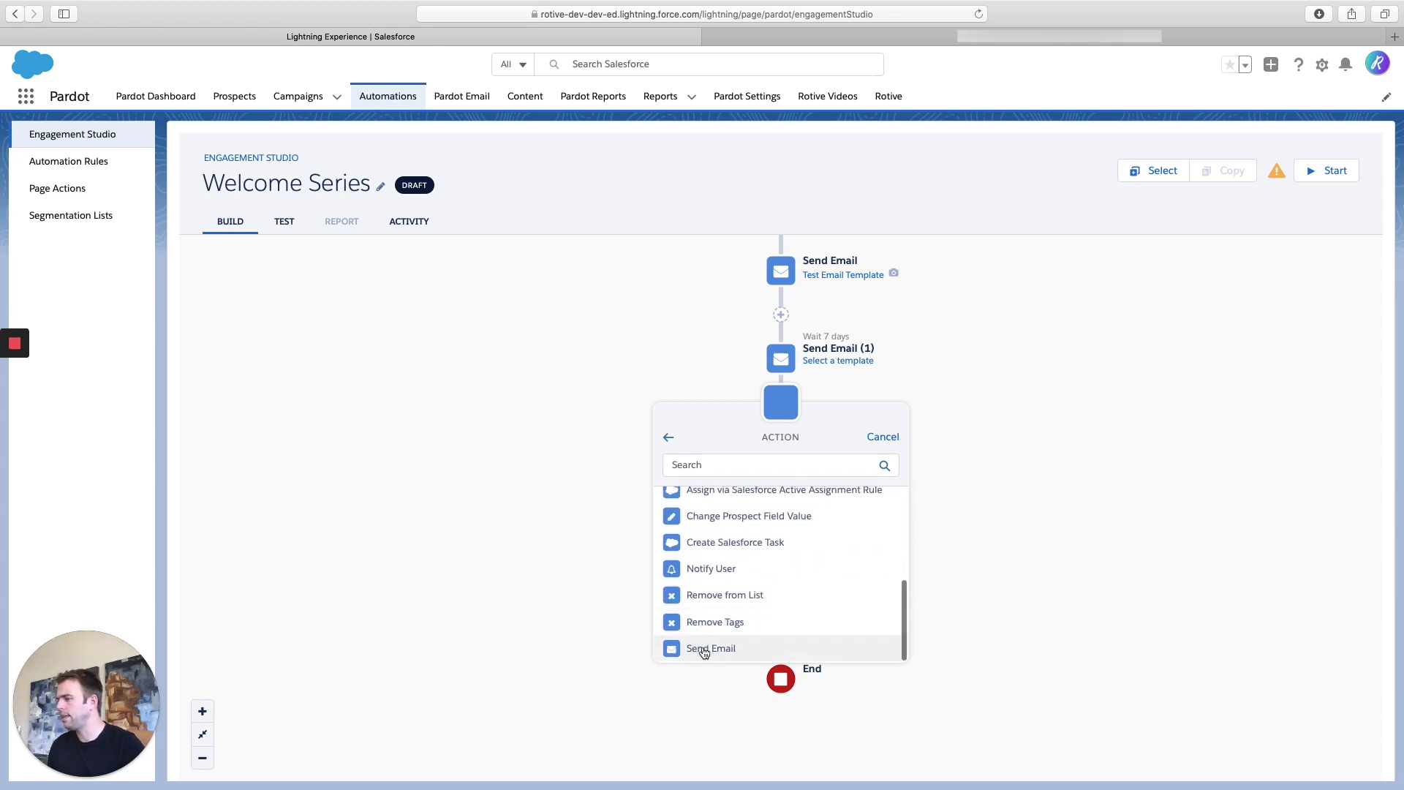
click(710, 648)
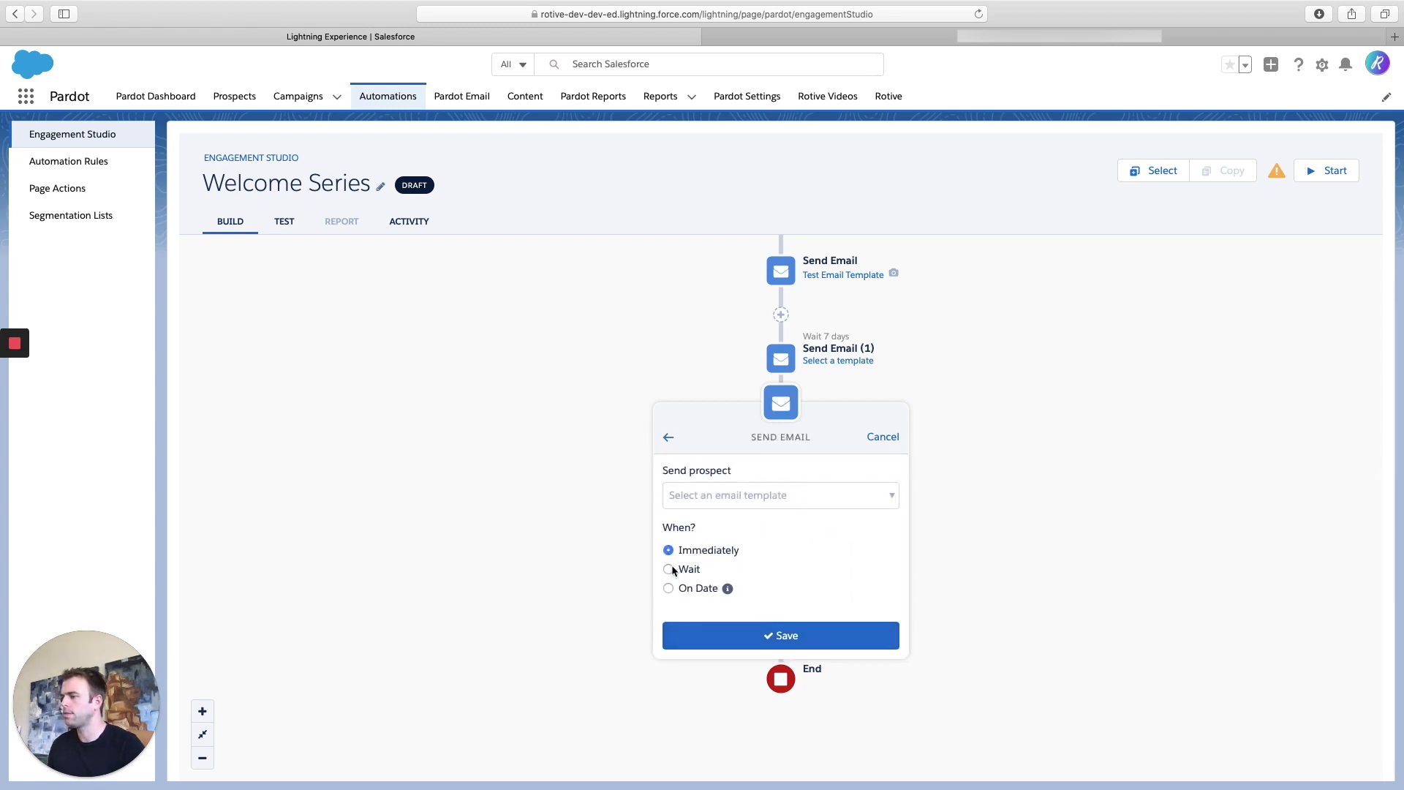
click(667, 569)
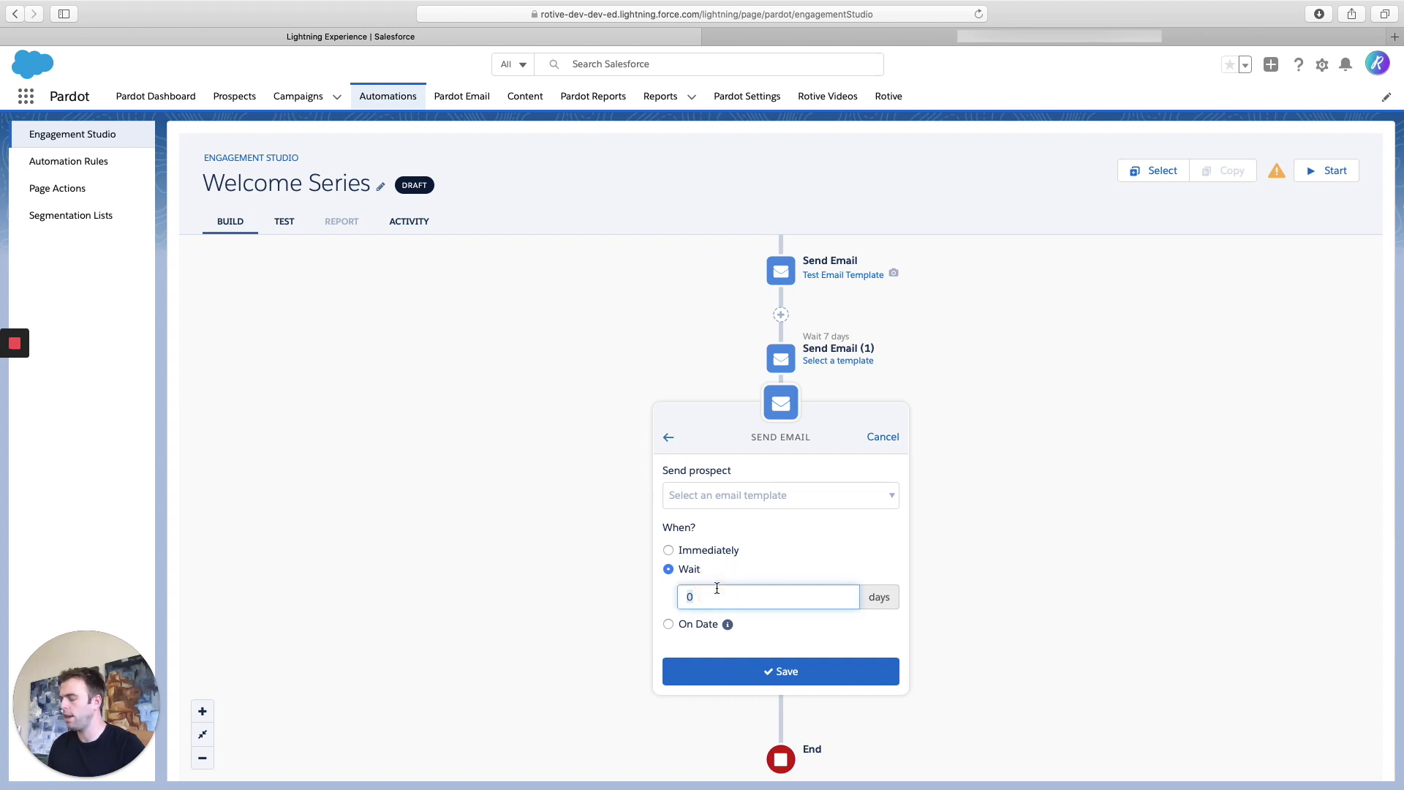
text(30)
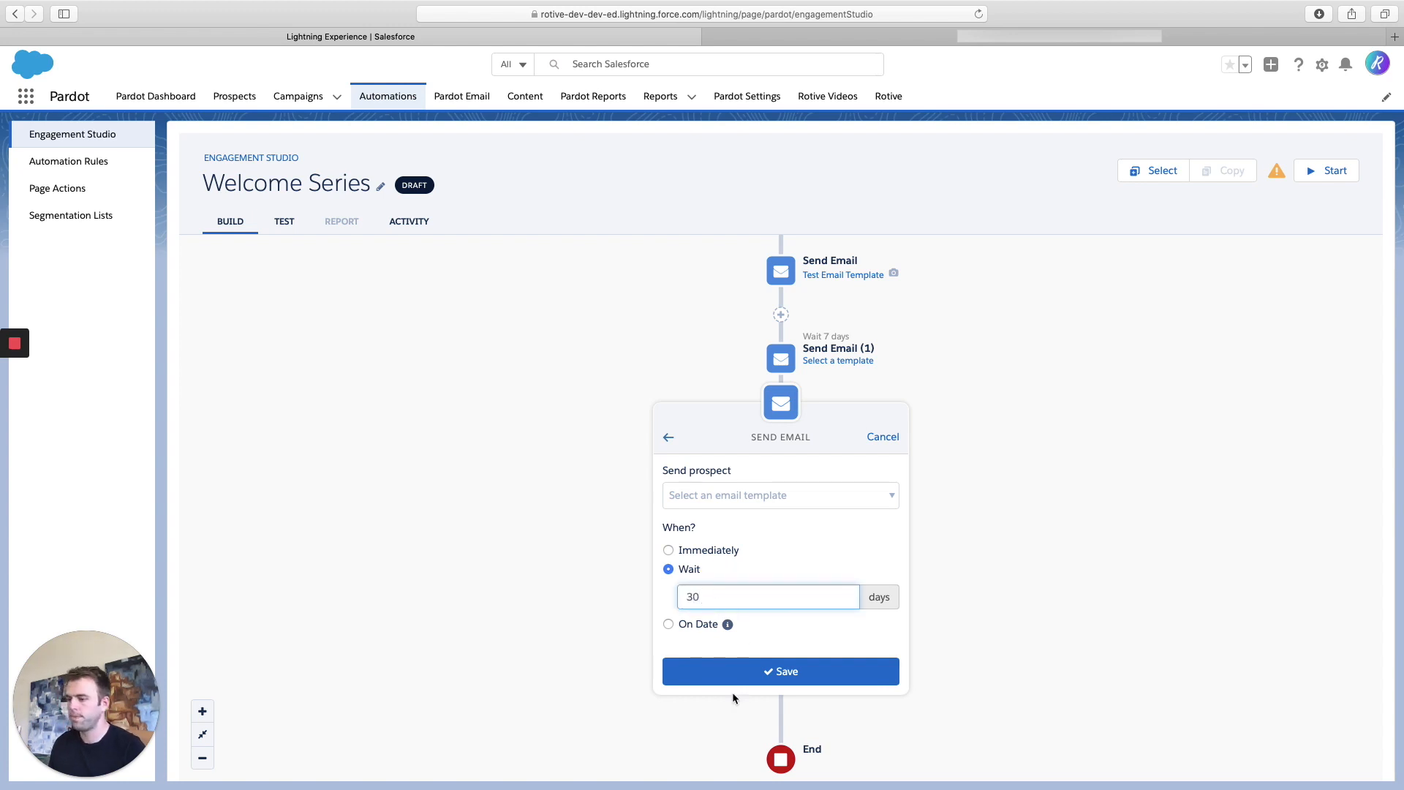
click(781, 671)
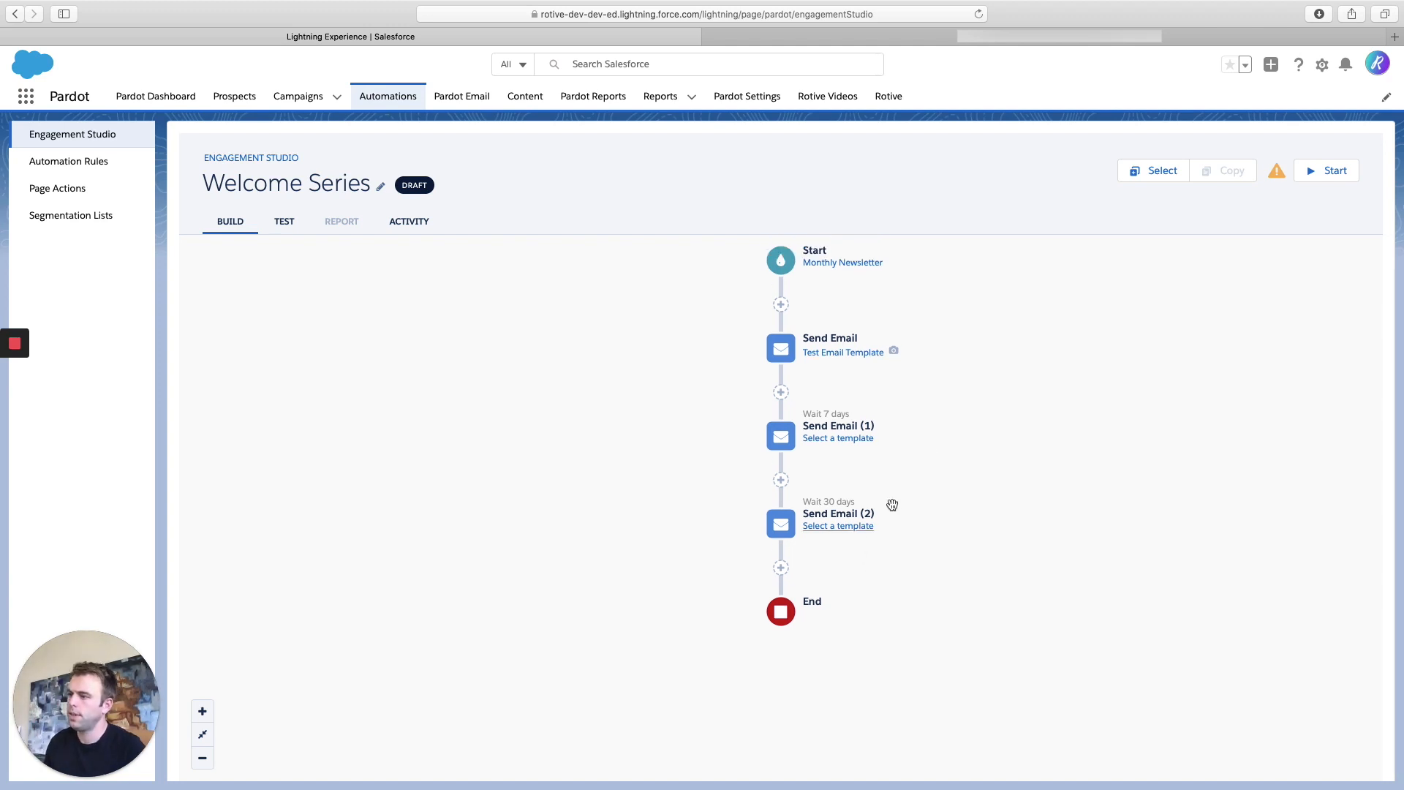
mouse_move(914, 301)
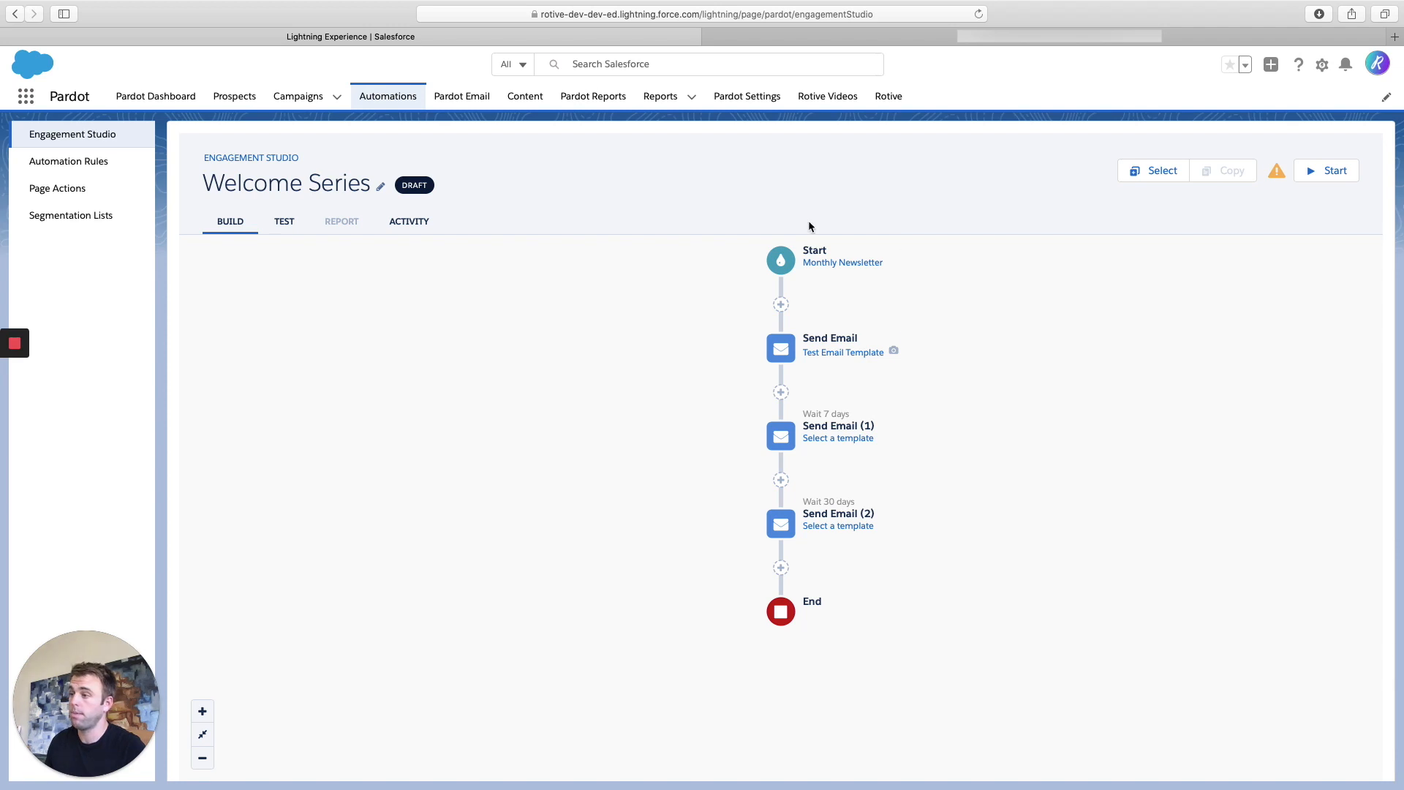
mouse_move(845, 414)
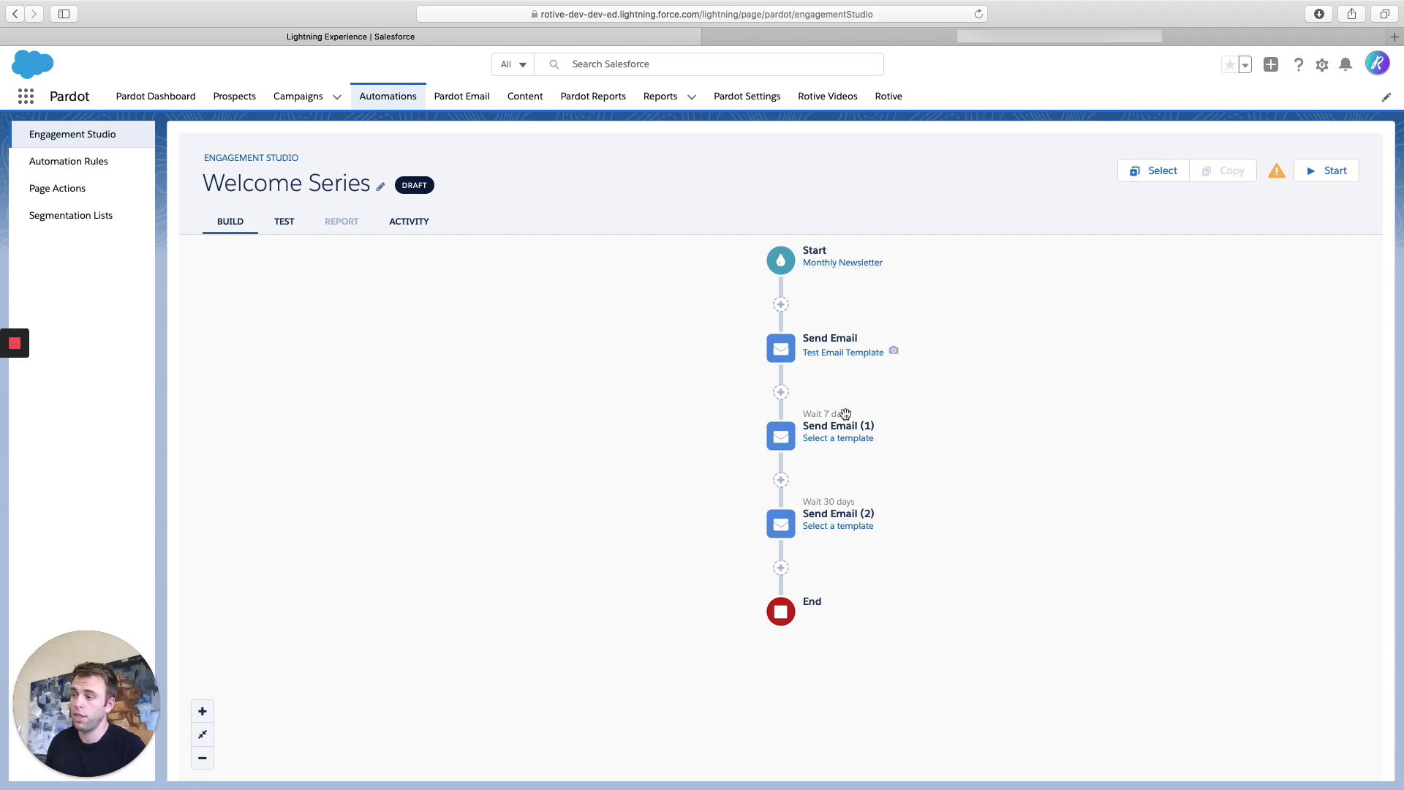
mouse_move(844, 438)
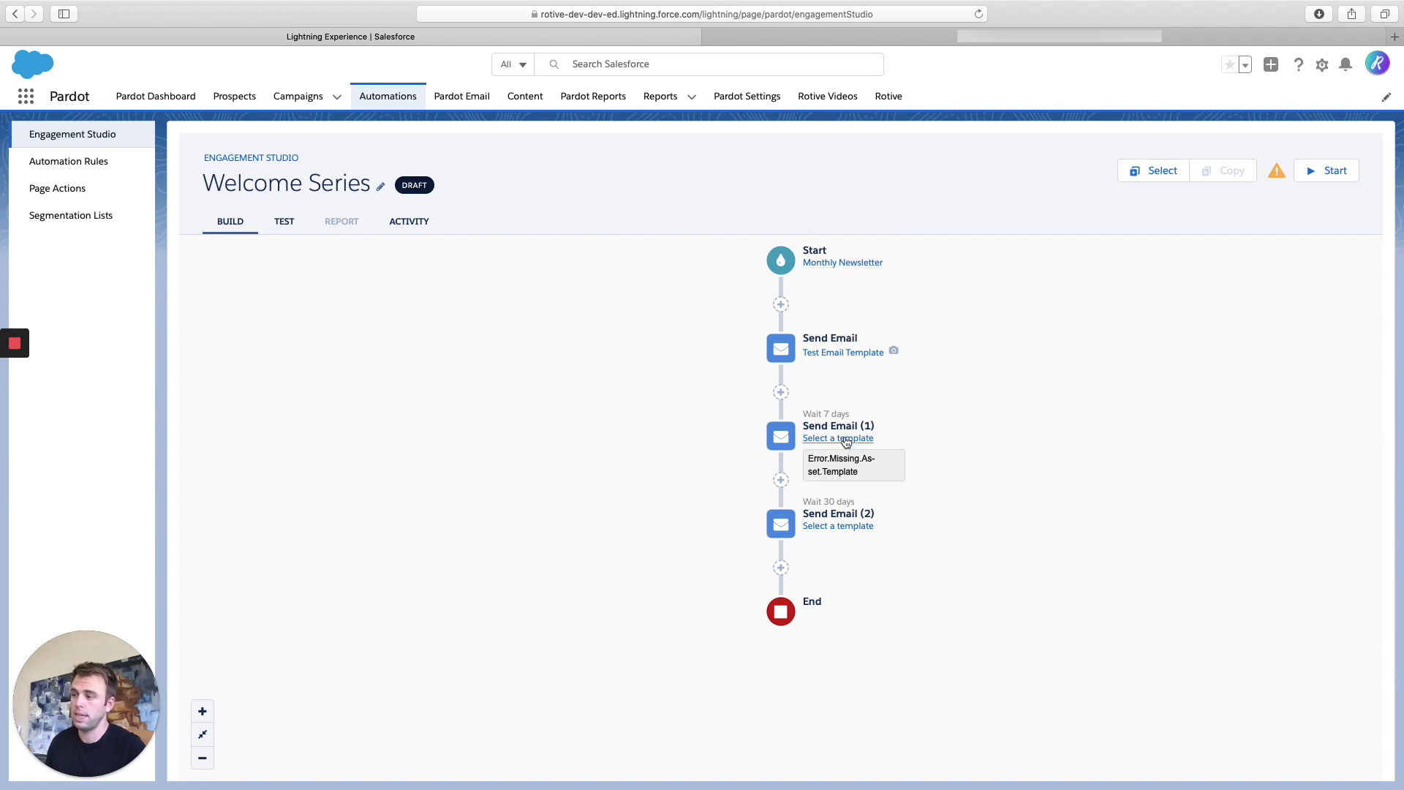
mouse_move(838, 518)
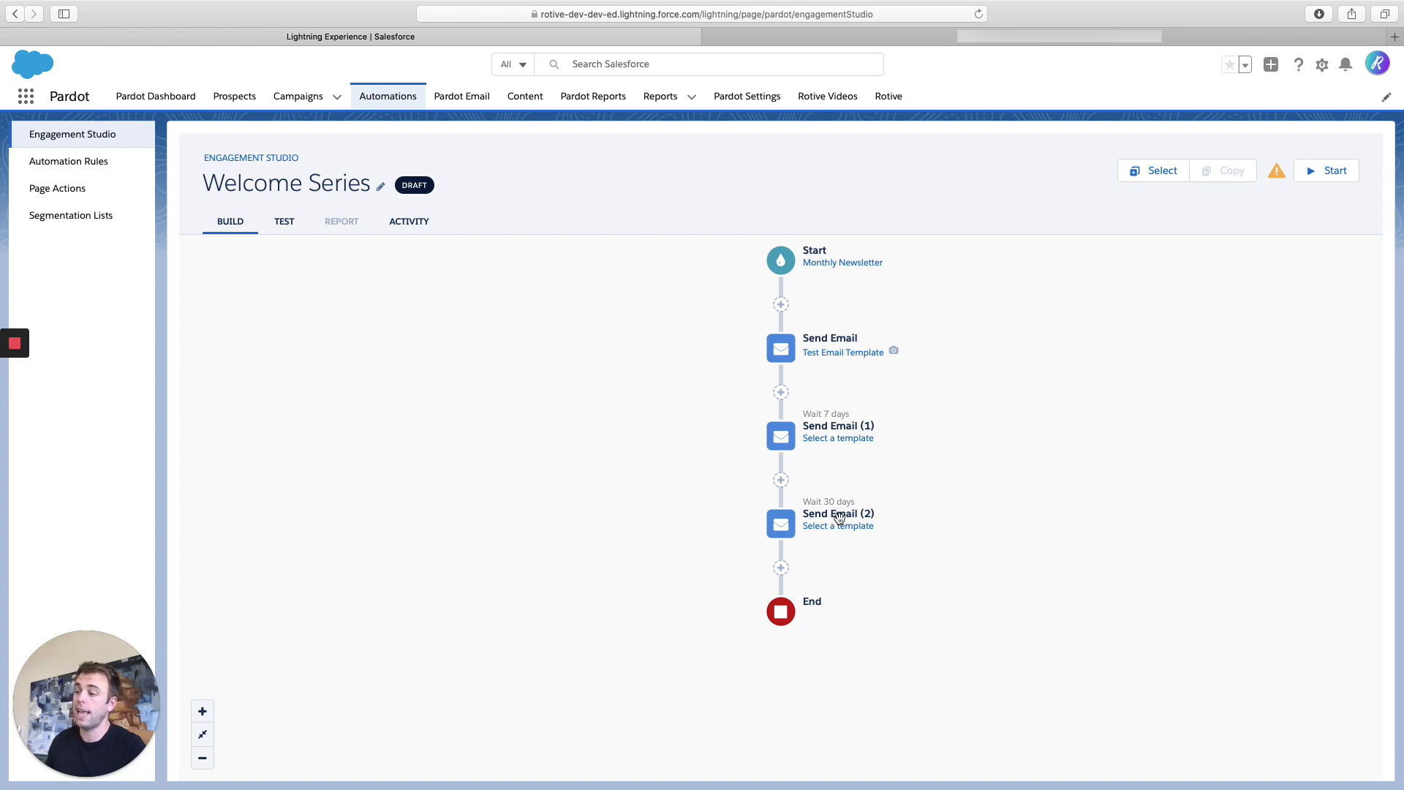
mouse_move(791, 612)
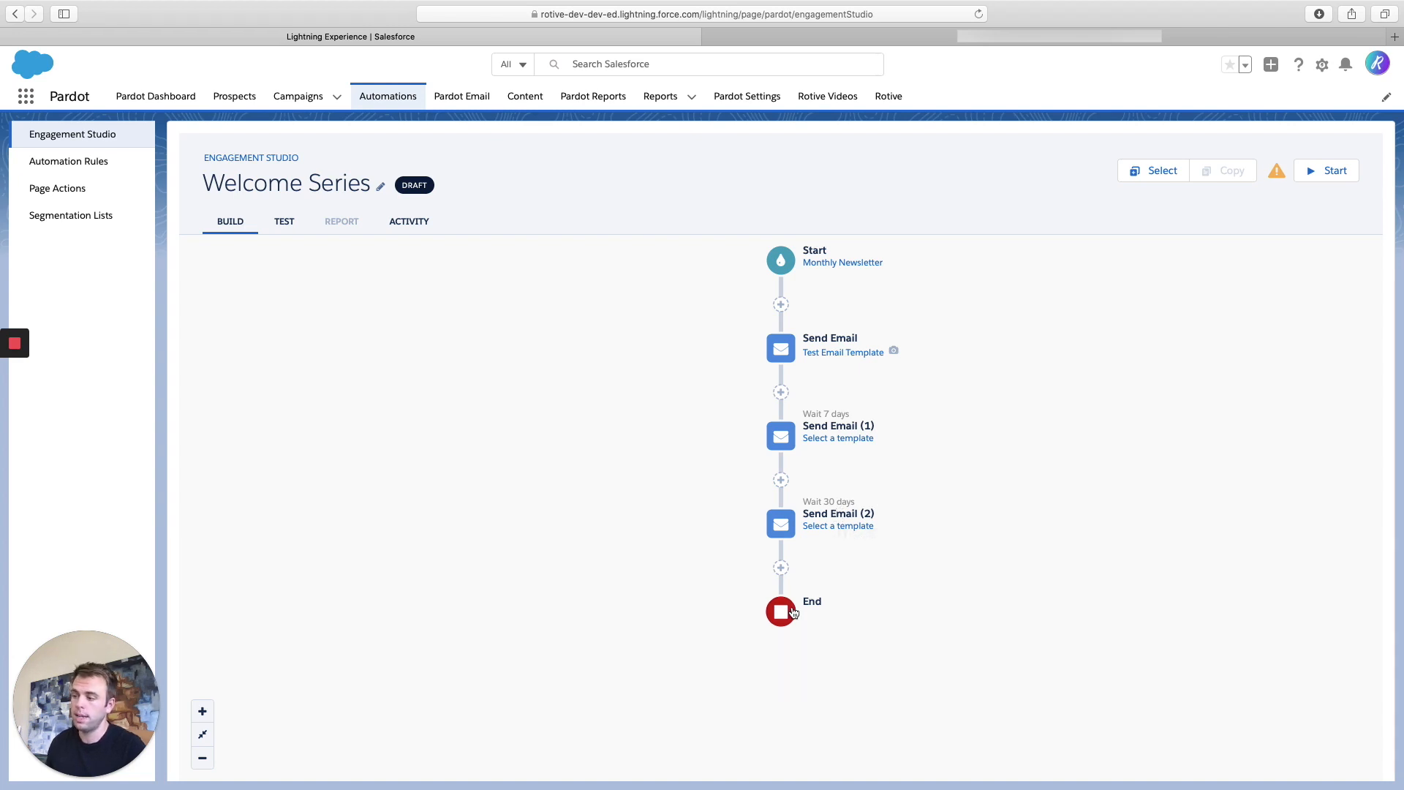
mouse_move(500, 305)
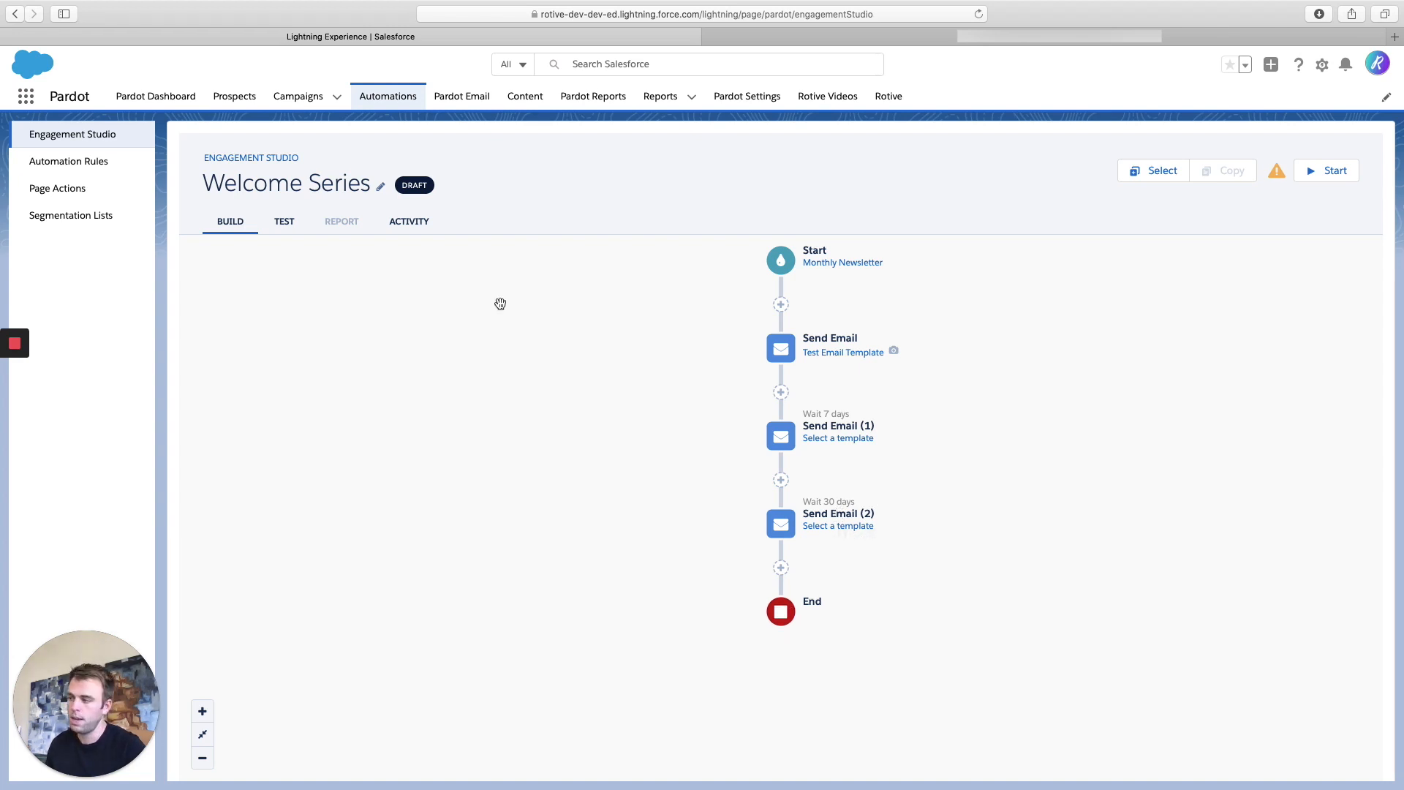
mouse_move(470, 333)
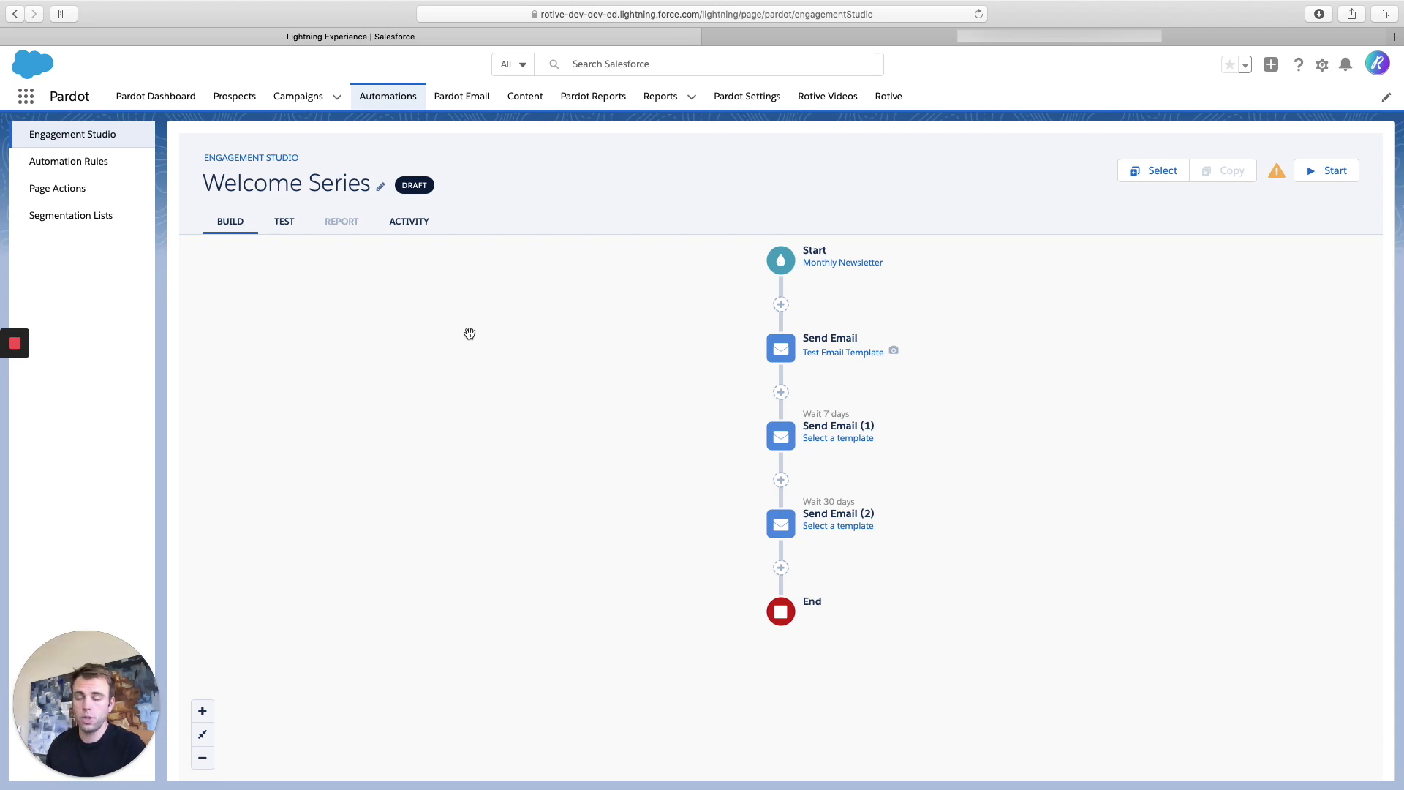
- Begin a test run of Welcome Series starting 04/09/2020
click(284, 221)
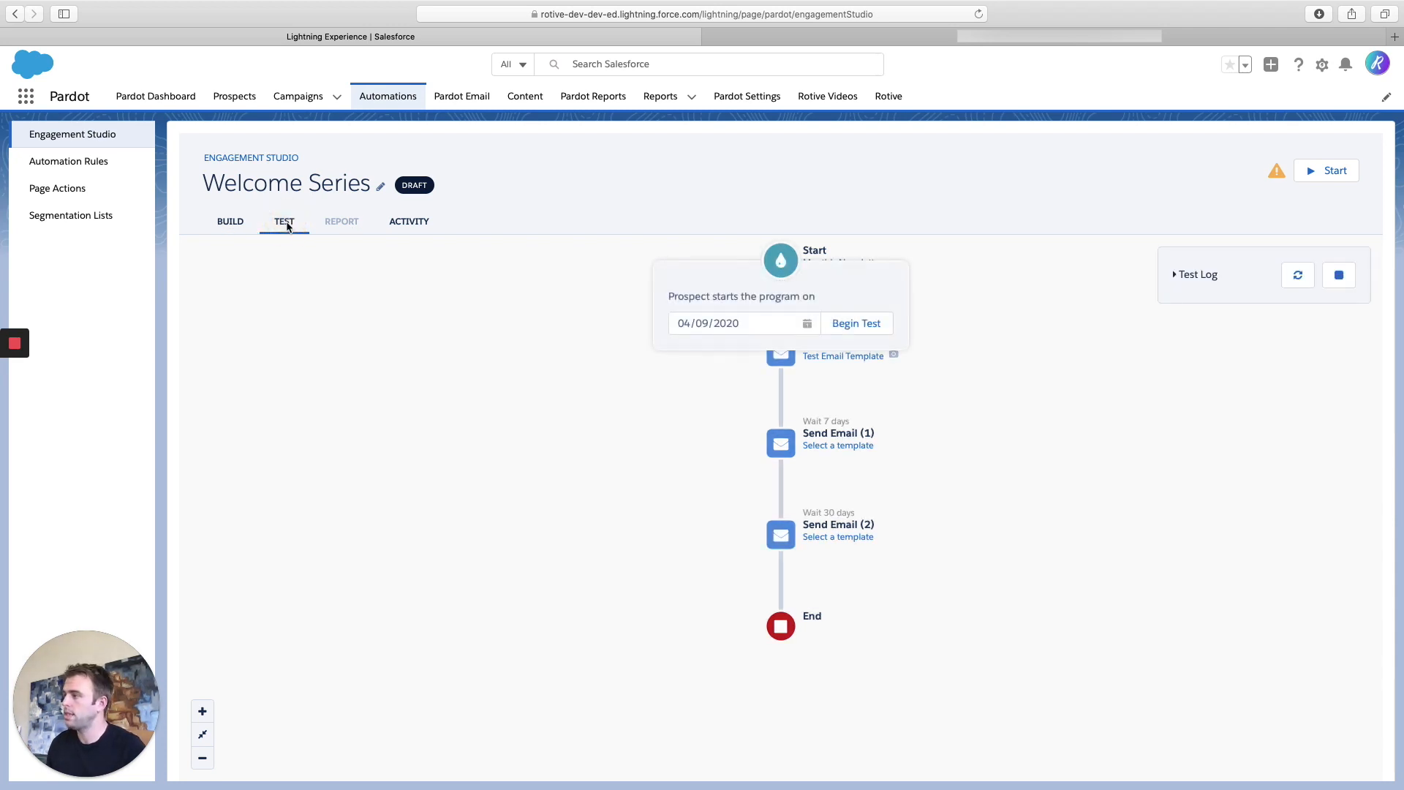
mouse_move(278, 219)
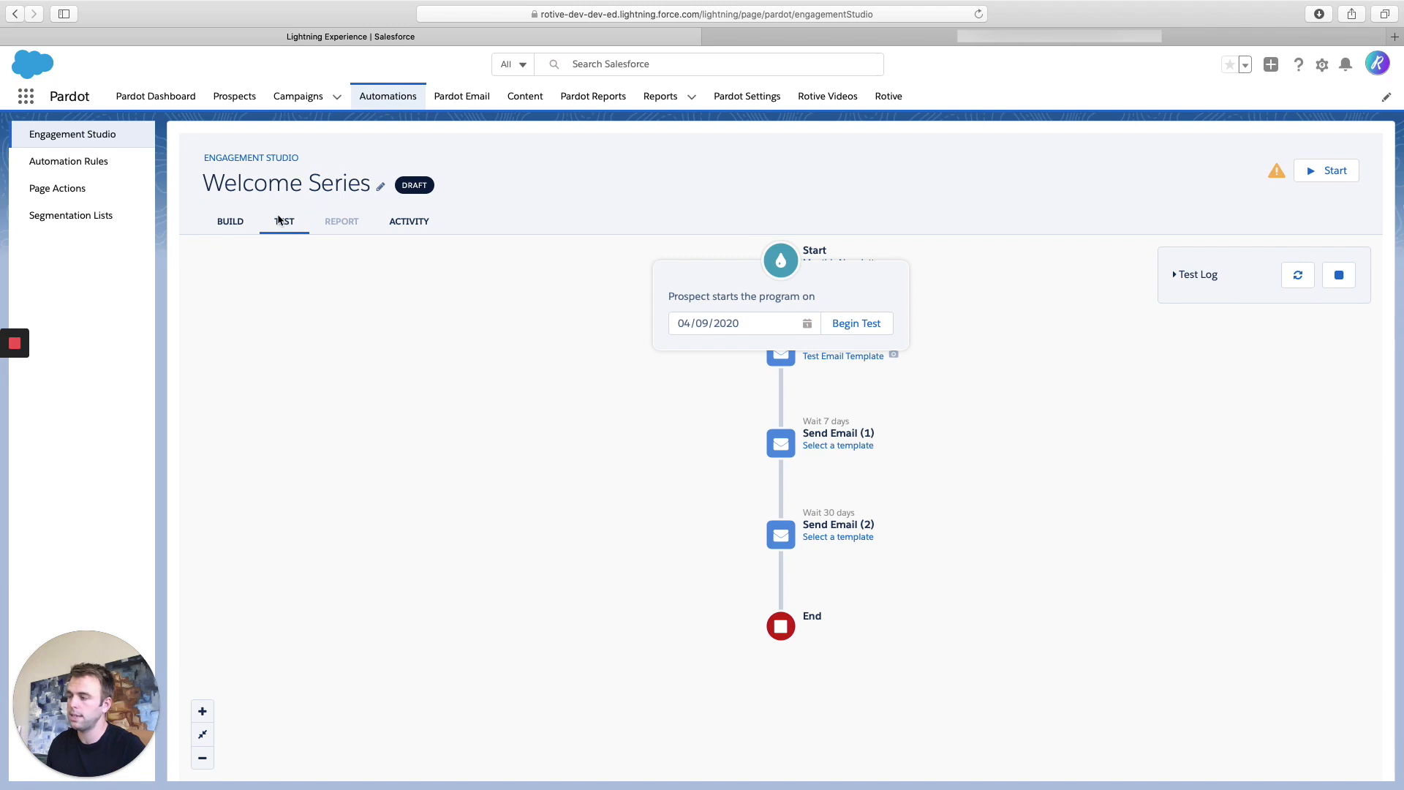
click(857, 323)
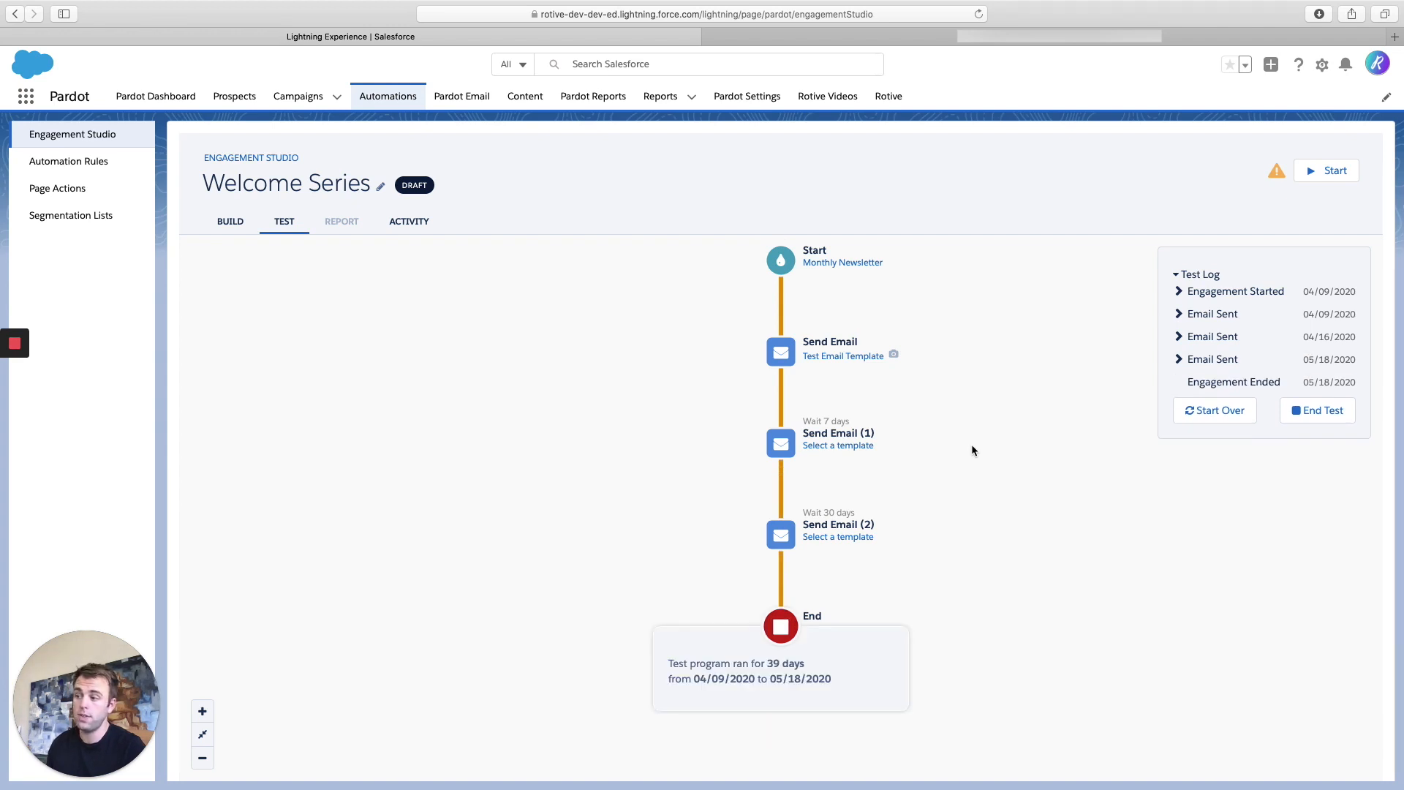
mouse_move(1287, 430)
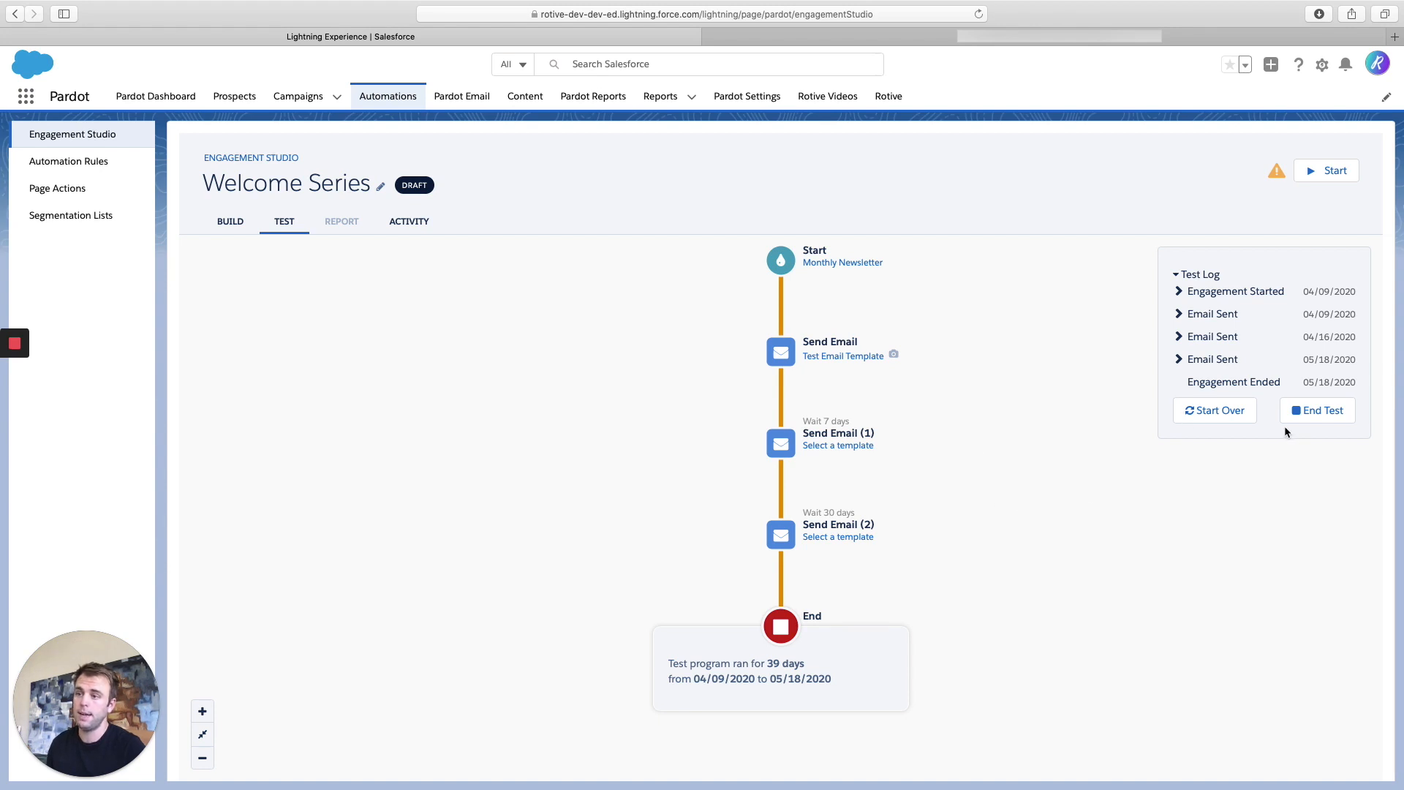
mouse_move(1378, 351)
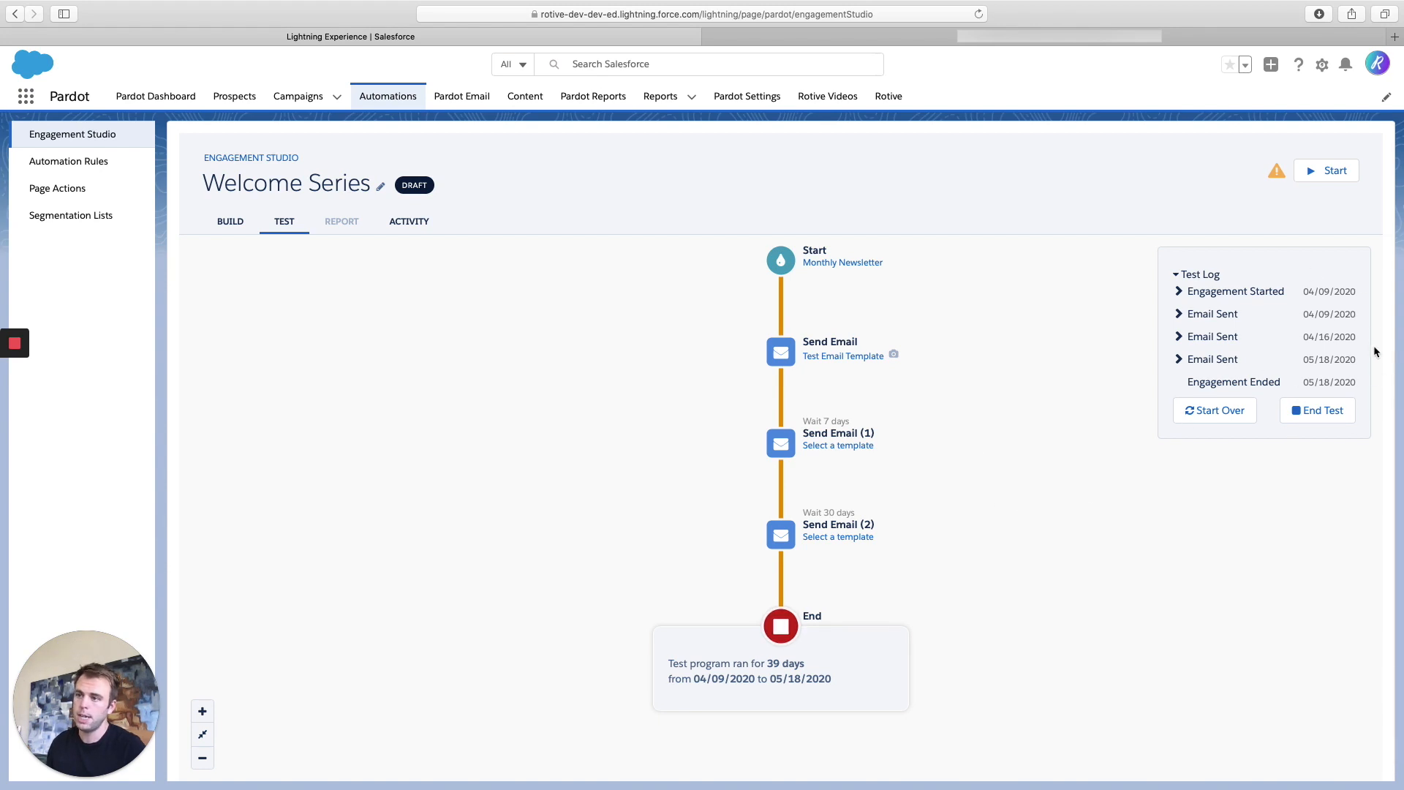
mouse_move(1314, 304)
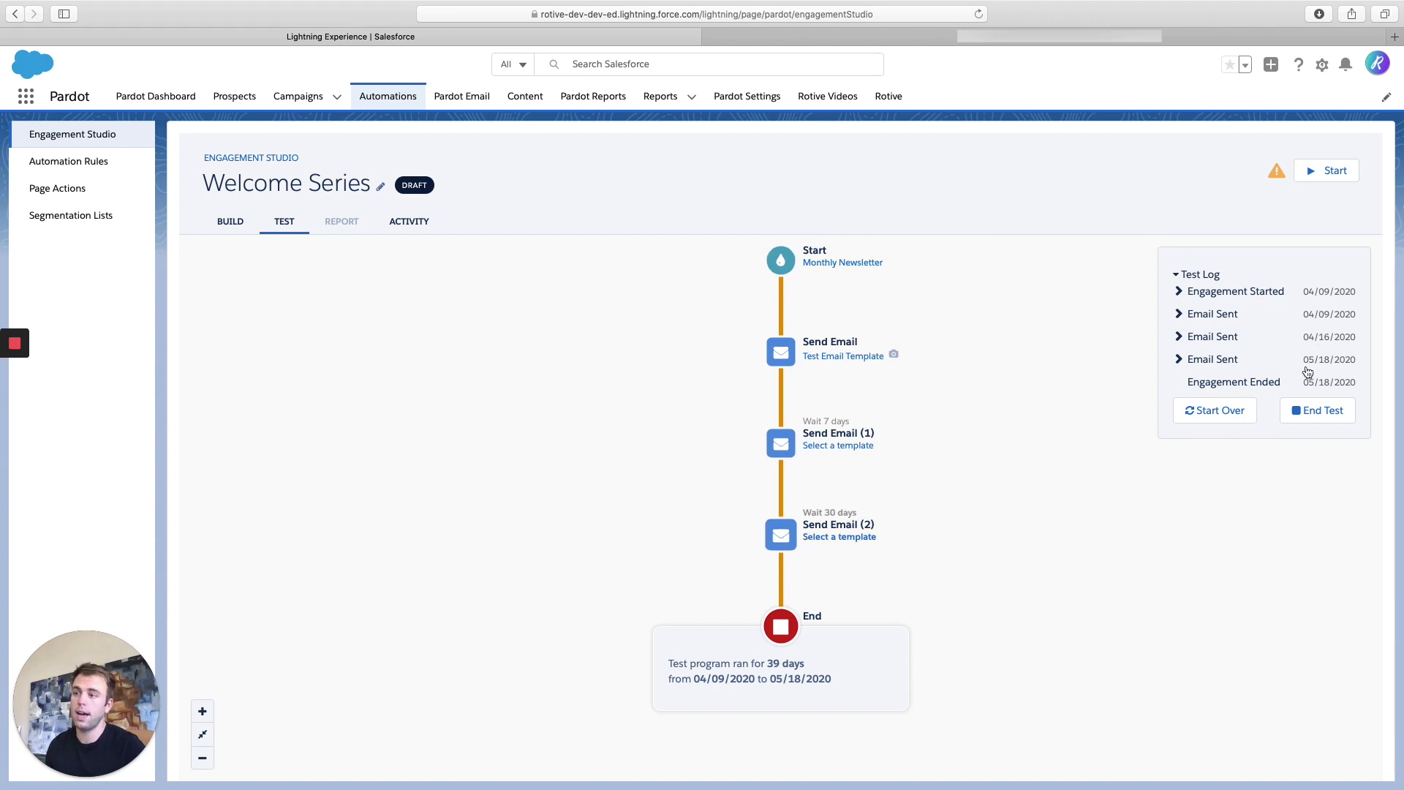
mouse_move(1313, 375)
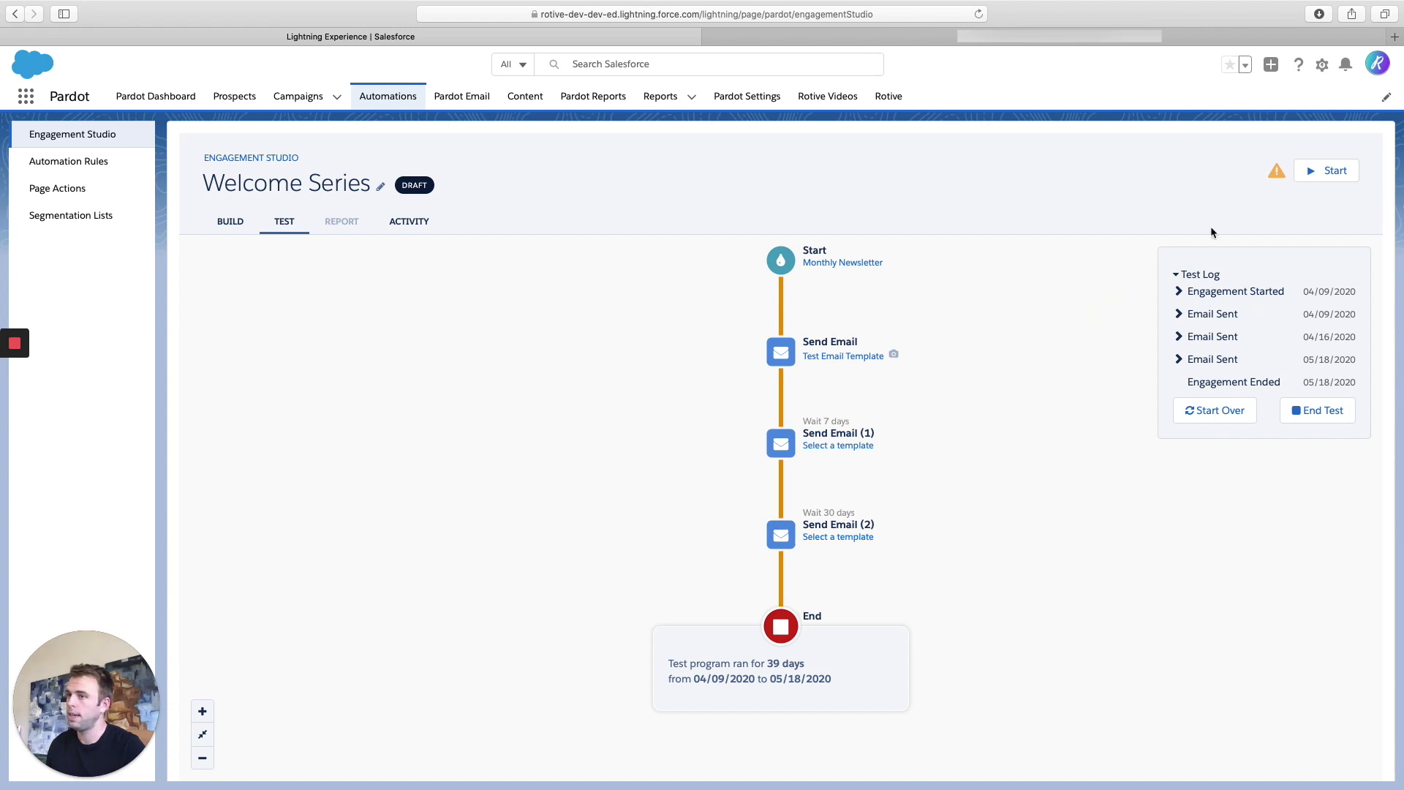
mouse_move(1340, 170)
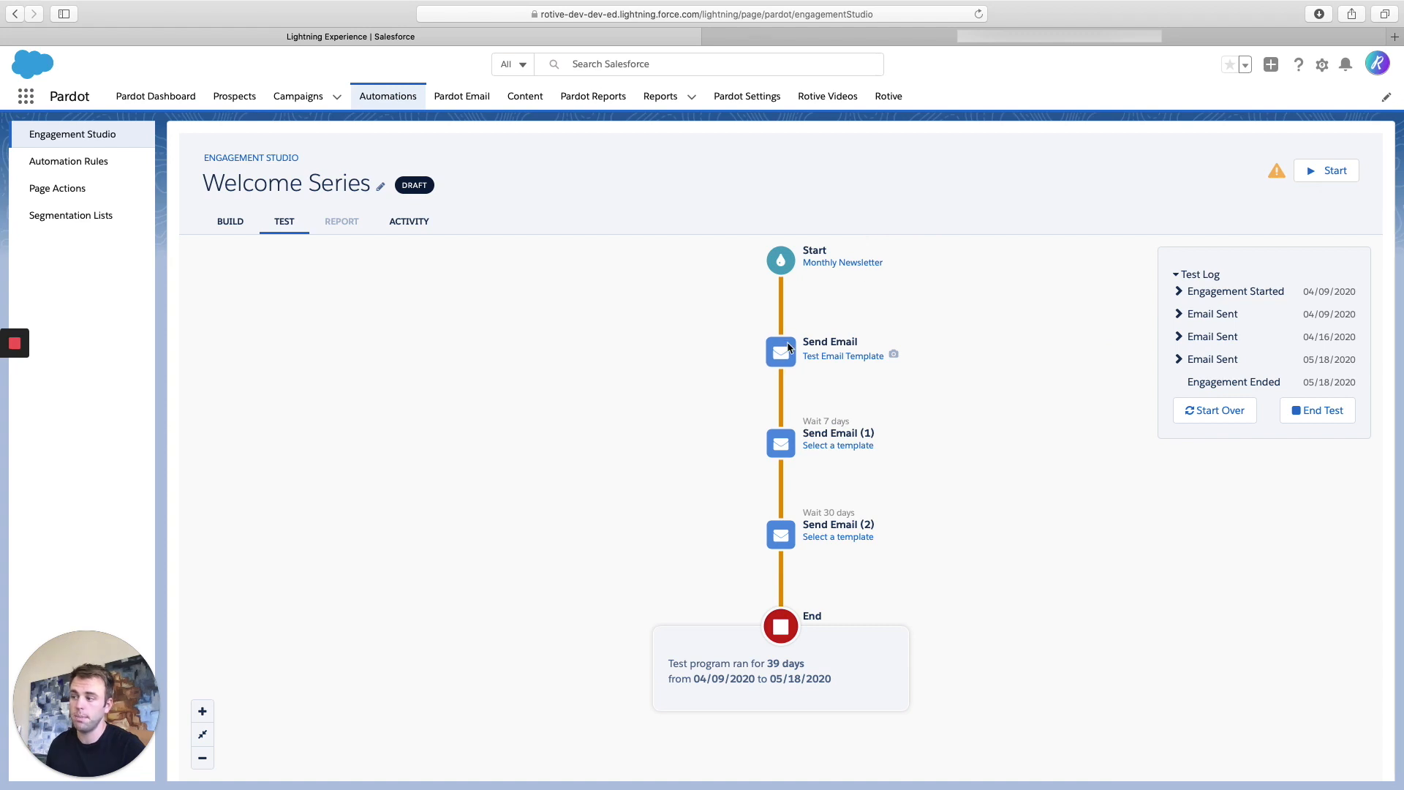
mouse_move(789, 541)
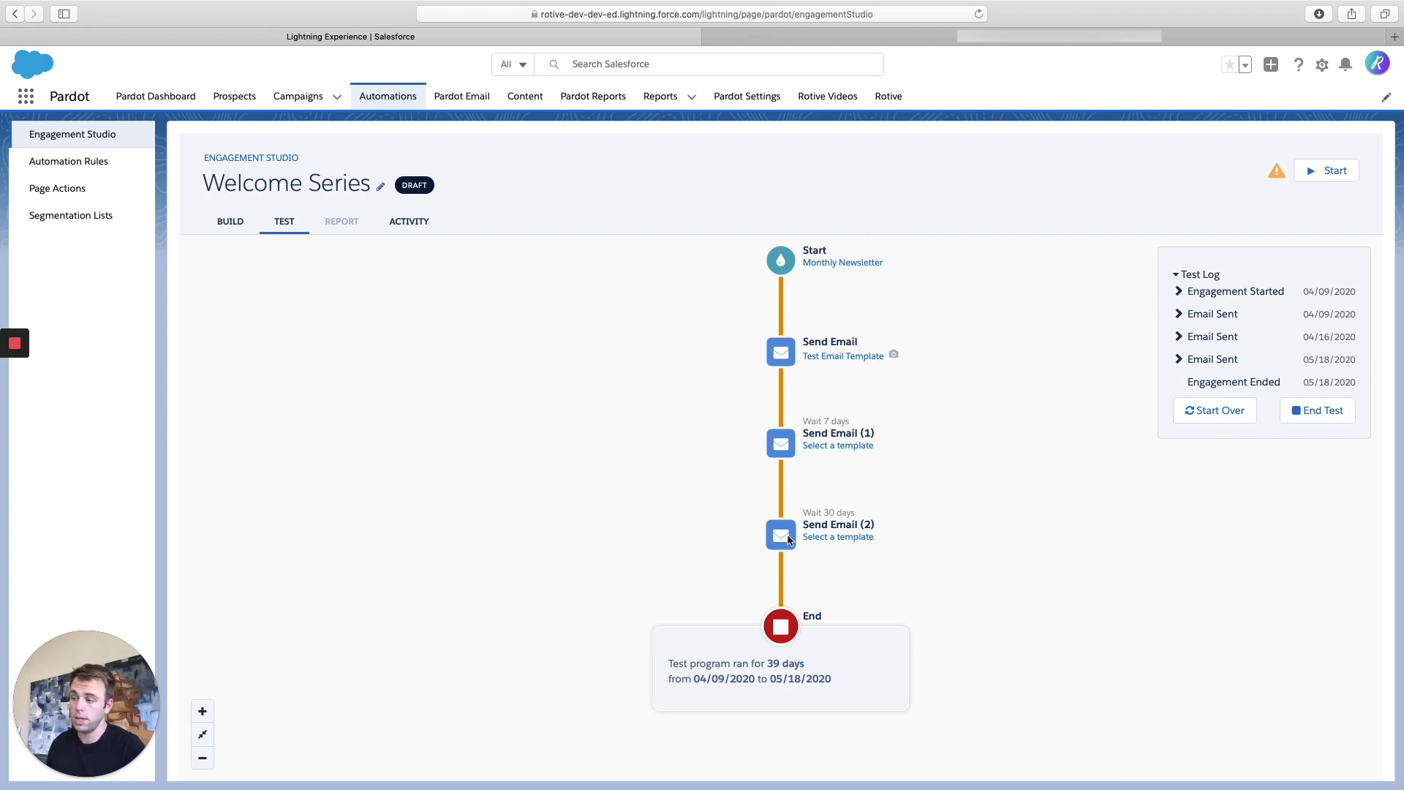
mouse_move(1027, 287)
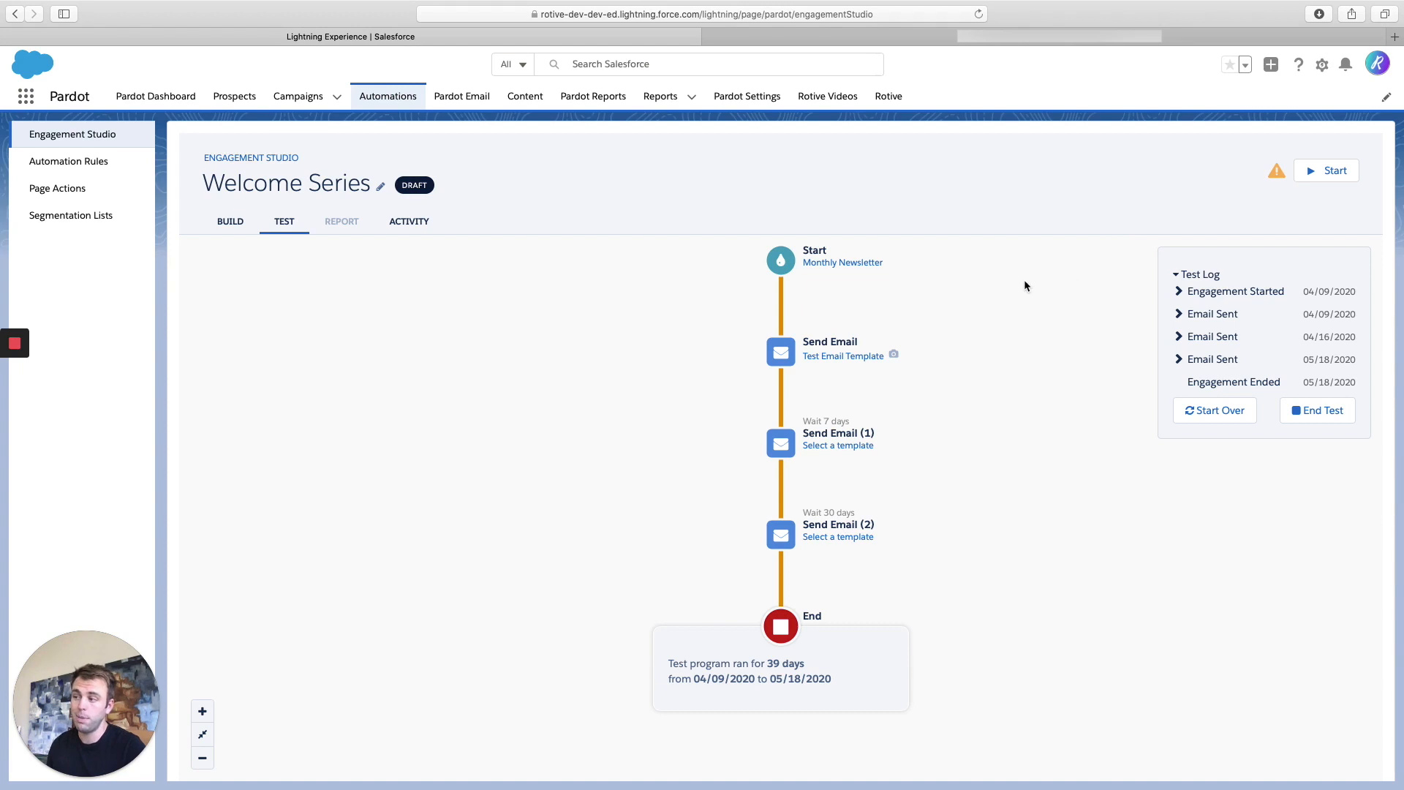
mouse_move(797, 386)
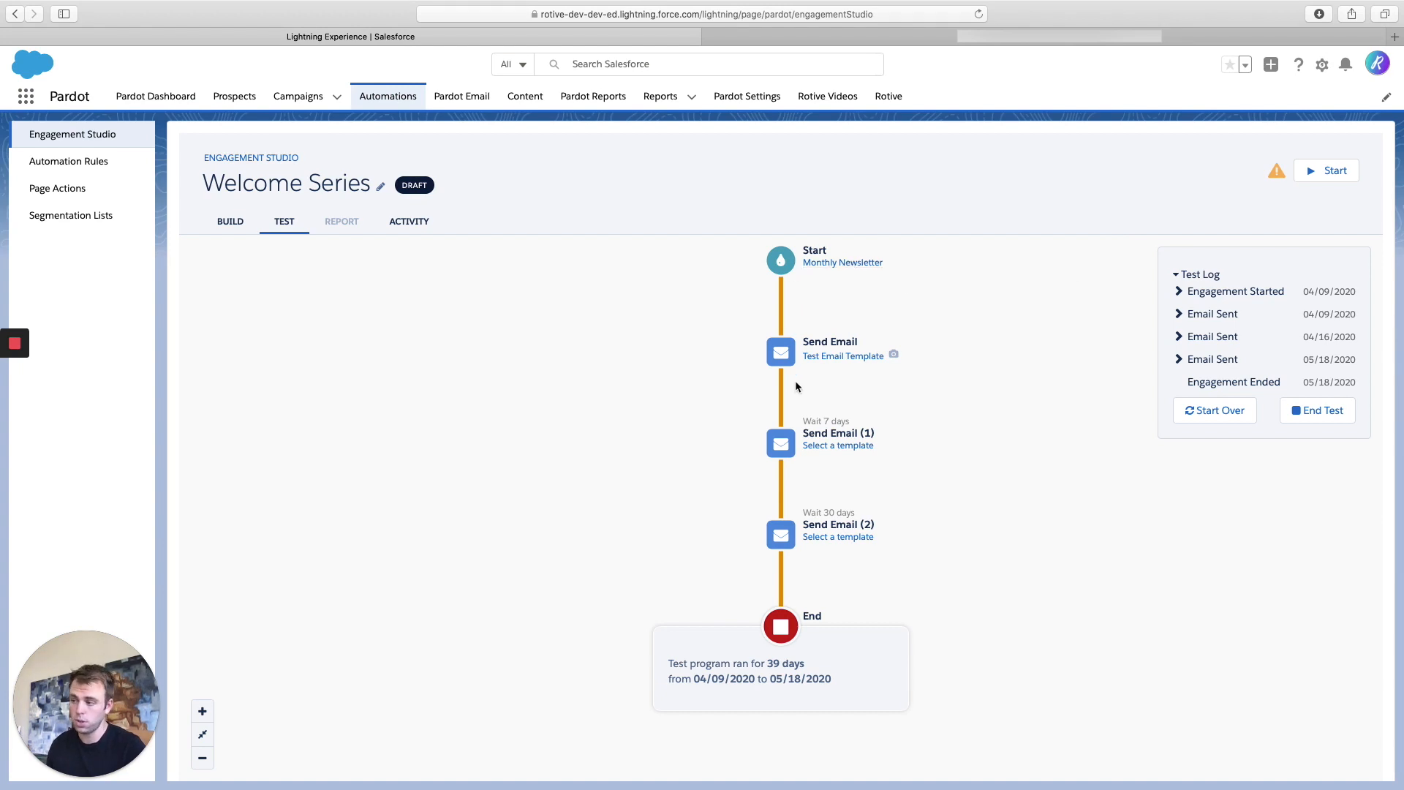
mouse_move(494, 307)
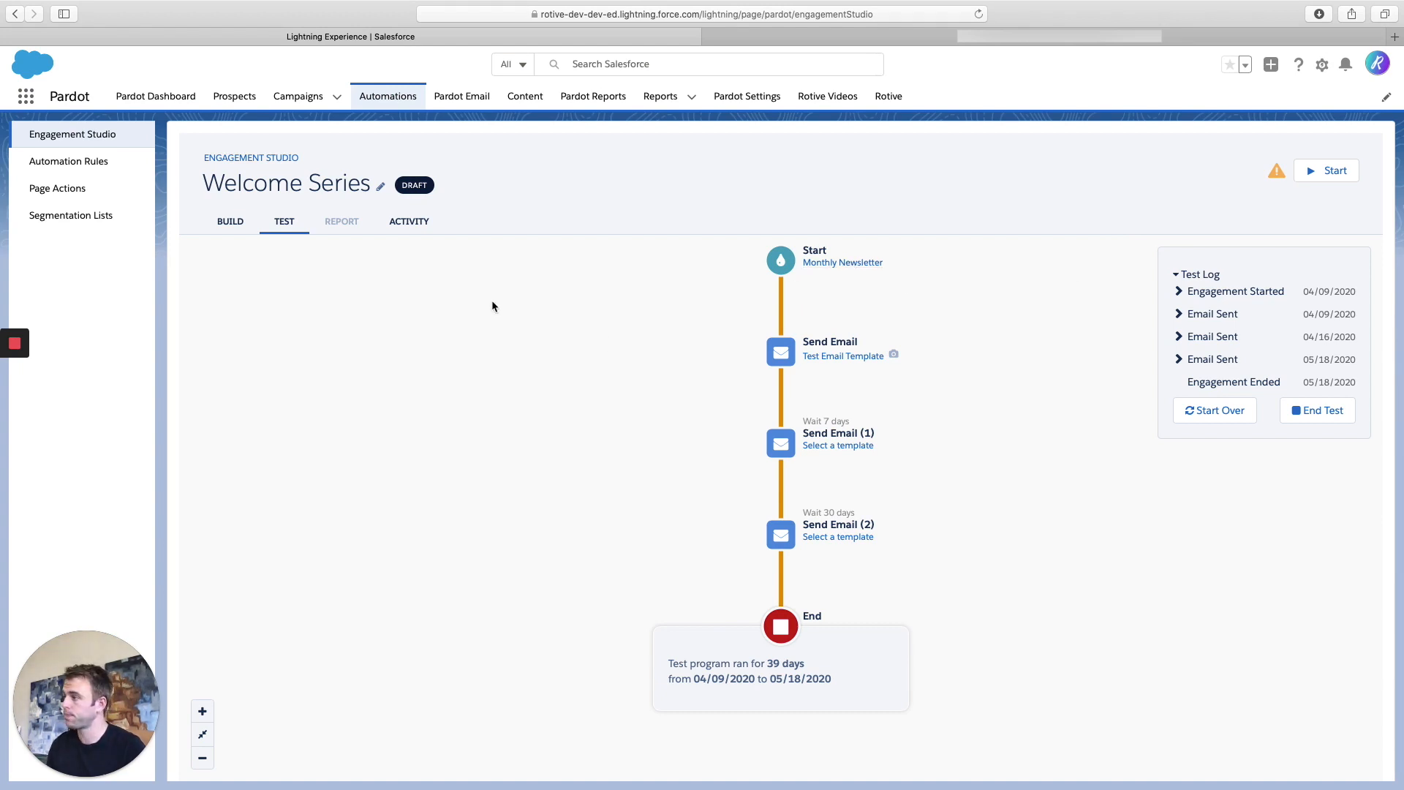